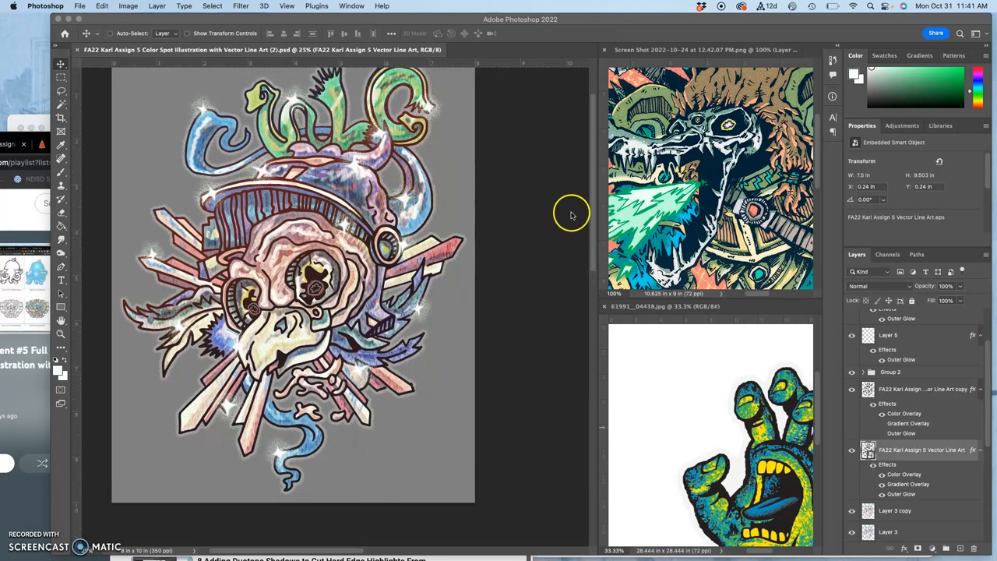
mouse_move(606, 51)
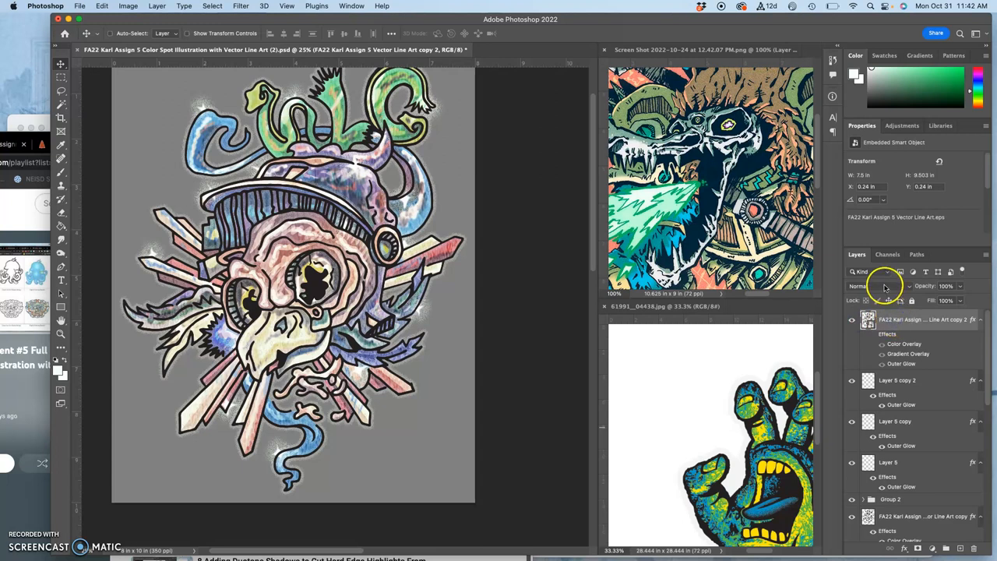
Step: Set the line-art copy 2 layer to Multiply blend at about 46% opacity
left_click(865, 286)
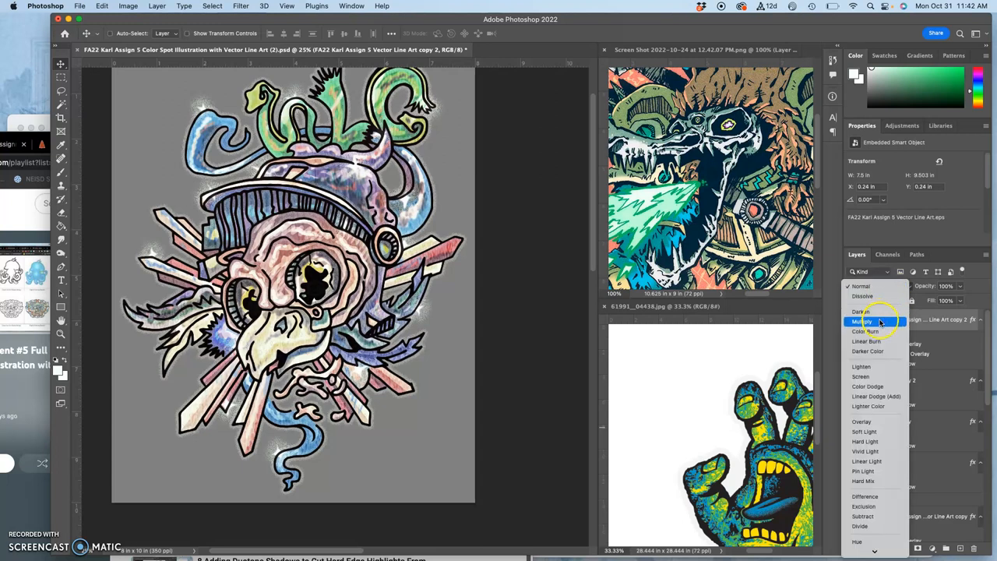
left_click(862, 321)
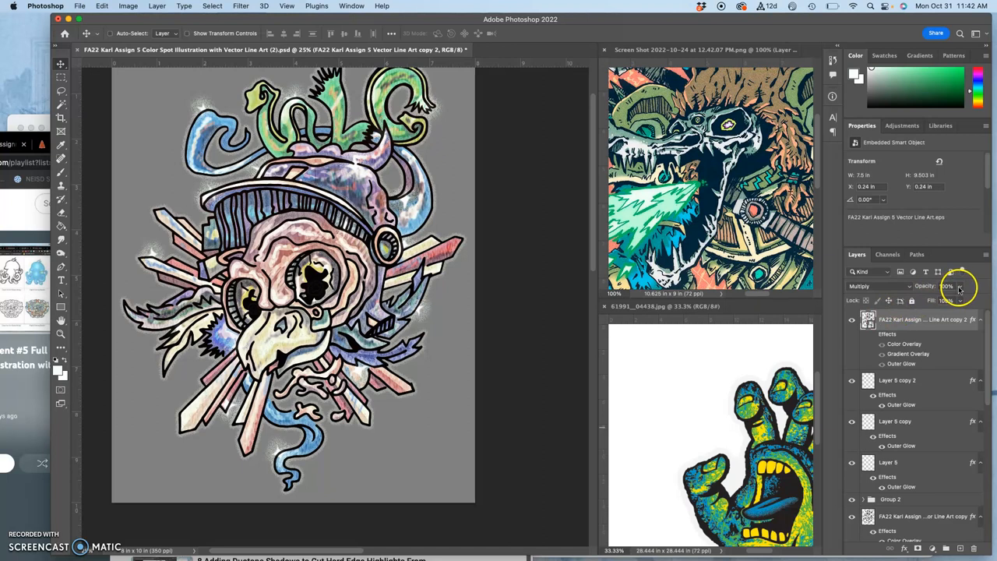
left_click_drag(954, 300, 942, 300)
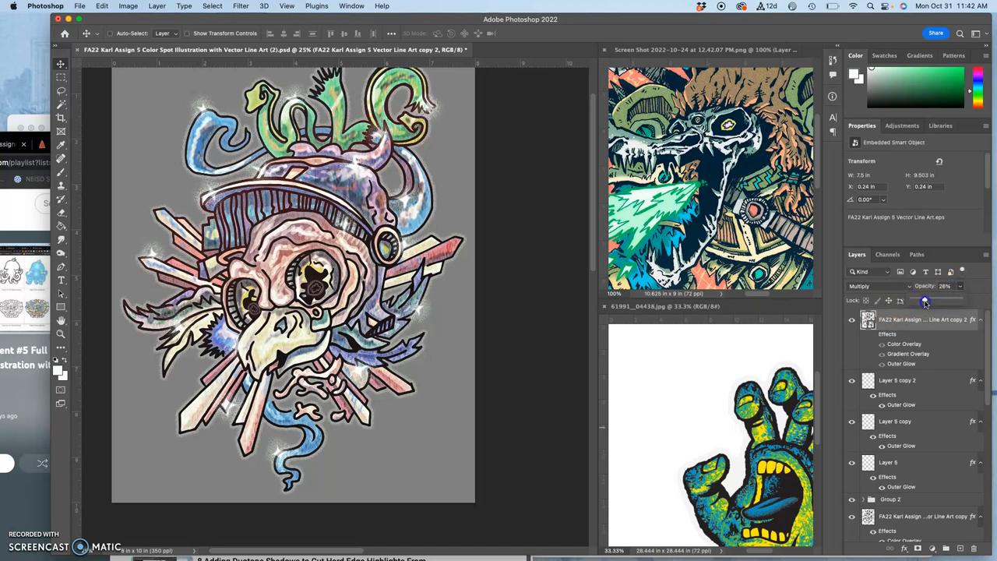
left_click_drag(927, 299, 911, 299)
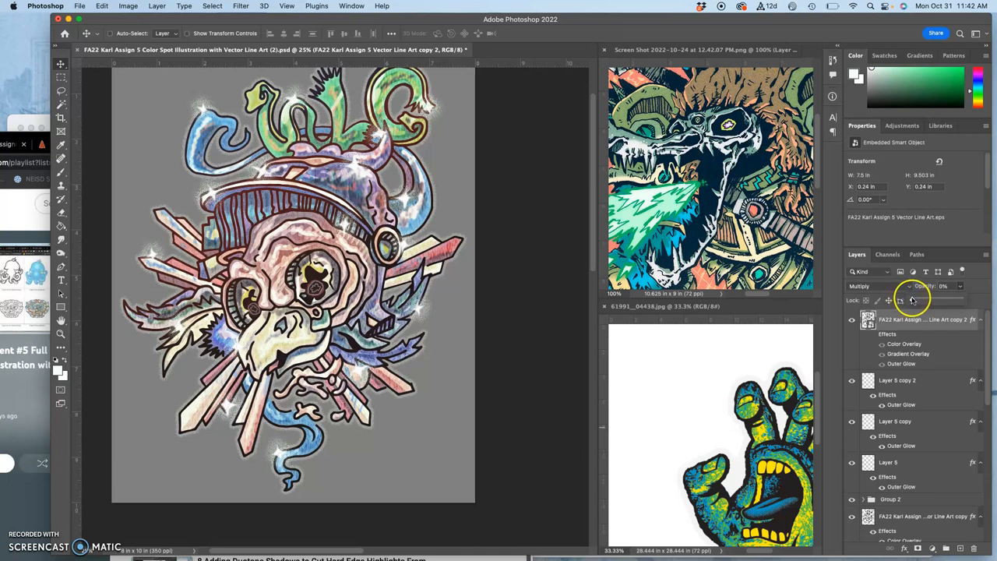
left_click_drag(915, 300, 927, 299)
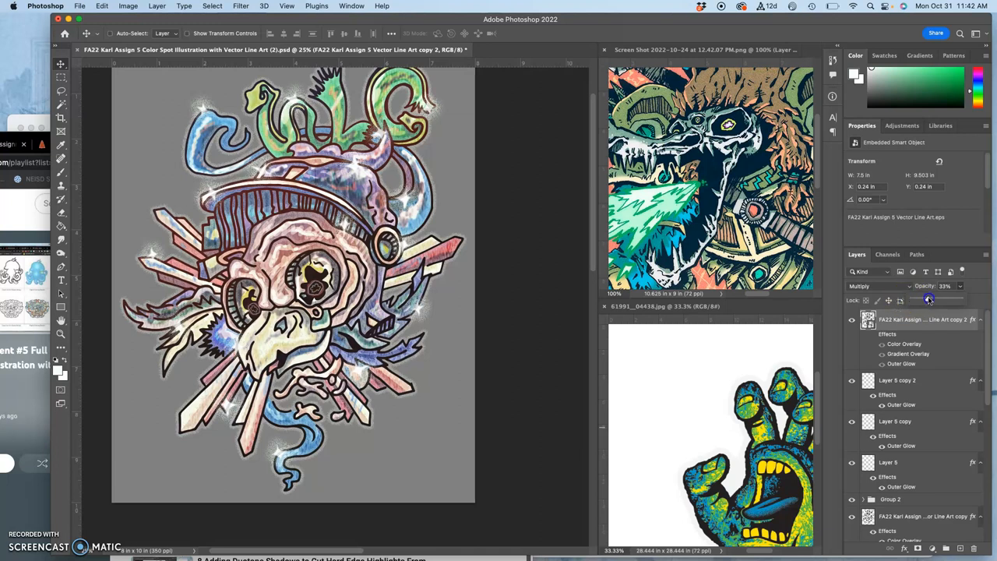
left_click_drag(919, 300, 935, 300)
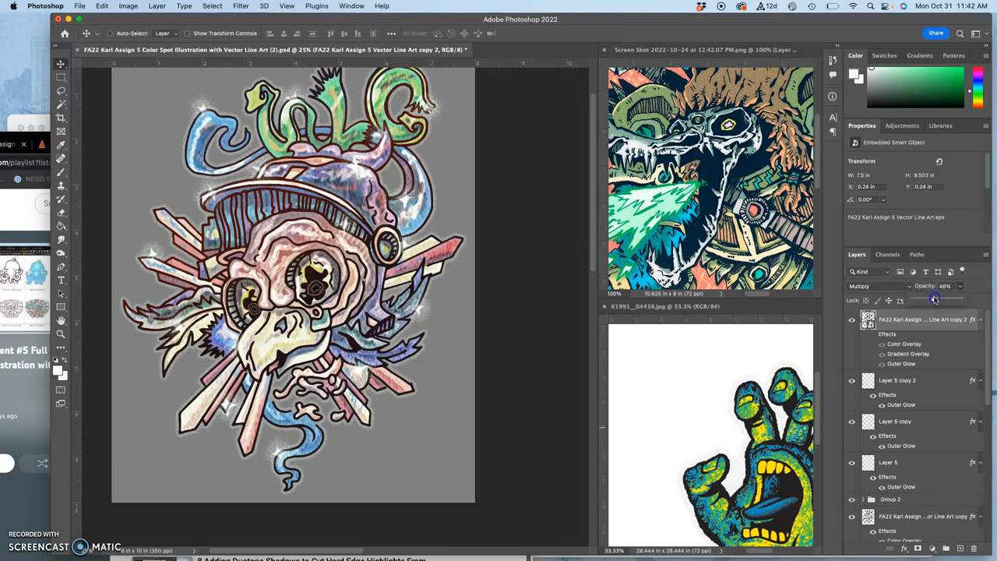
left_click_drag(938, 299, 928, 299)
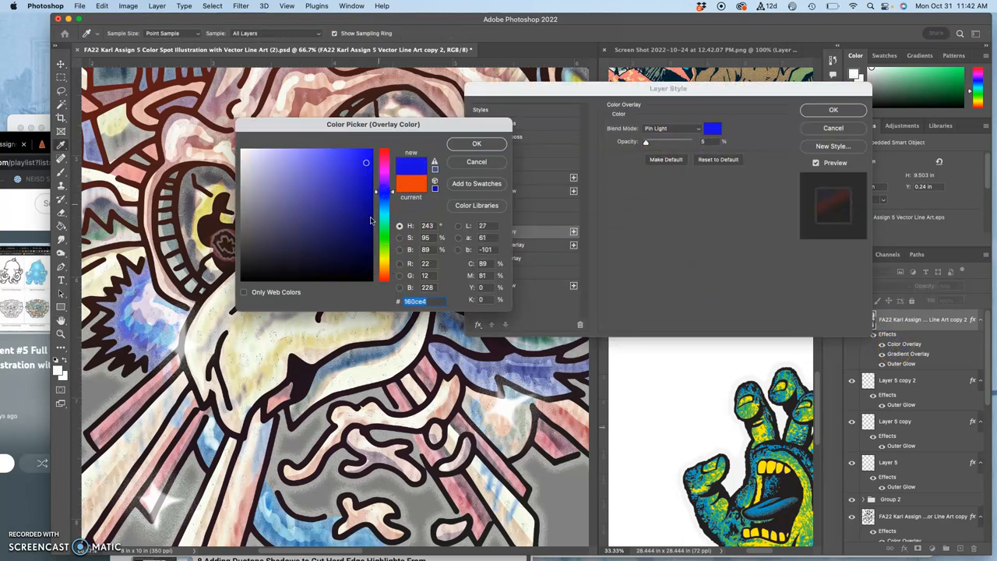
Step: Recolour the Color Overlay to near-black blue #060610 and confirm it
left_click(327, 272)
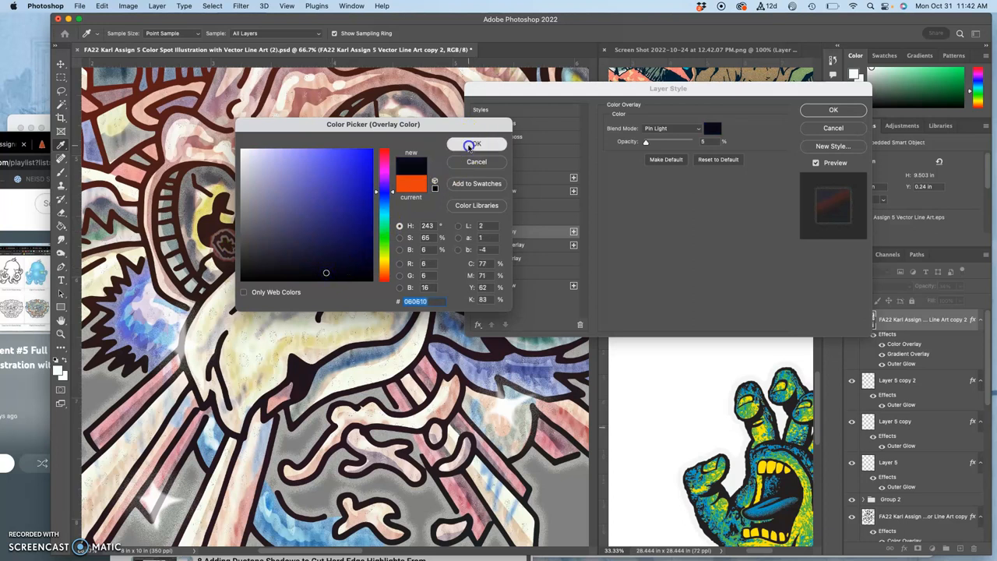
left_click(475, 144)
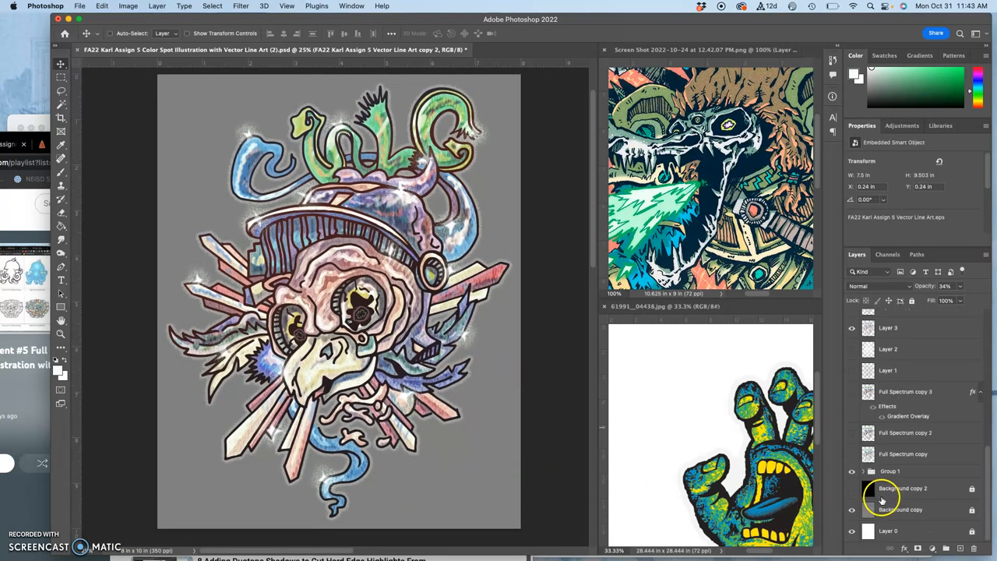
Step: Preview the black background, fade the line-art copy to 10%, and hide the grey background
left_click(852, 488)
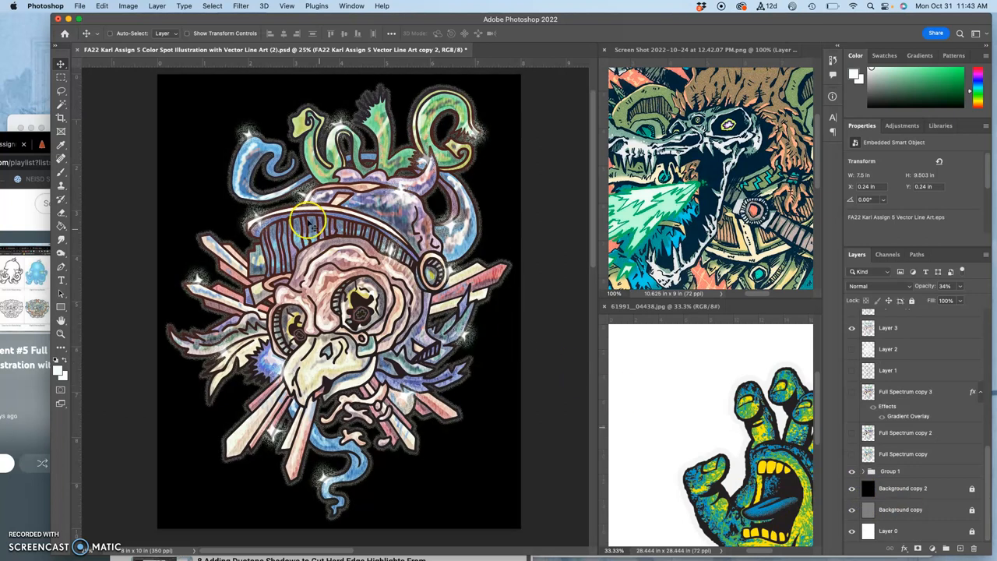
mouse_move(452, 269)
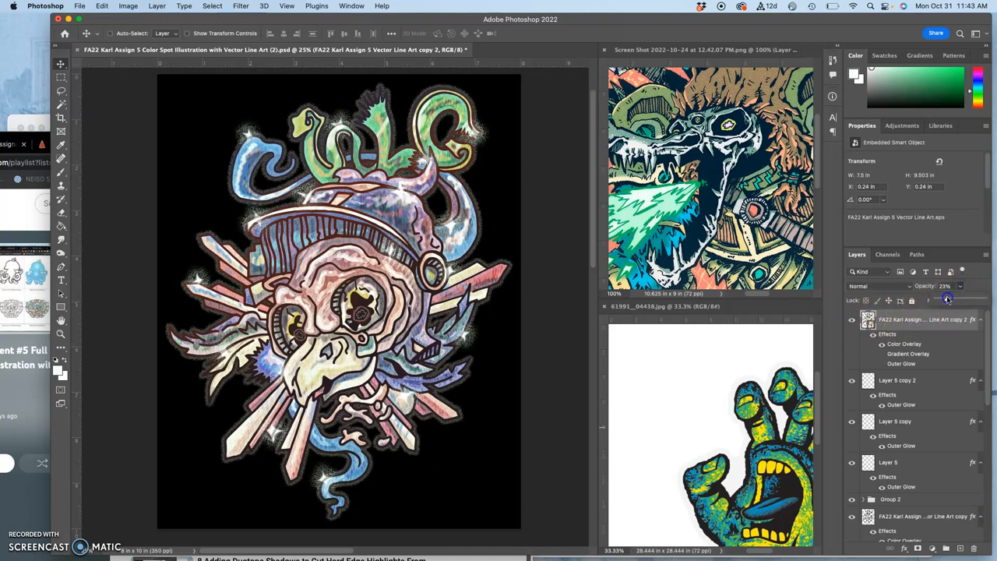
left_click(945, 286)
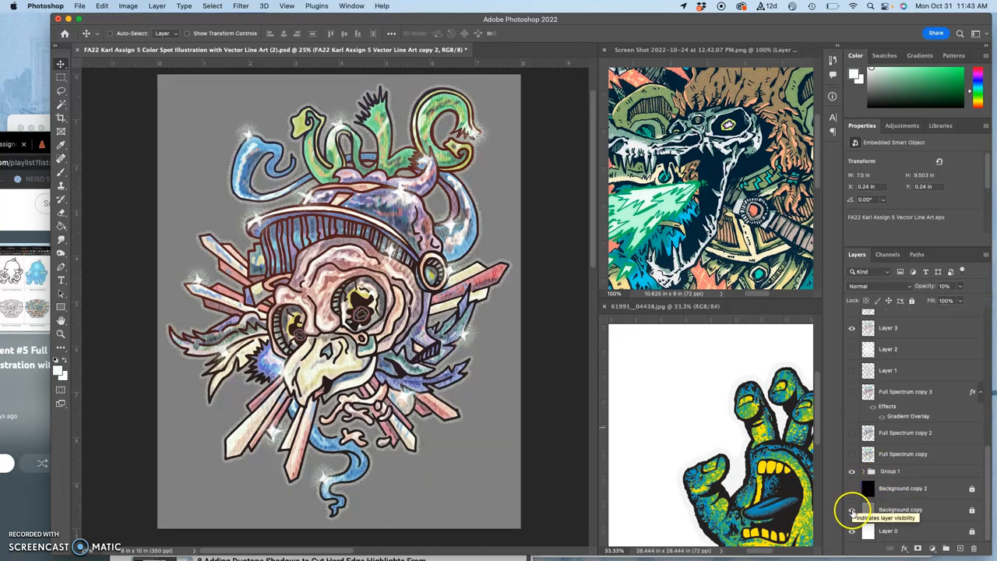
left_click(851, 510)
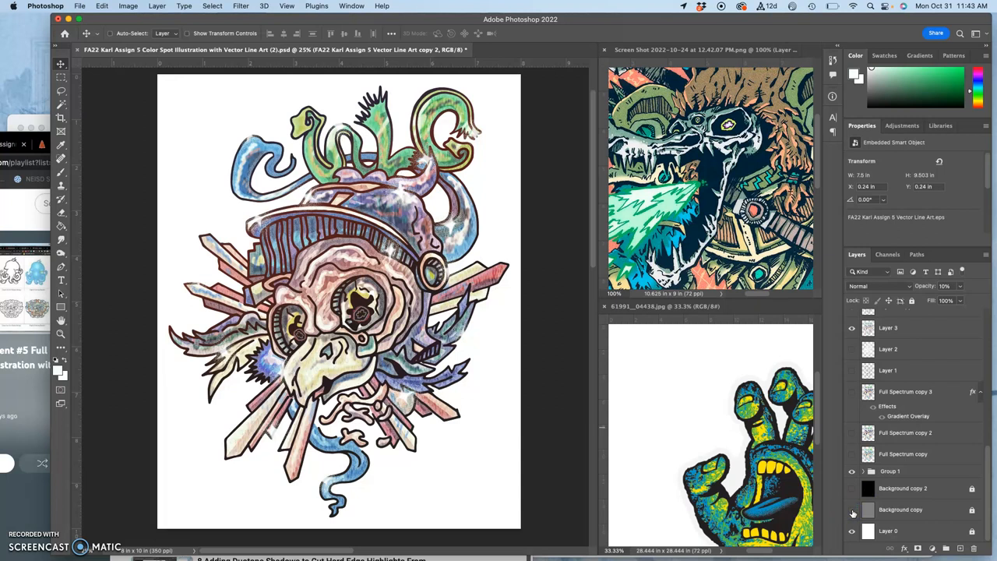
mouse_move(604, 401)
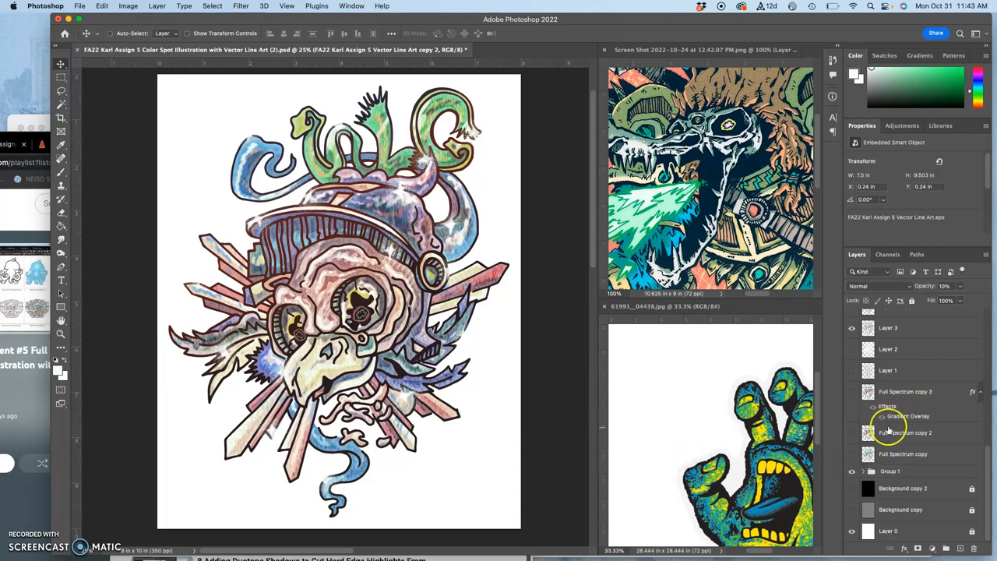
left_click(851, 510)
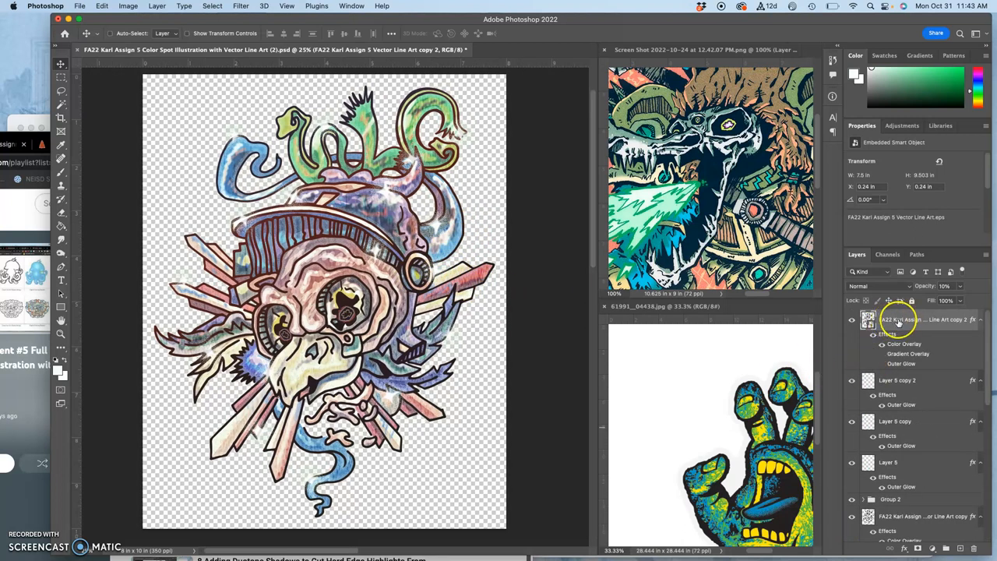
Step: Merge the visible artwork into Layer 6, hide the grouped originals, and centre it
left_click(157, 5)
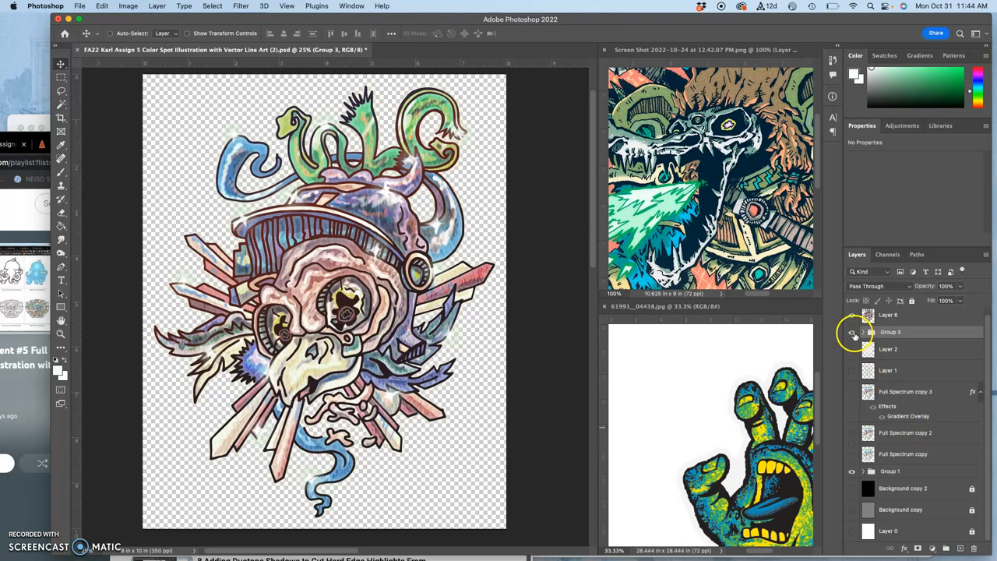
left_click(851, 315)
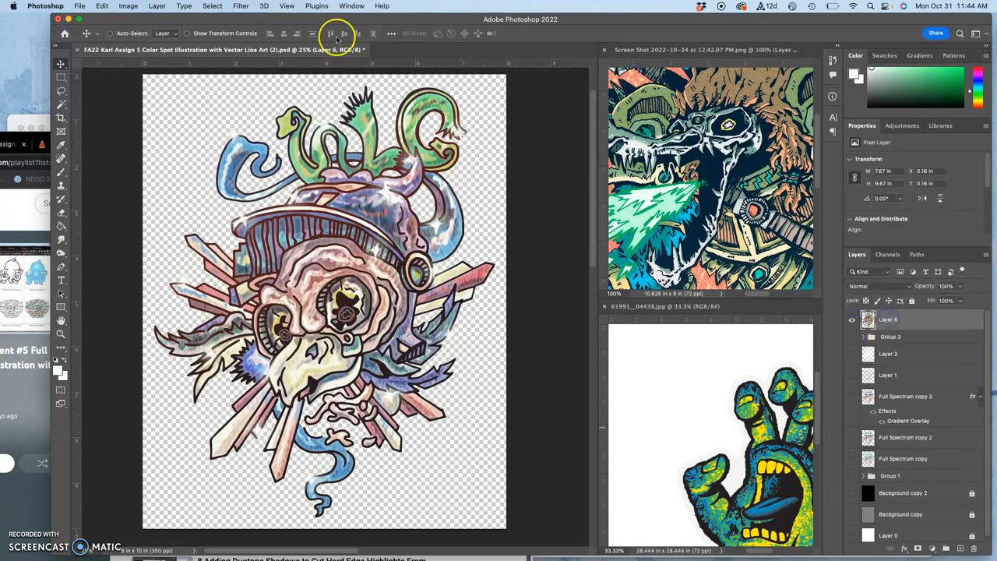
left_click(128, 6)
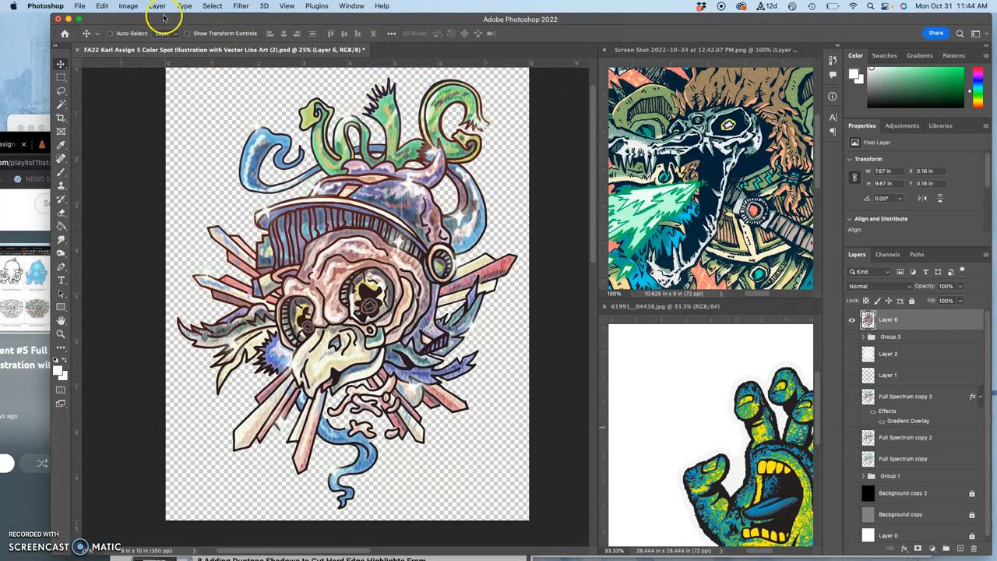
Step: Apply Levels to the merged artwork with the black input point raised to 16
left_click(127, 7)
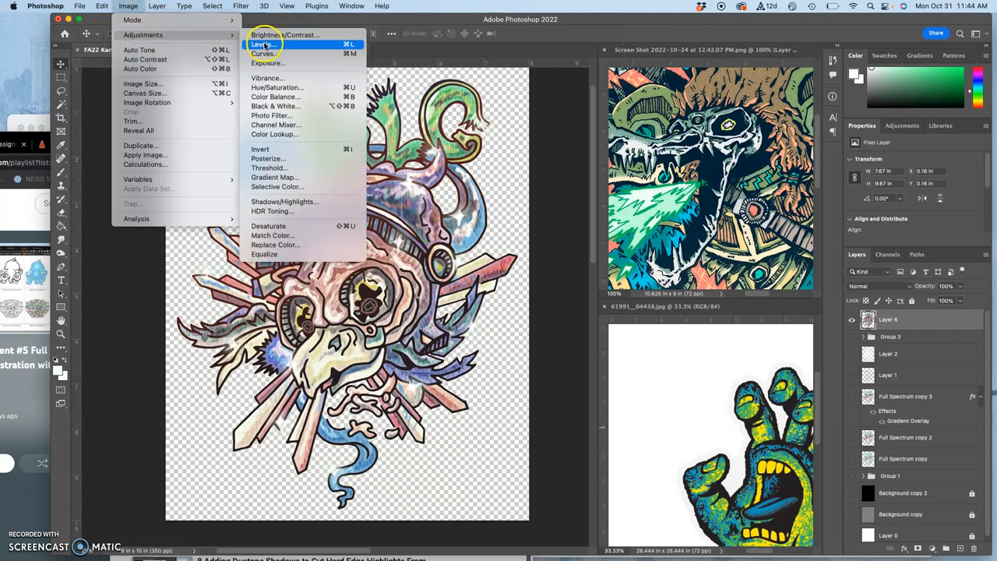
left_click(263, 44)
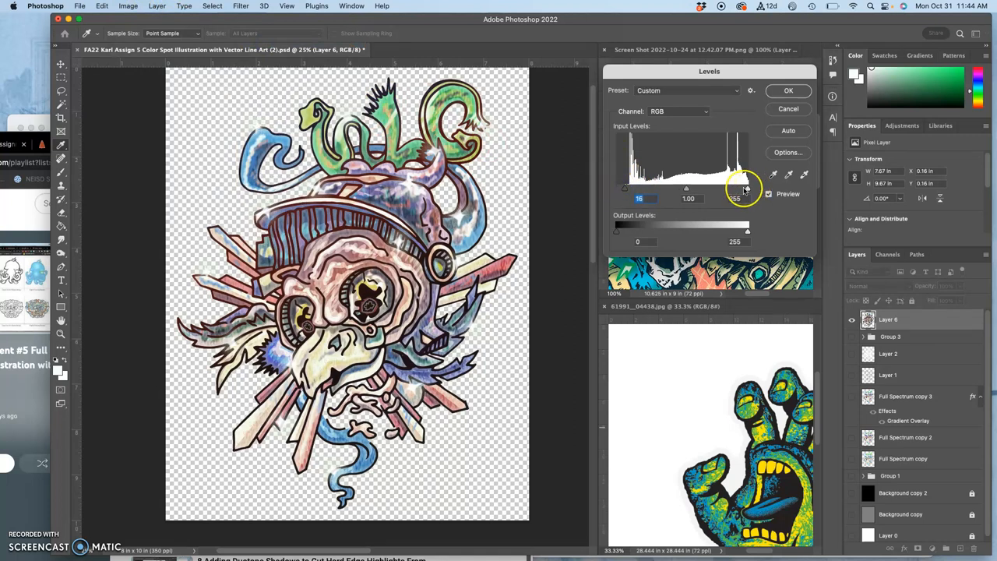
left_click(787, 90)
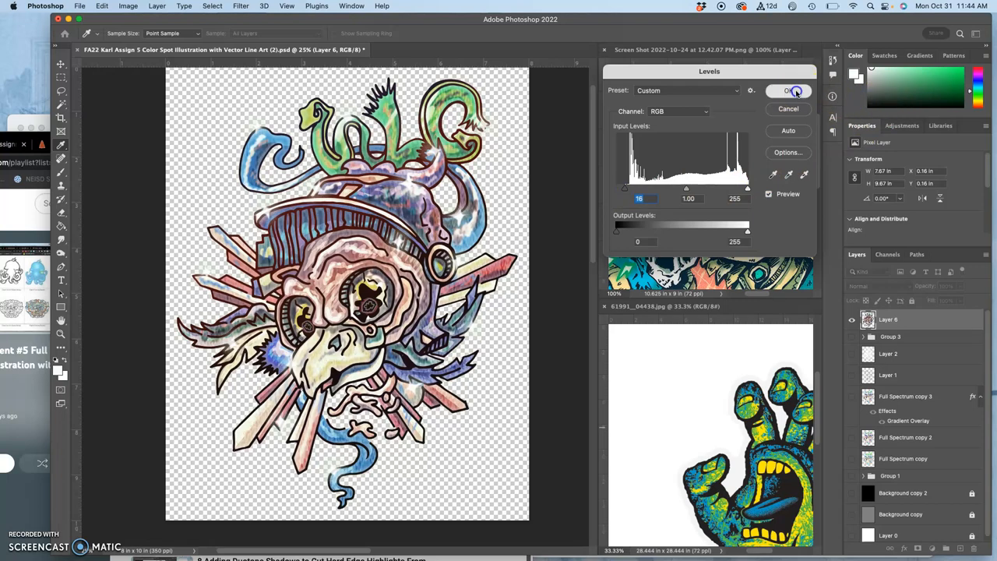
left_click(788, 91)
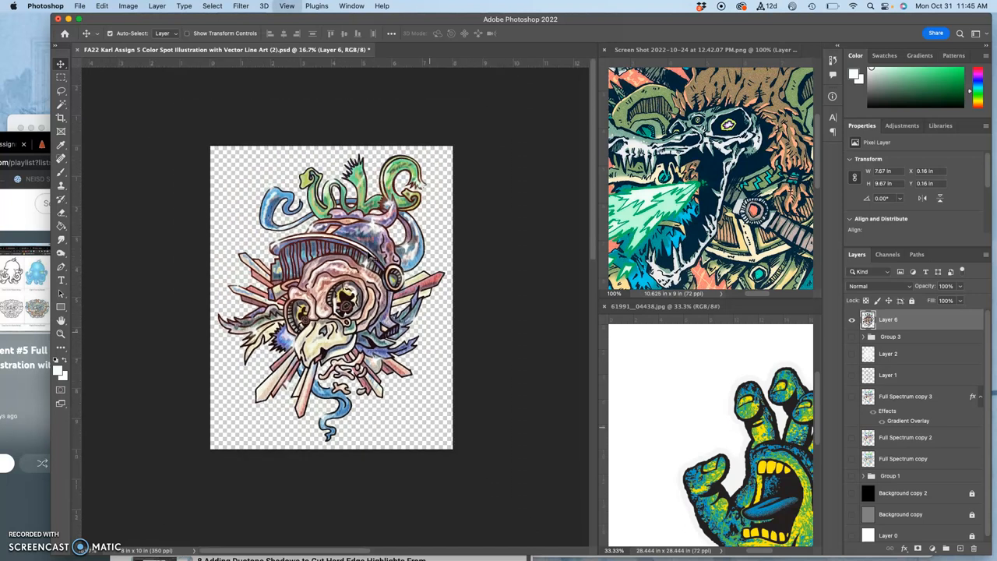
mouse_move(481, 267)
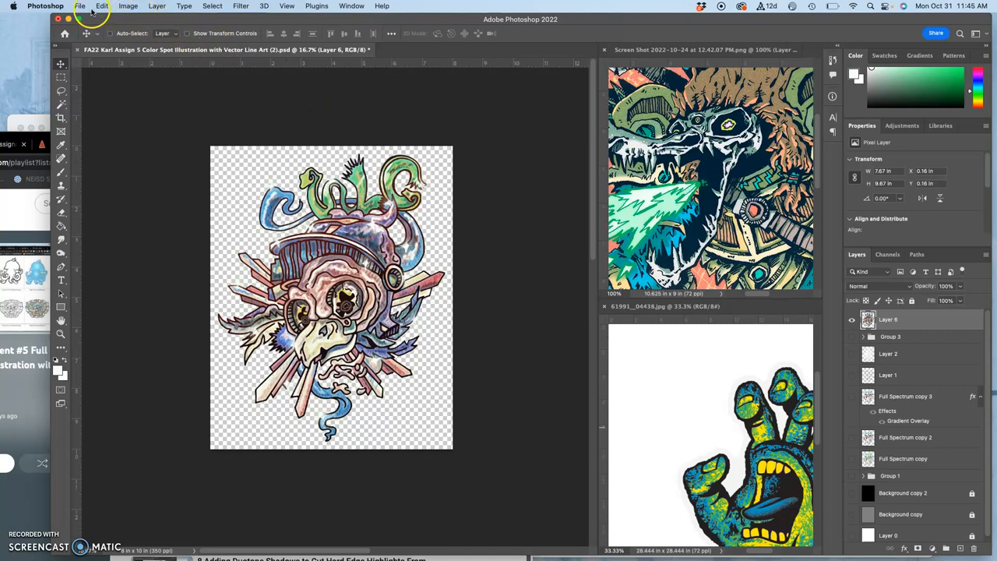
Step: Save the document, then save a large-size PNG copy into Assign #5 Spot Illustration
left_click(78, 5)
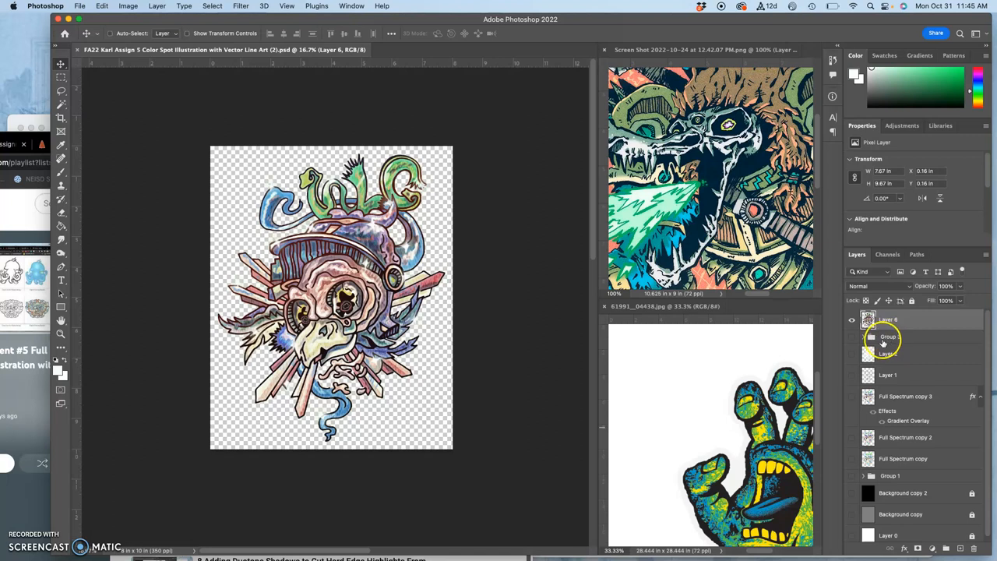
left_click(883, 336)
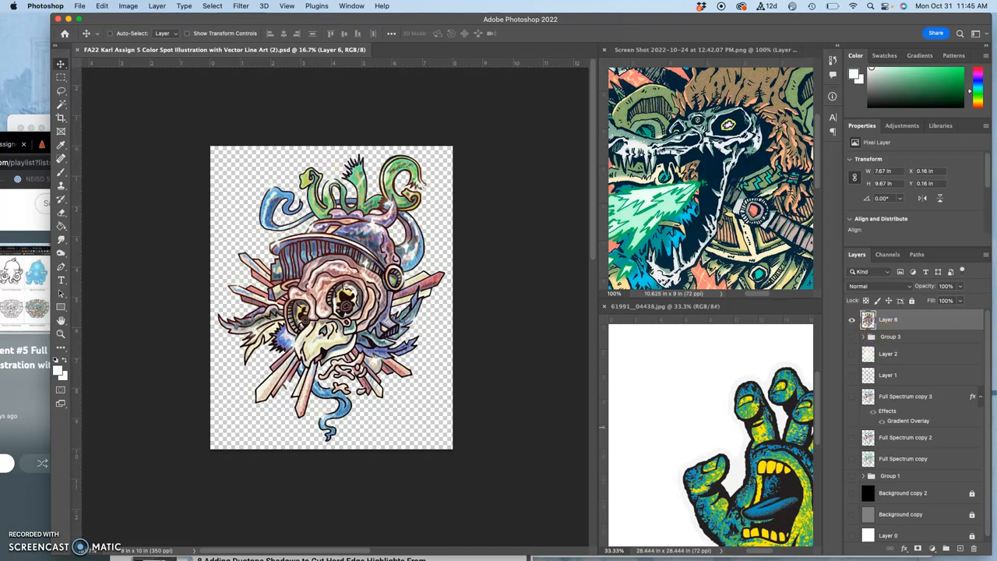
left_click(80, 6)
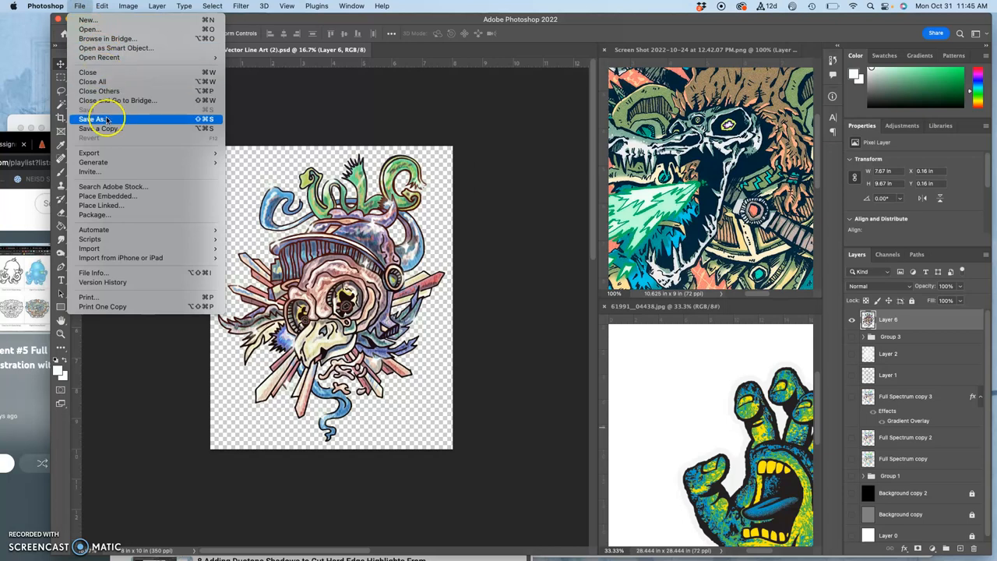
mouse_move(97, 129)
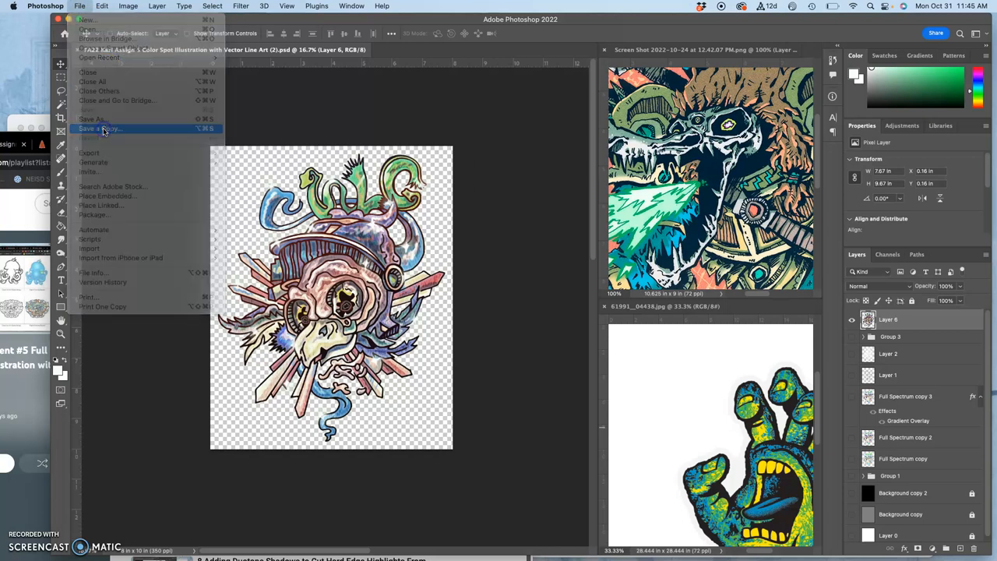
left_click(100, 128)
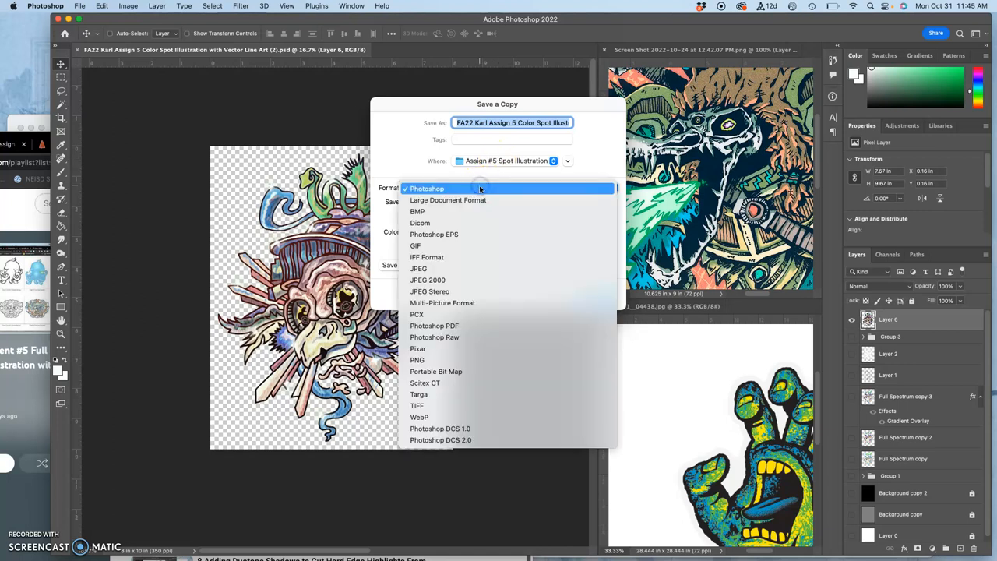
mouse_move(475, 313)
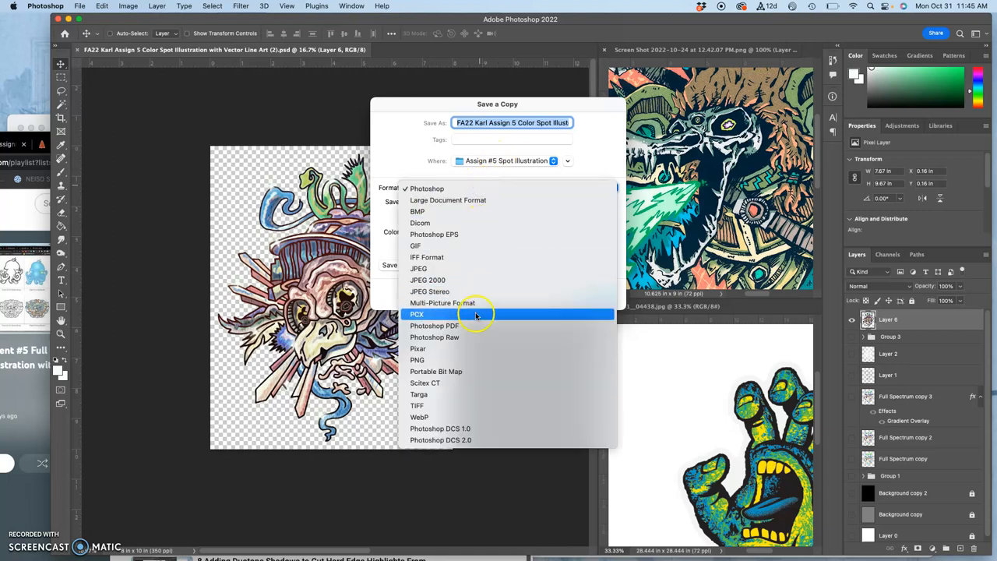
mouse_move(460, 360)
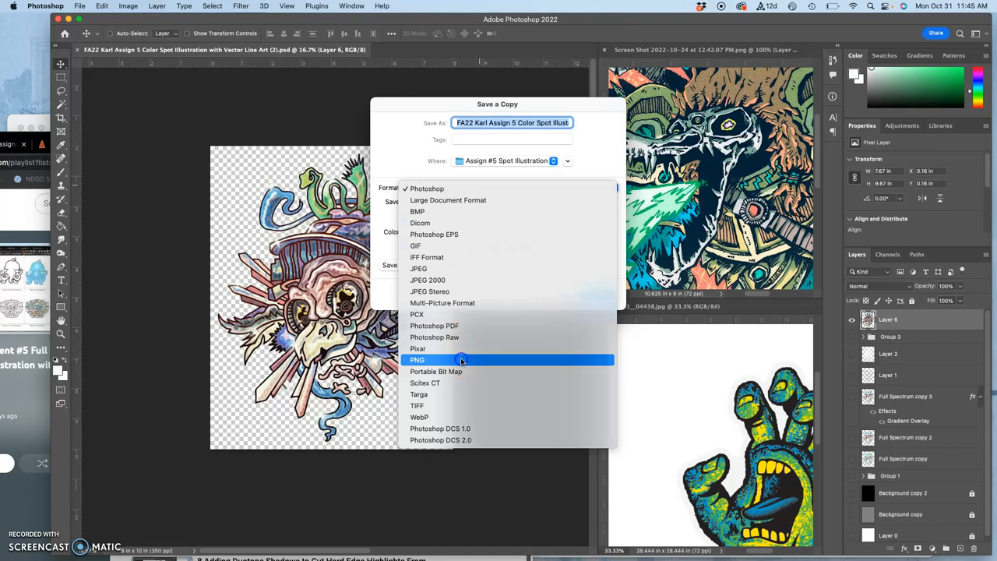
left_click(418, 359)
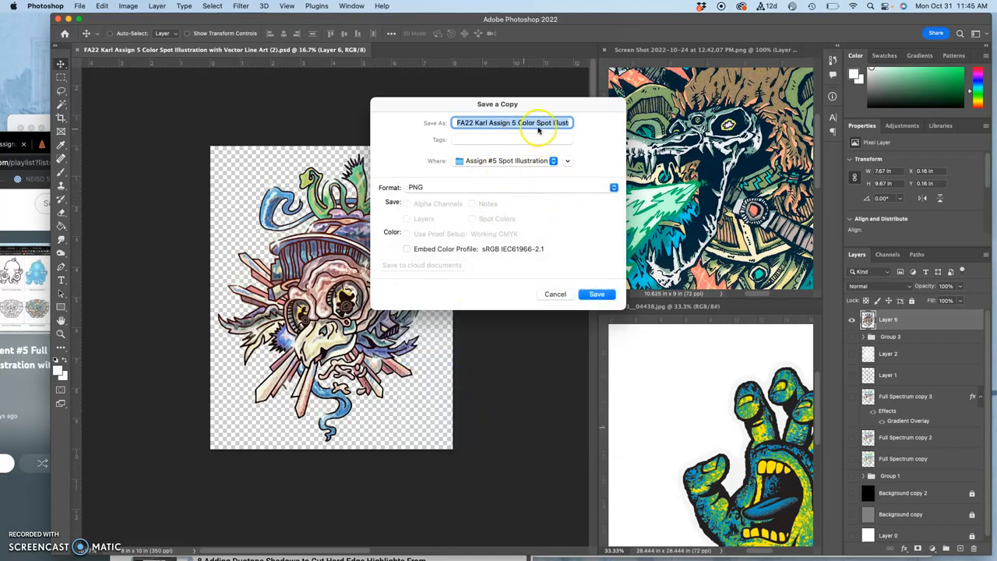
left_click(595, 294)
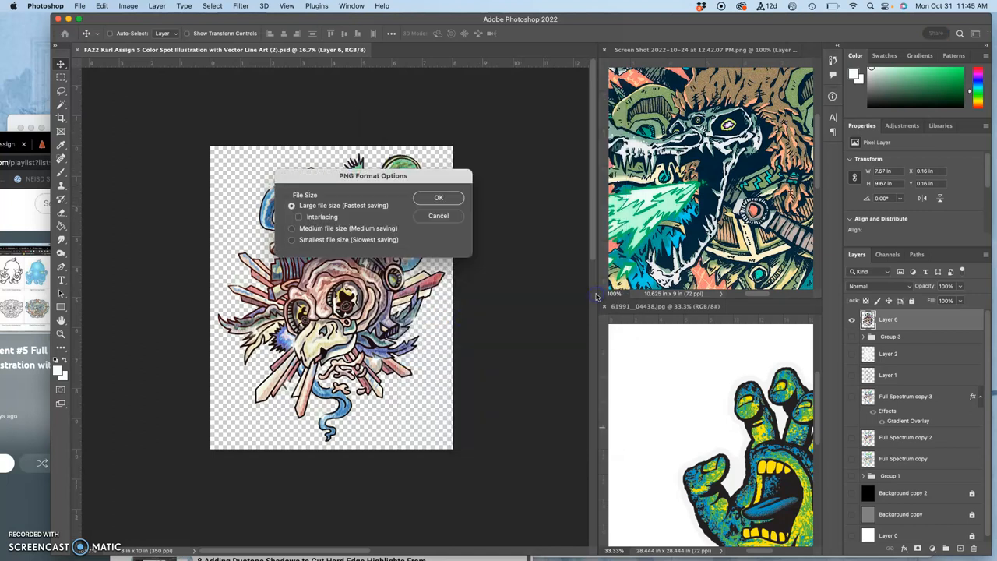
left_click(437, 197)
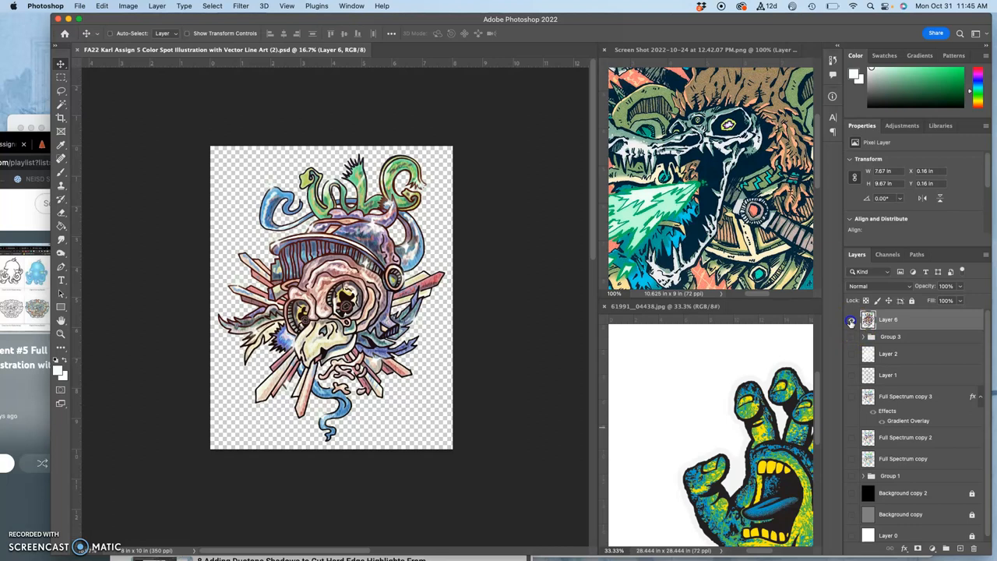
Step: Hide Layer 6 and the colour layers, expand Group 1, and show Vector Line Art
left_click(850, 319)
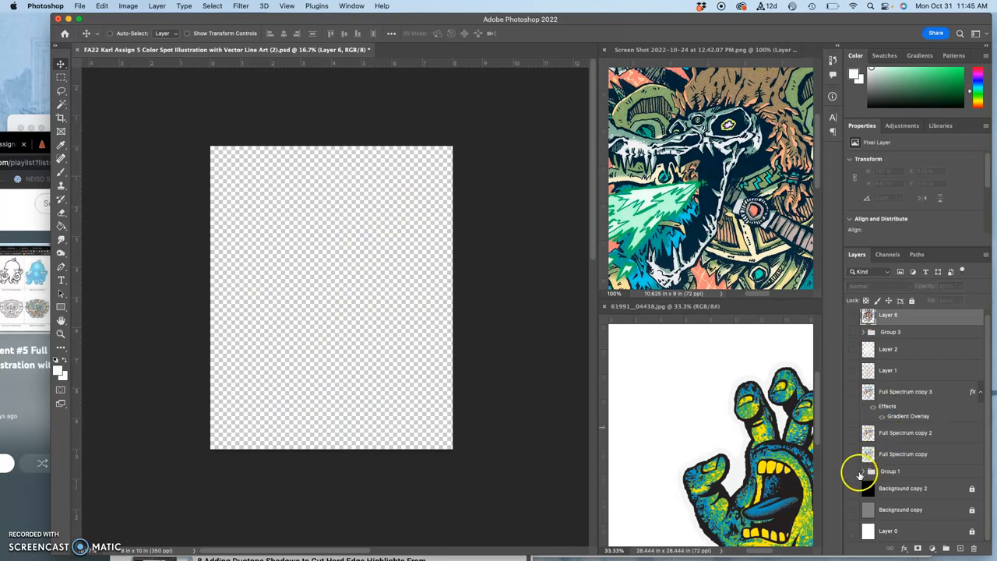
left_click(890, 470)
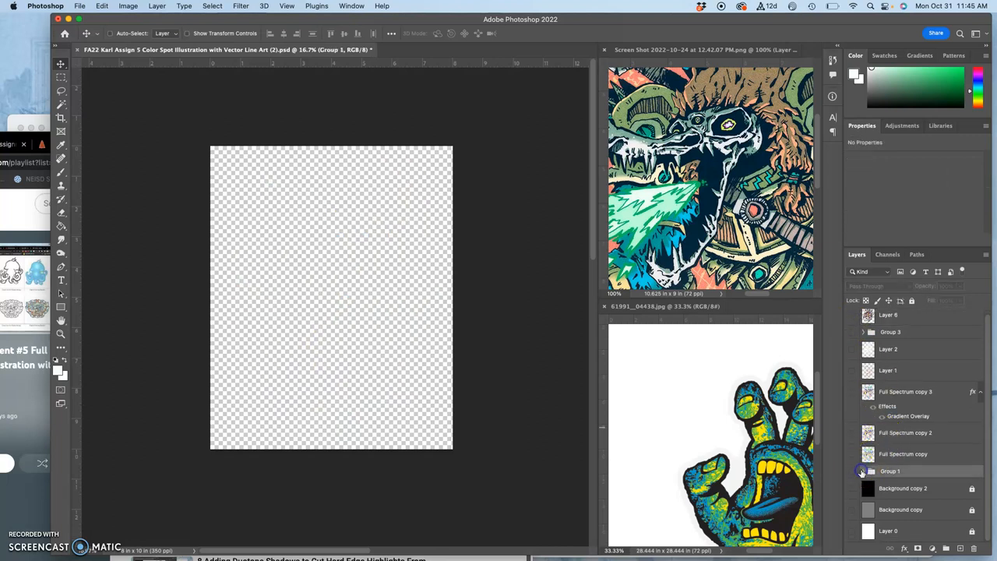
left_click(862, 471)
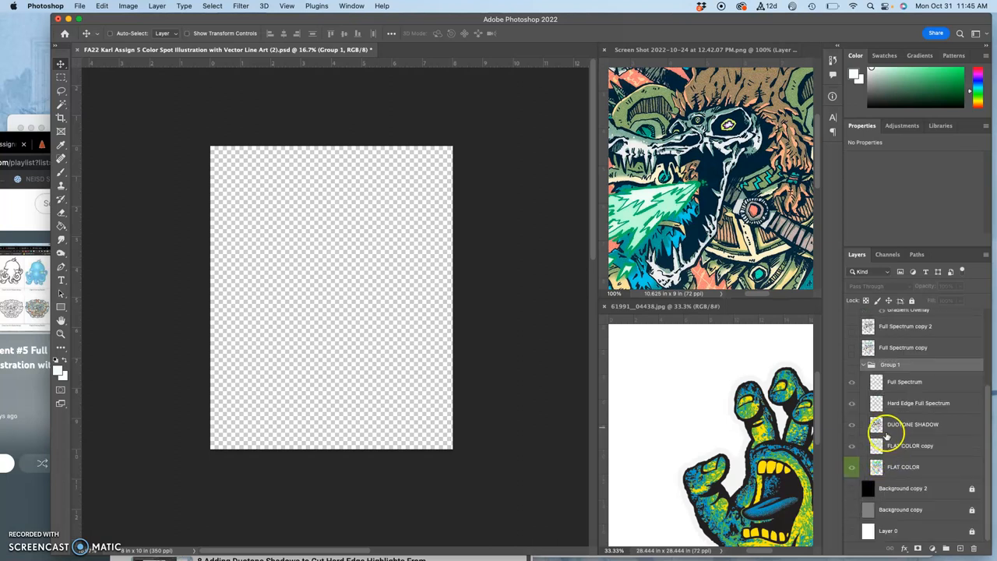
left_click(851, 364)
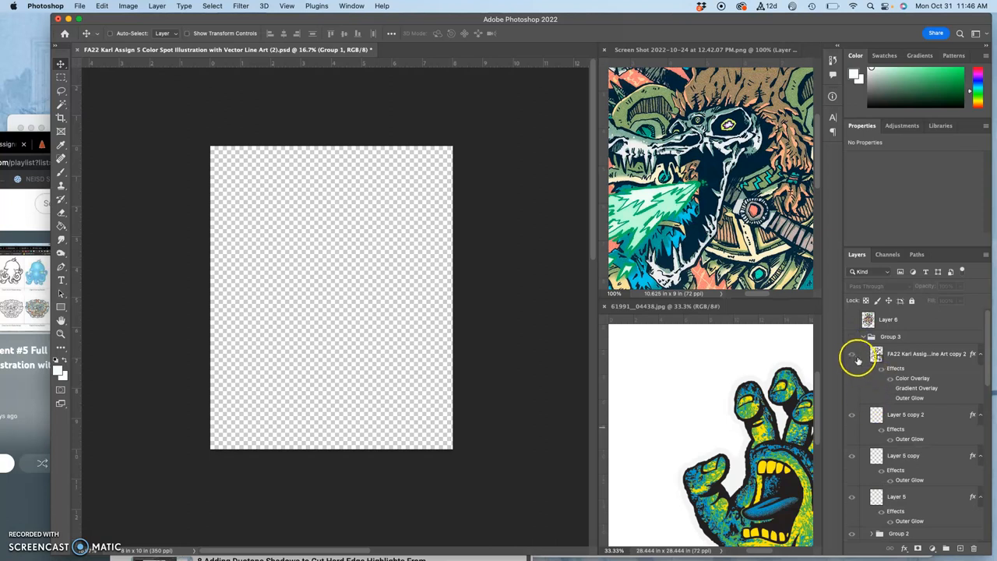
left_click(851, 353)
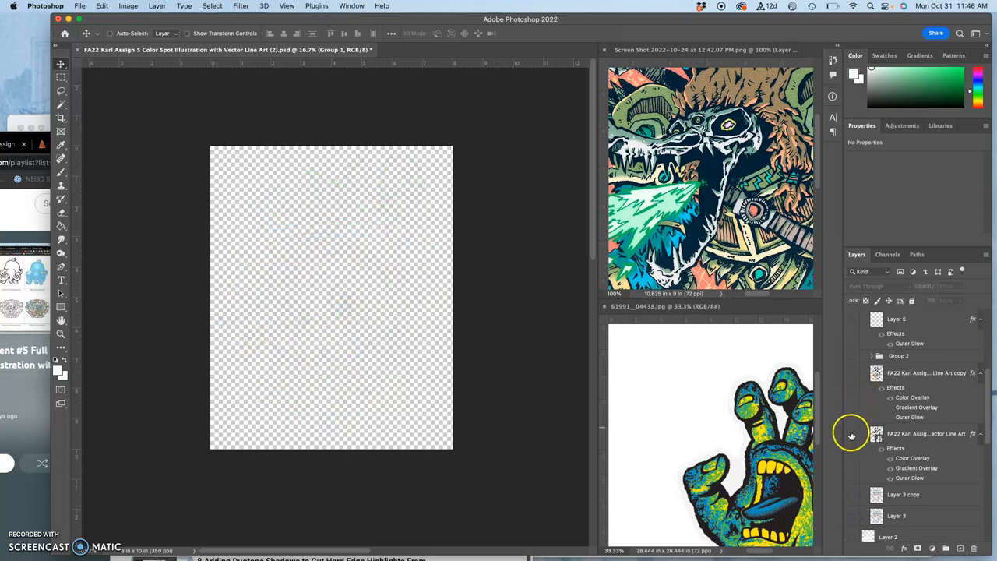
left_click(851, 433)
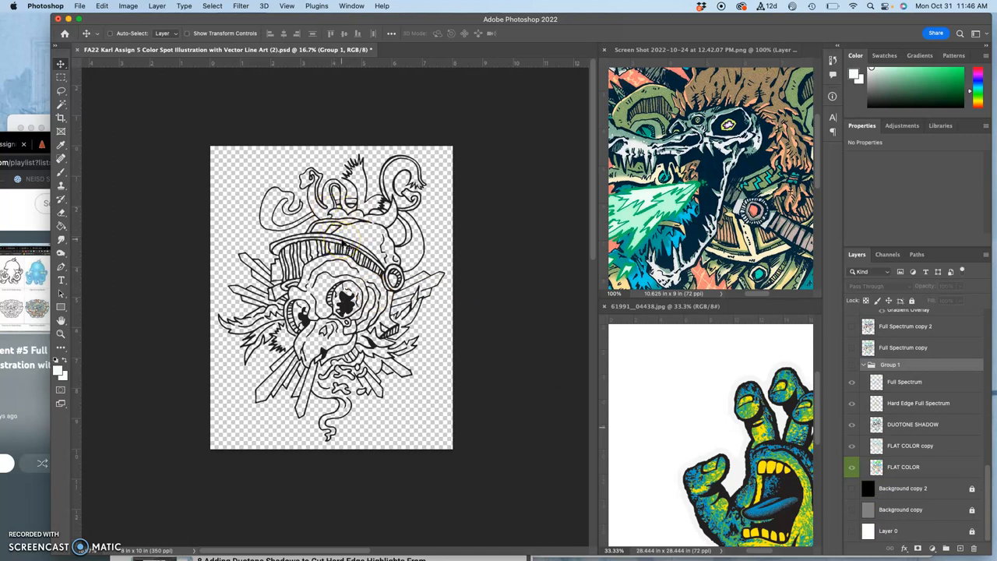
Step: Save a Maximum-quality JPEG copy of the line art, then close the document
left_click(79, 5)
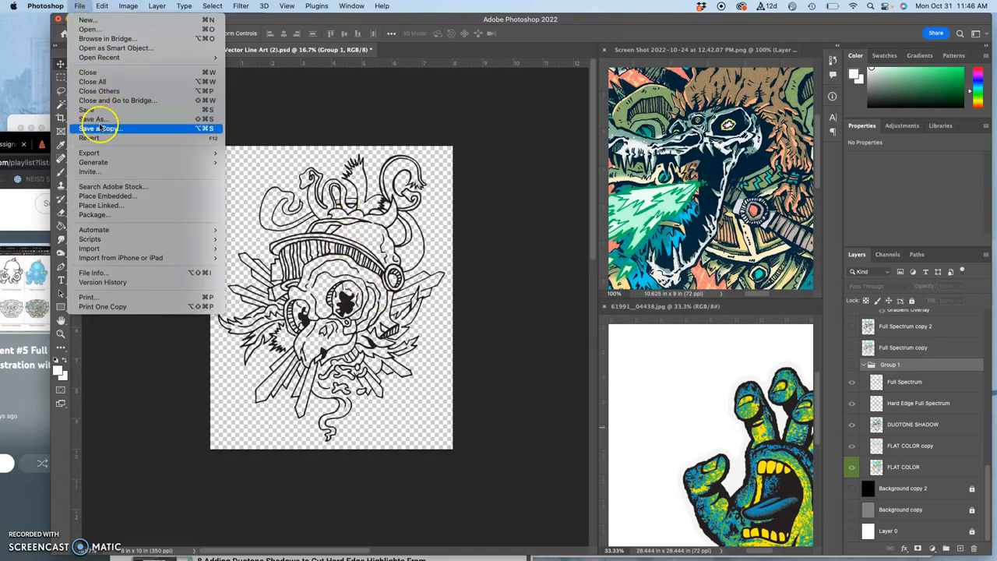
left_click(100, 127)
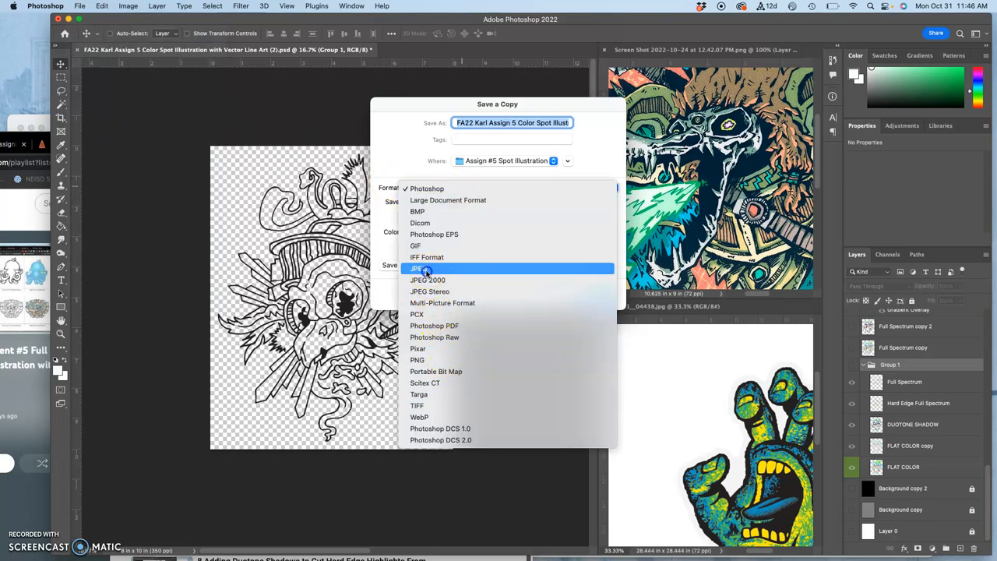
left_click(424, 268)
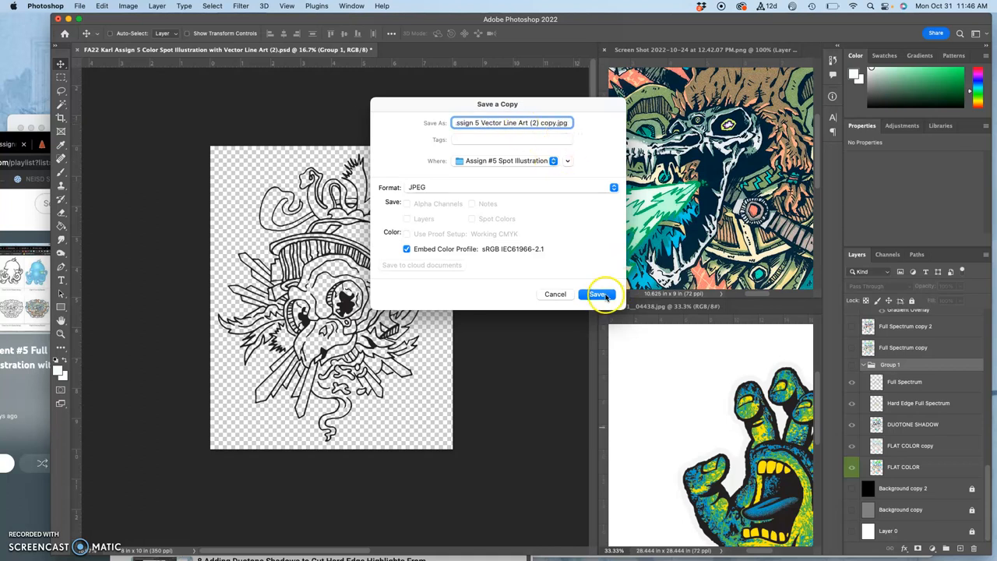
left_click(598, 294)
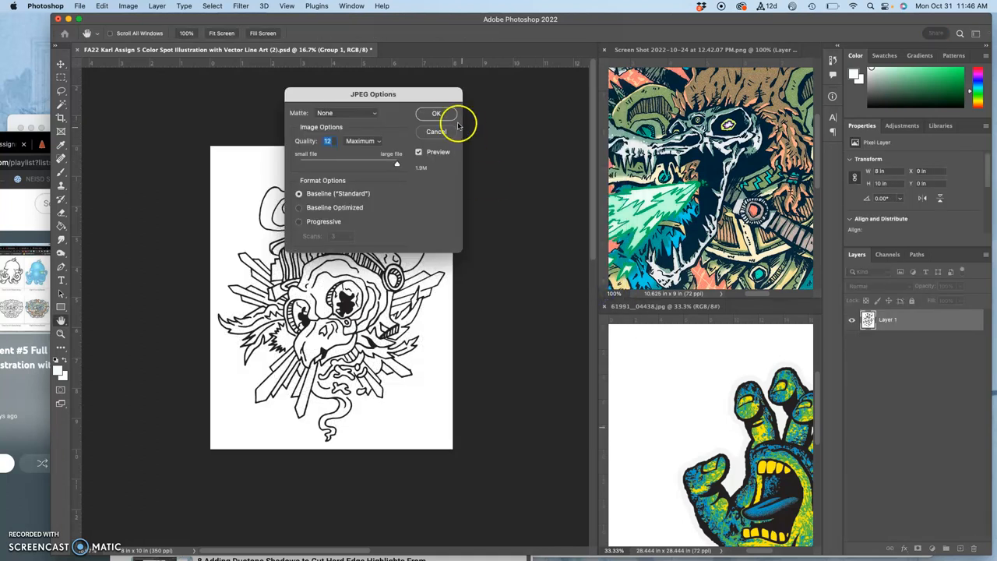
left_click(436, 113)
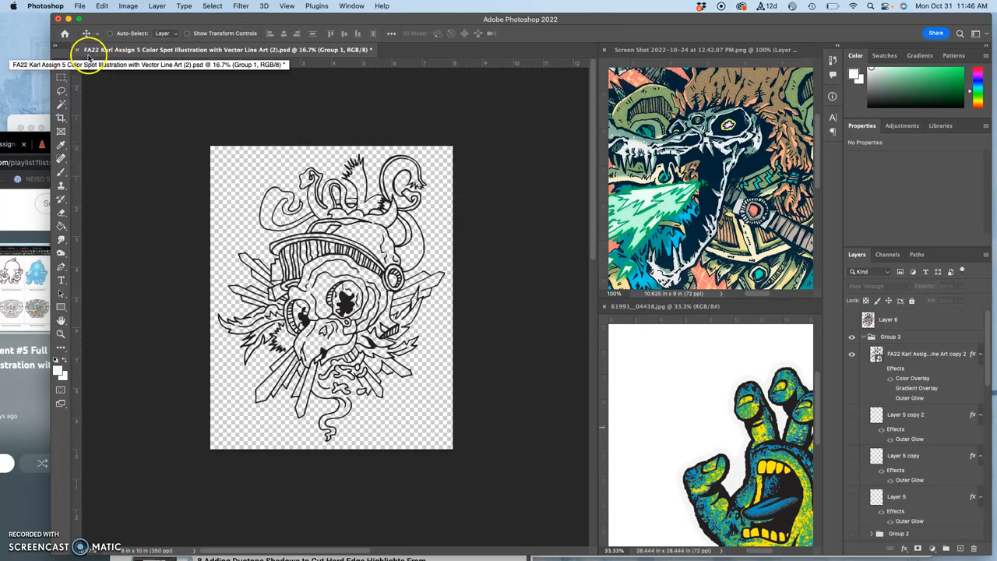
left_click(77, 49)
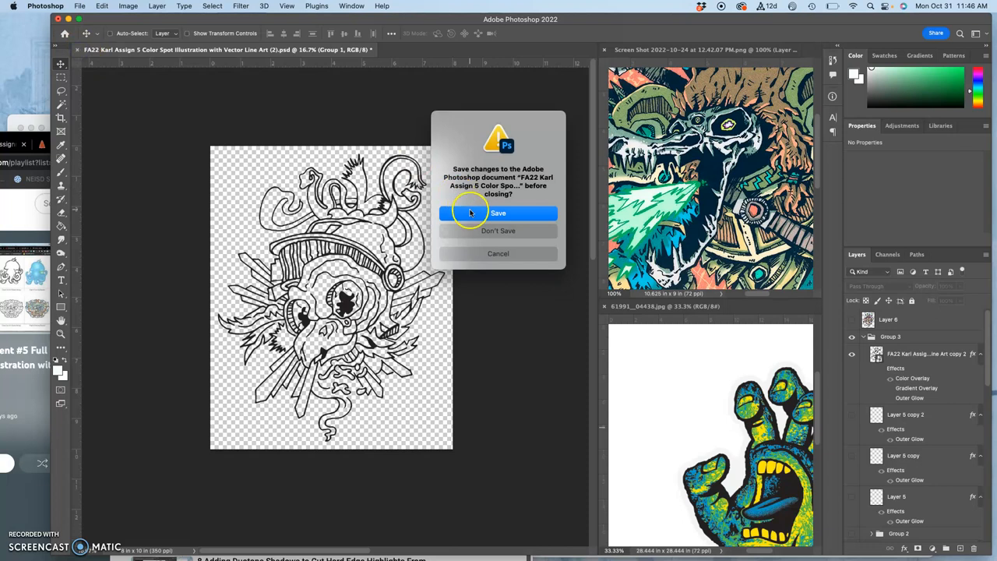
mouse_move(498, 230)
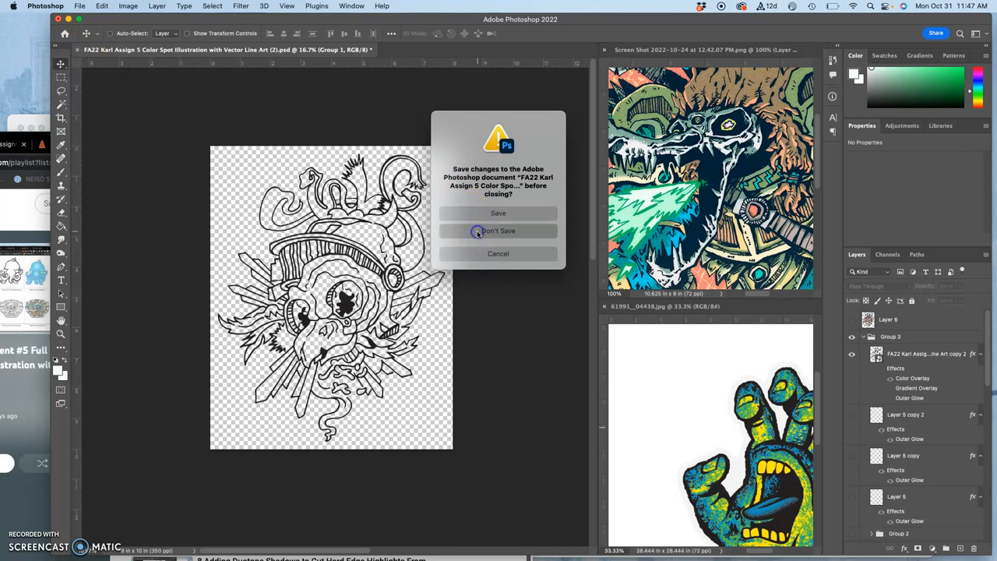
Step: Choose Don't Save to close the PSD without keeping visibility changes
left_click(498, 230)
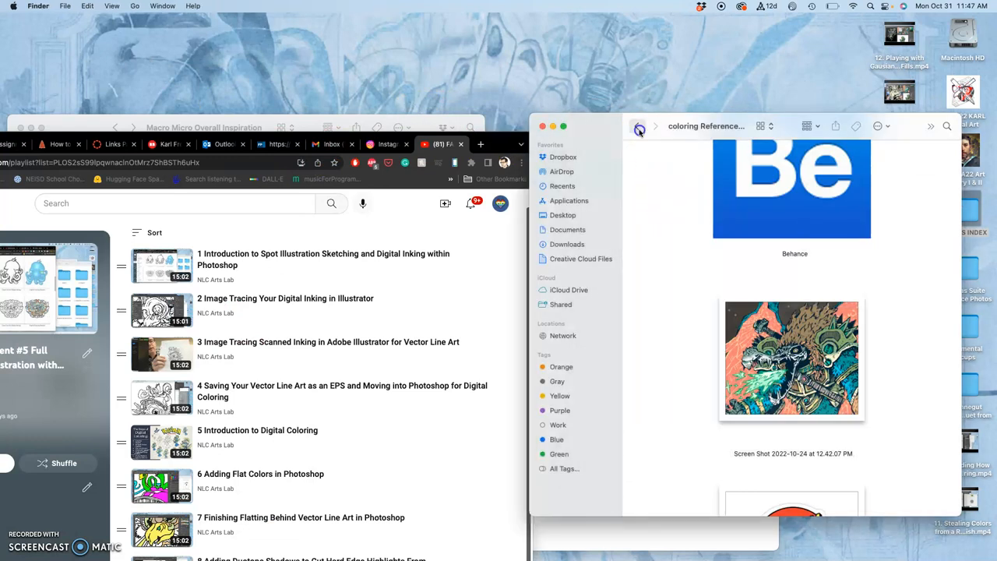
Step: In the Assign #5 folder, open the colour PNG and line-art JPG copies to check them
left_click(638, 125)
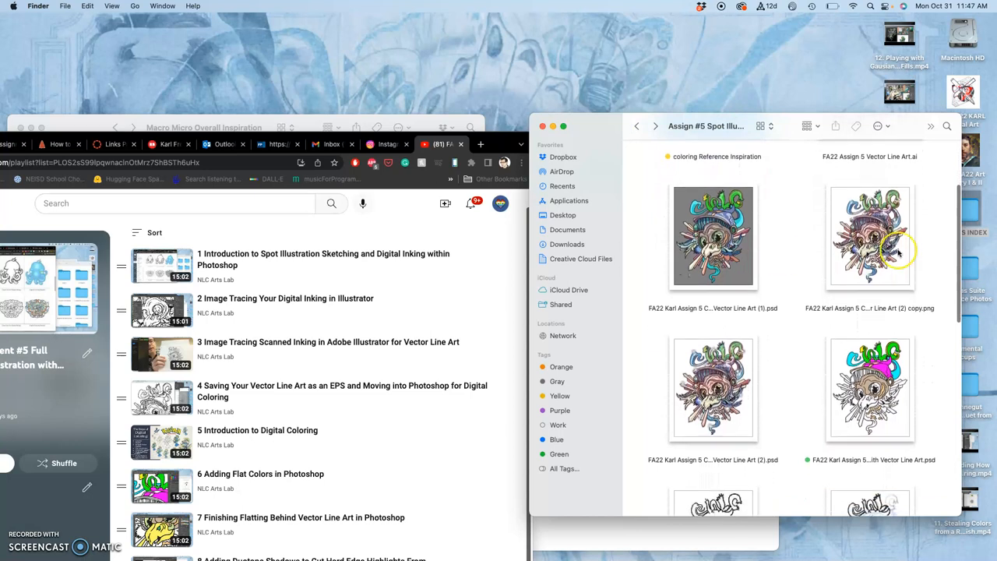
double_click(870, 235)
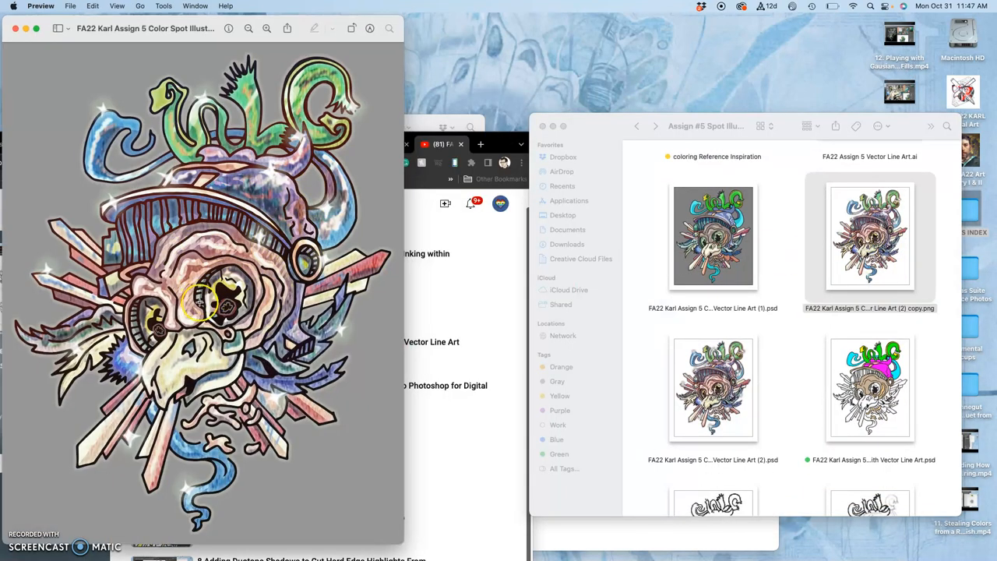
mouse_move(16, 39)
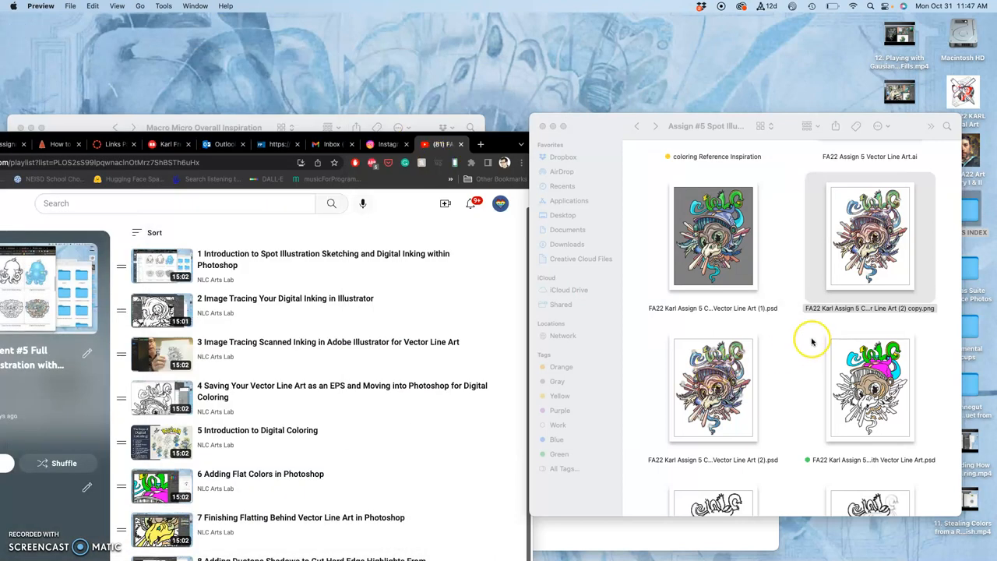
right_click(869, 233)
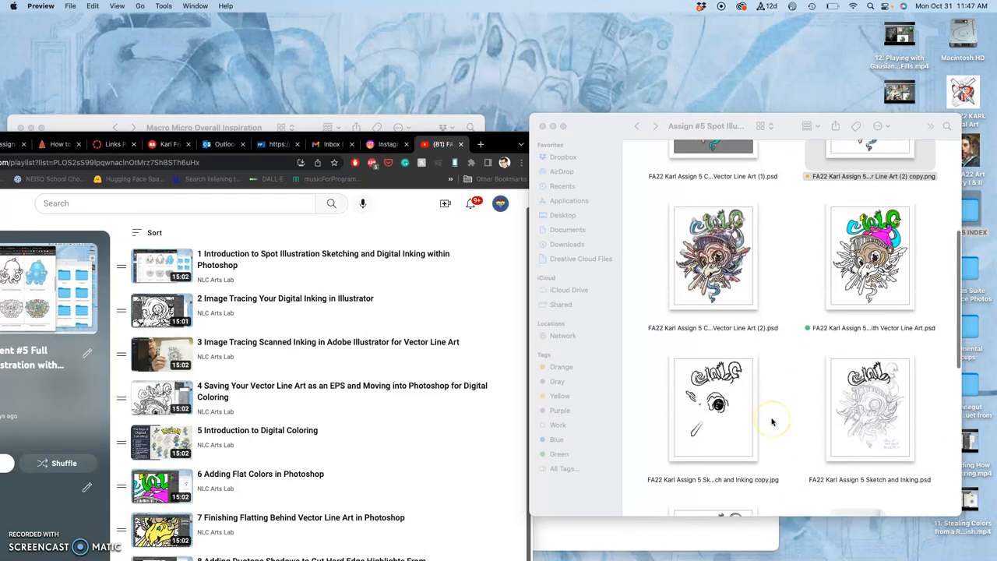
scroll("down", 3)
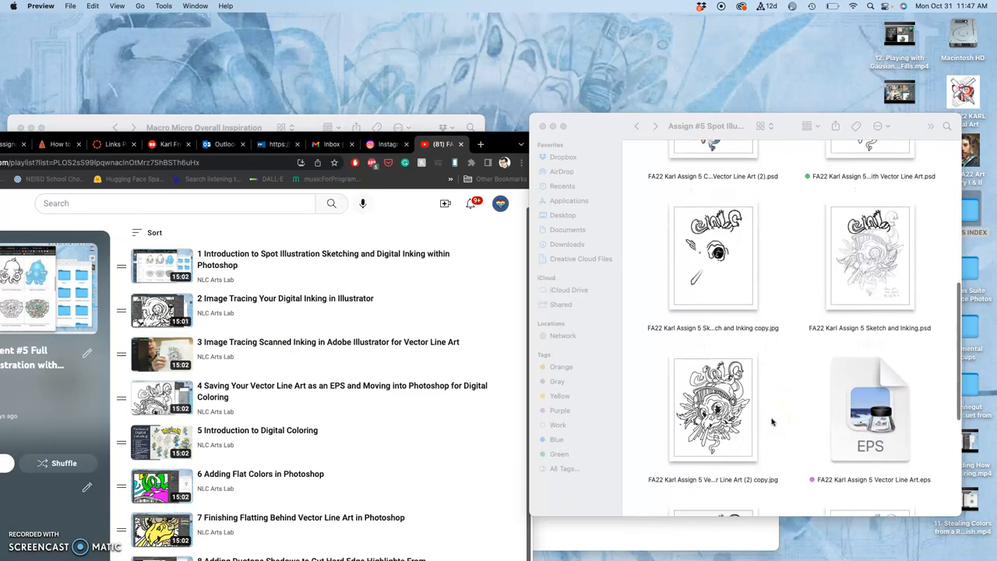
scroll("down", 3)
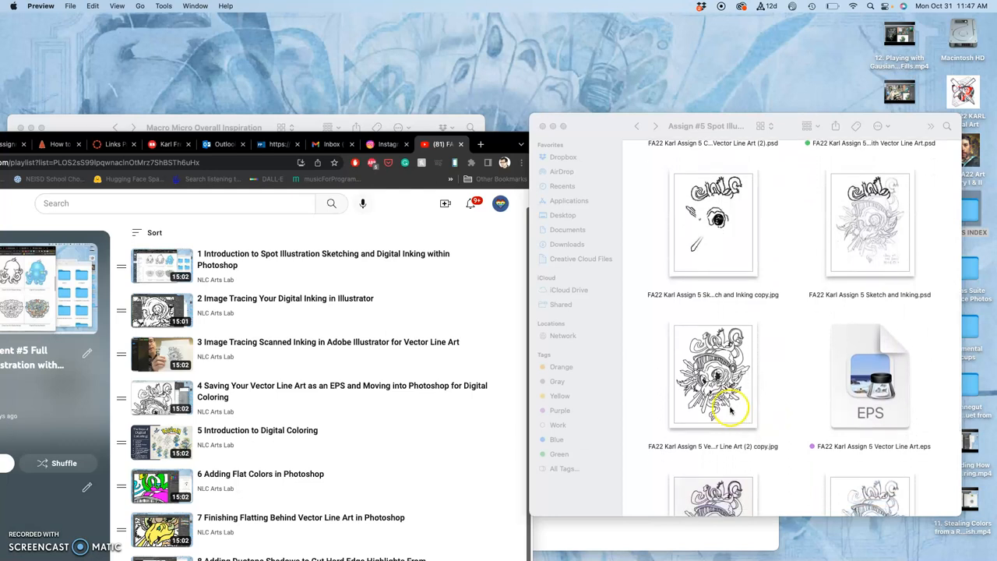
double_click(712, 374)
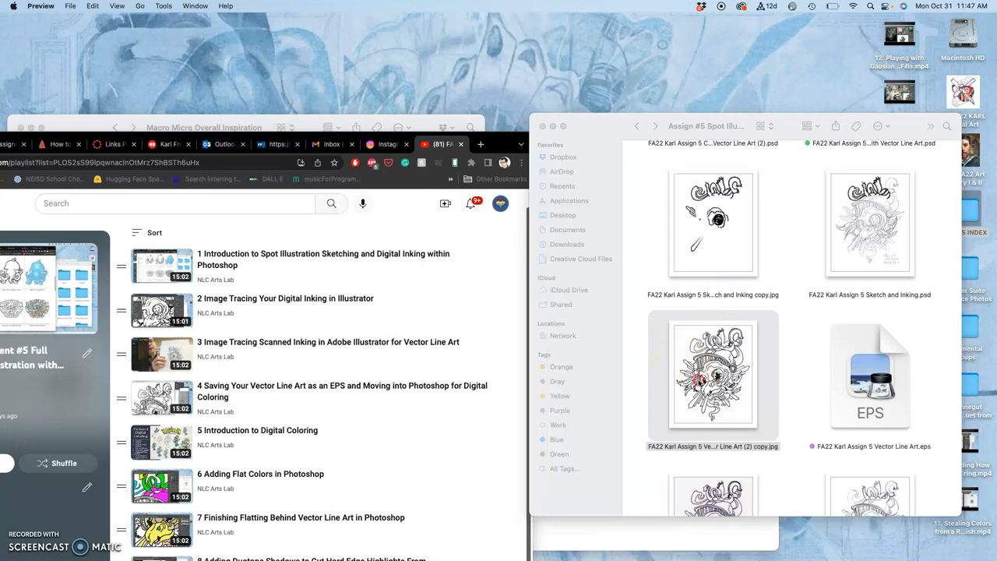
right_click(712, 376)
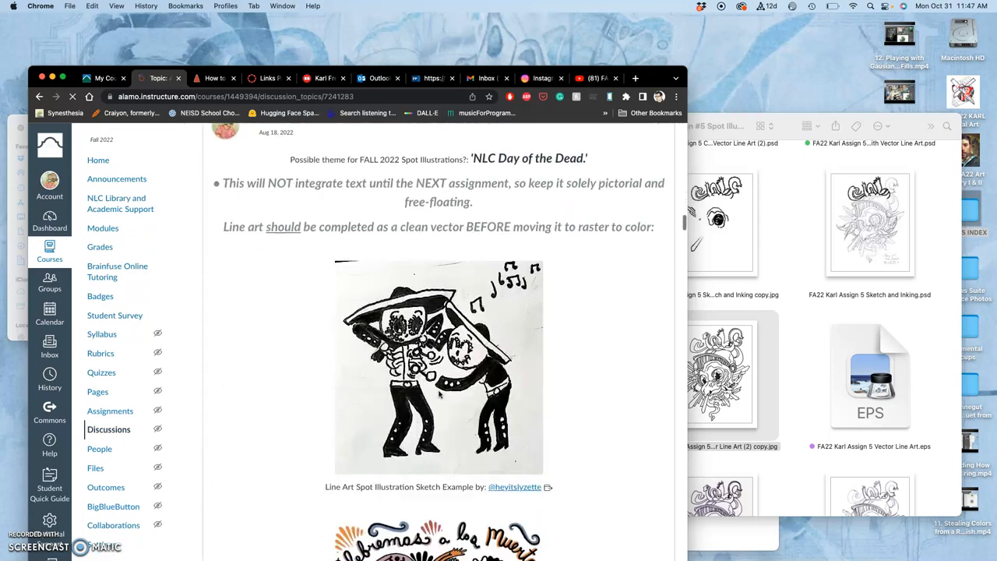
Step: Edit my discussion post and insert the black line art image after the vector note
scroll("down", 3)
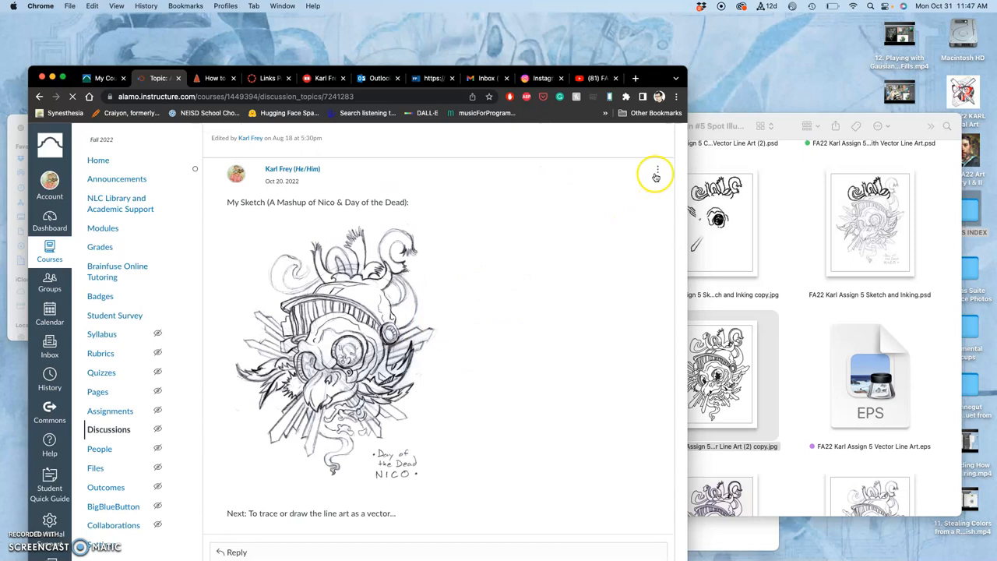
left_click(658, 169)
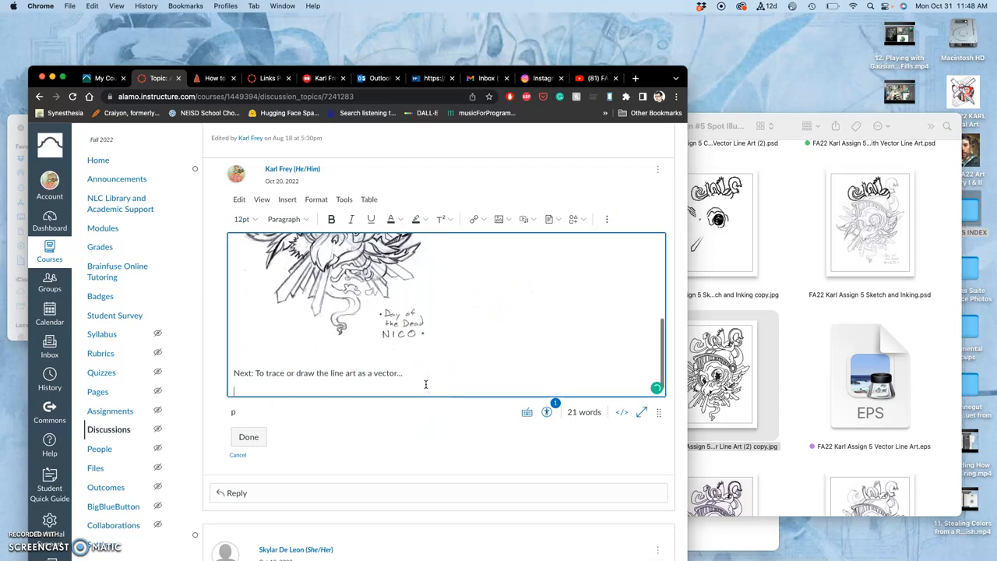
left_click(498, 219)
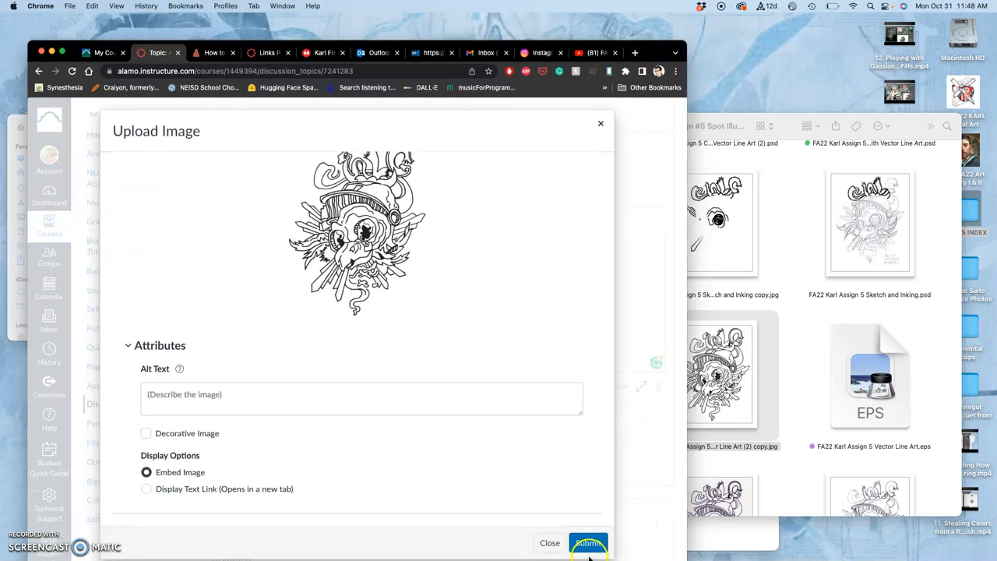
left_click(588, 543)
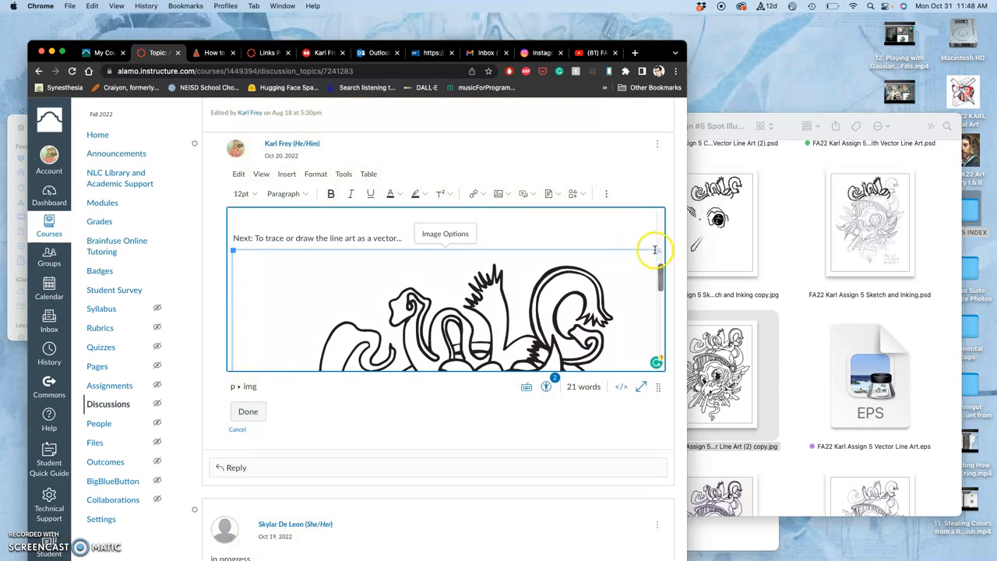
Step: Add the line 'Final Digital Coloring Solution:' below the inserted line art
left_click(656, 249)
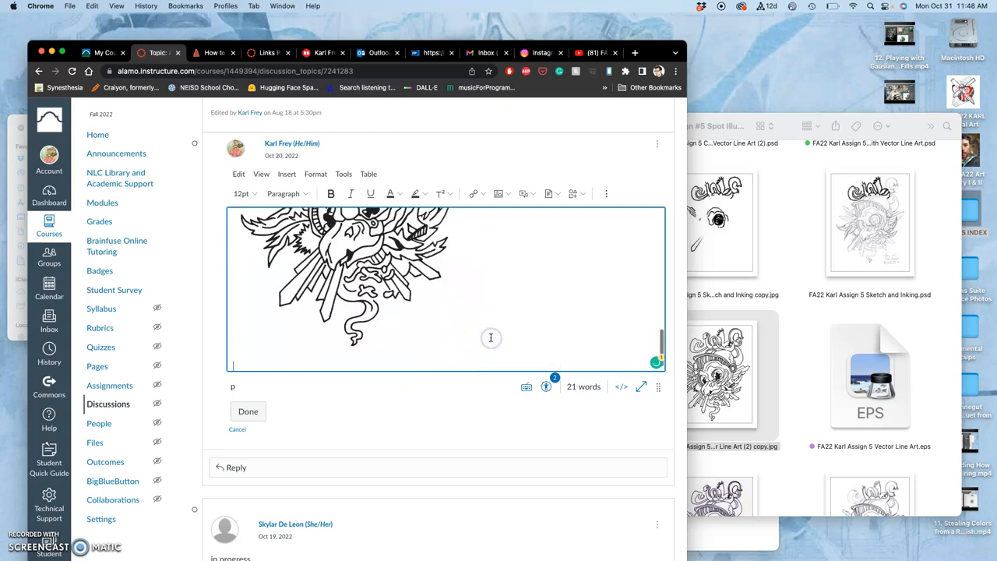
type("Final Digital Coloring Solution:")
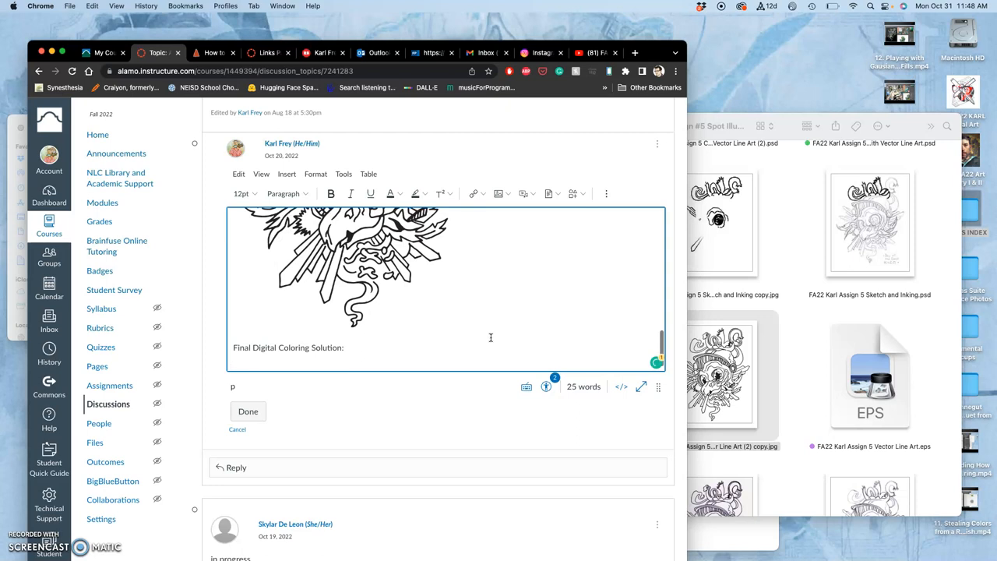
left_click(498, 193)
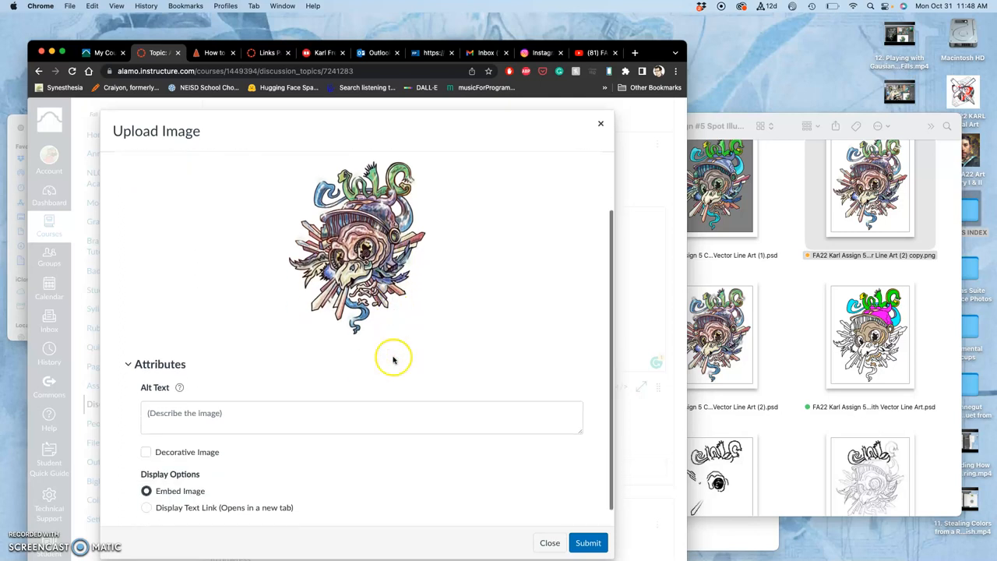
Step: Insert the coloured skull PNG under the final colouring heading and save the post
left_click(588, 542)
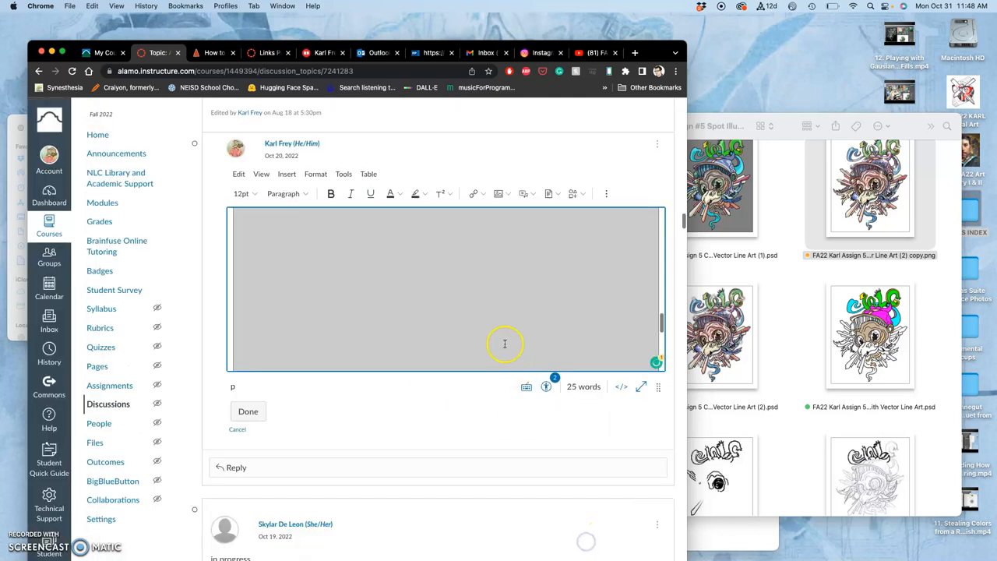
mouse_move(417, 257)
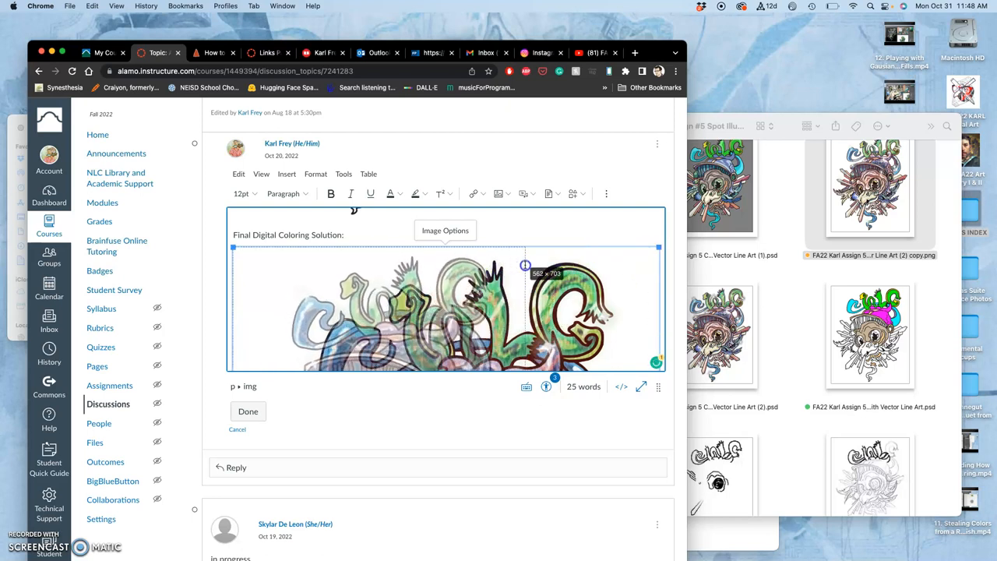
left_click(248, 411)
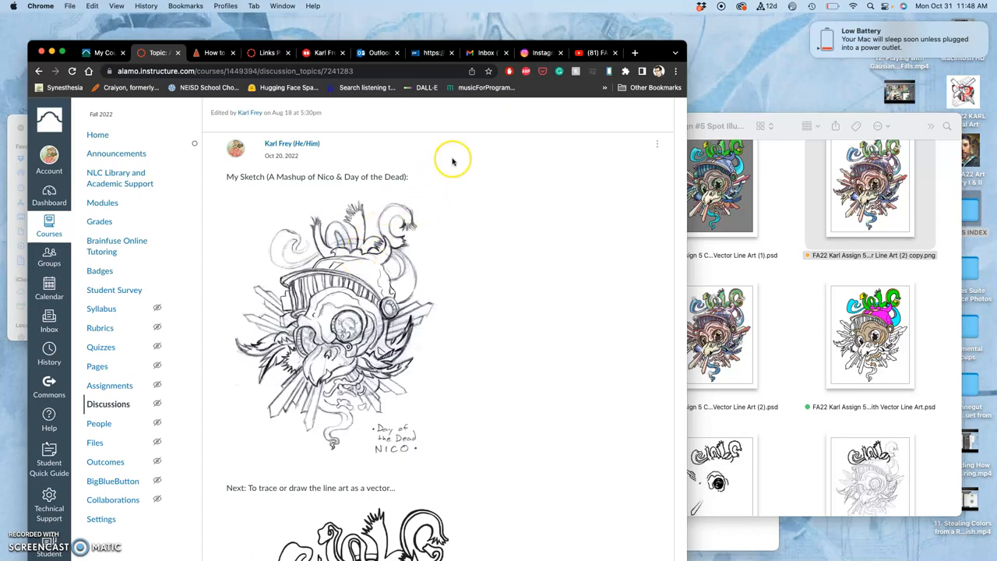
mouse_move(498, 81)
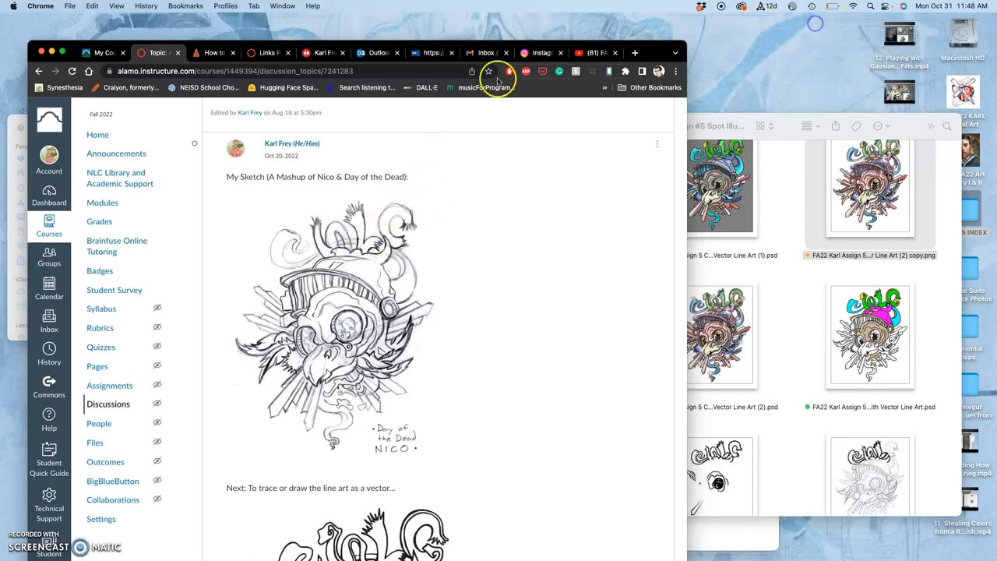
Step: Switch to Redbubble, log into the artist account, and go to Add New Work
left_click(322, 52)
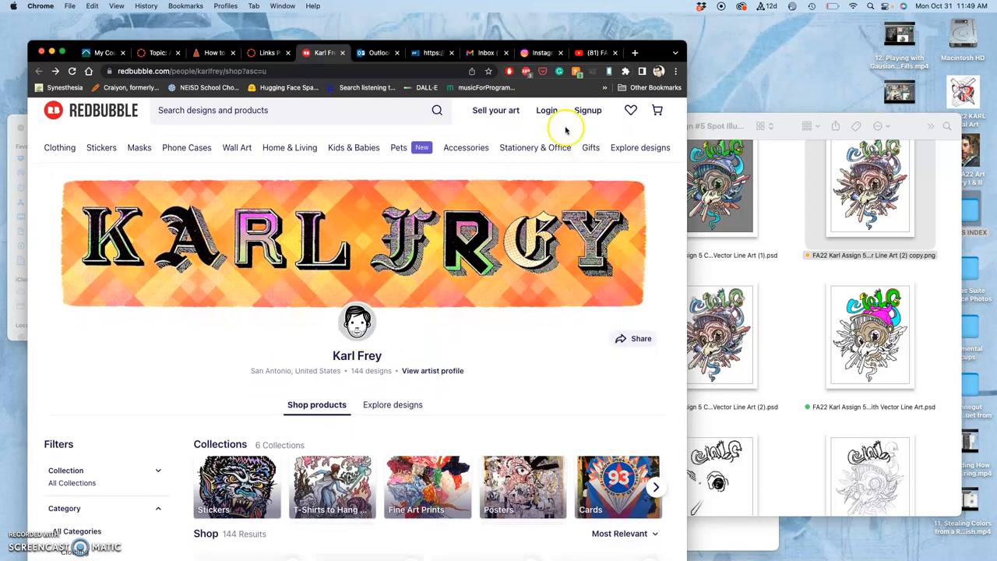
left_click(546, 110)
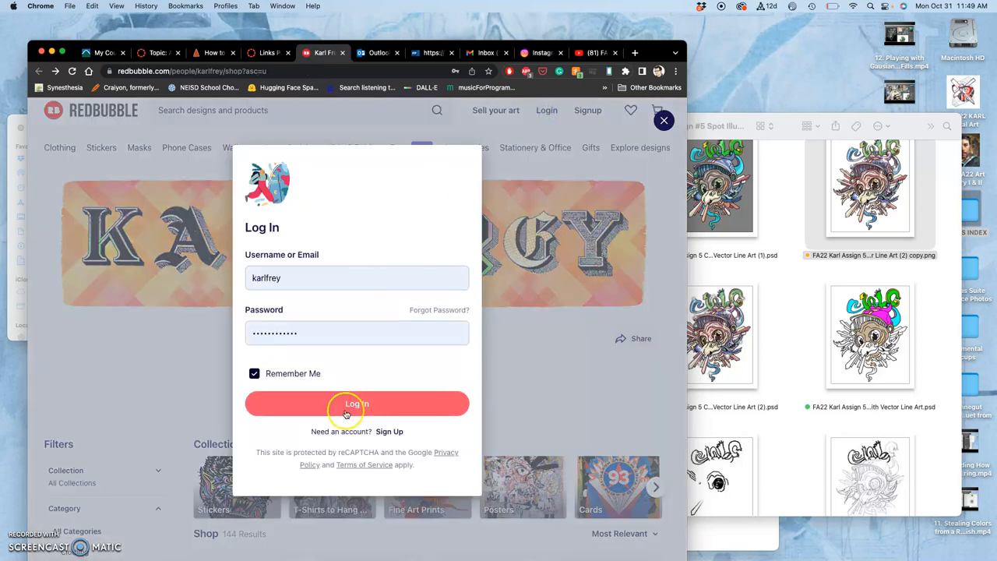
left_click(357, 404)
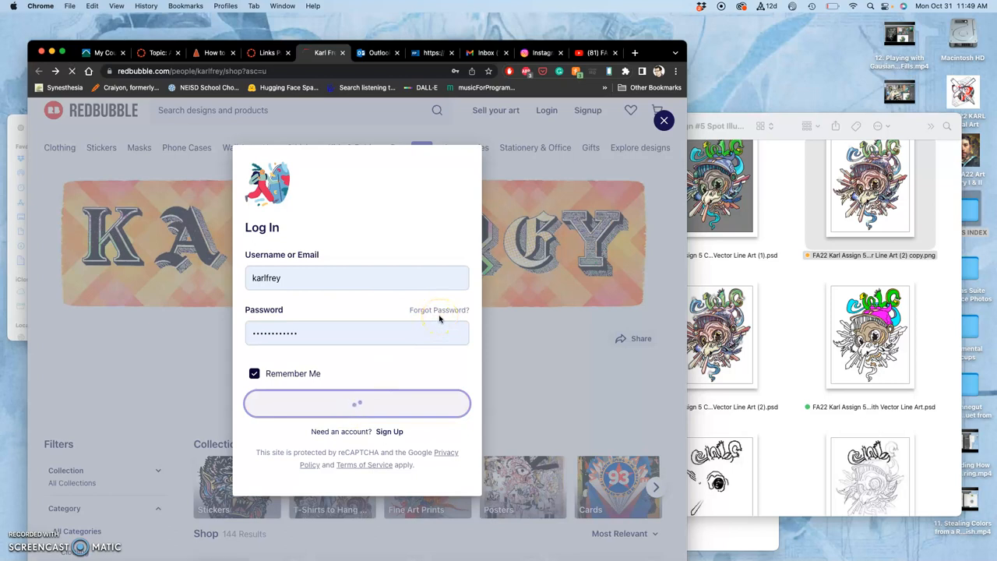
left_click(356, 402)
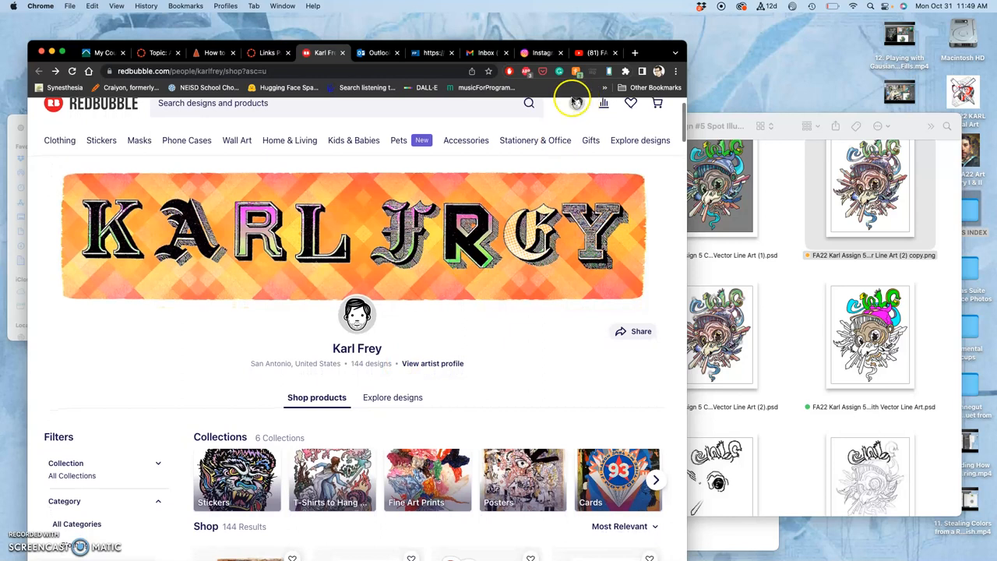
left_click(576, 103)
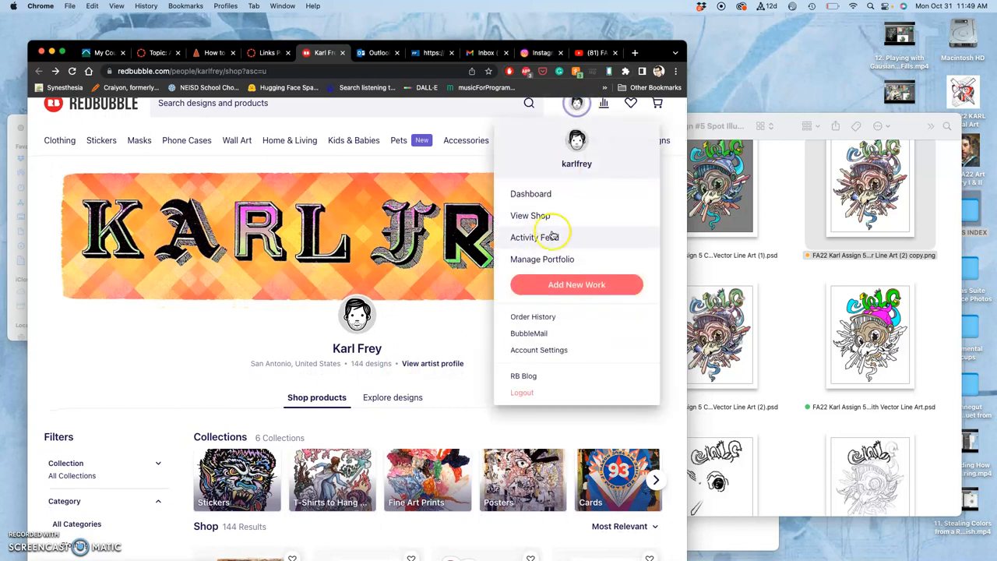
left_click(577, 284)
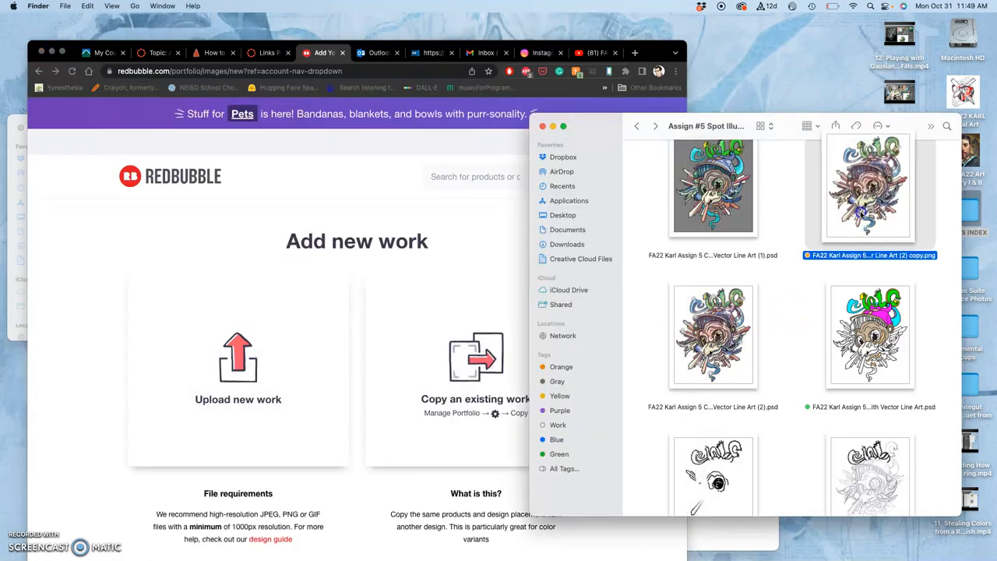
Step: Open the coloured skull PNG in Preview and check its size with Adjust Size
double_click(868, 185)
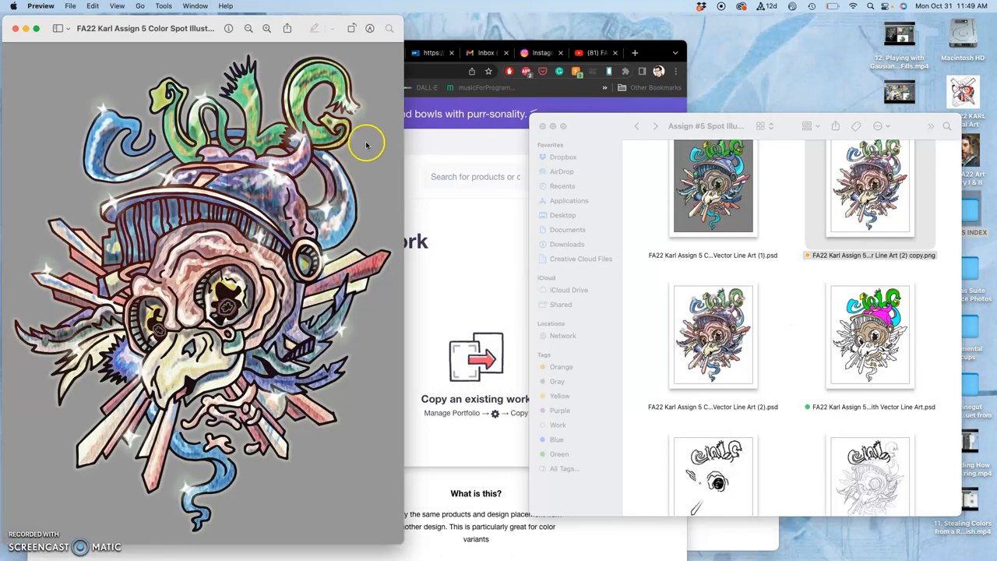
left_click(163, 5)
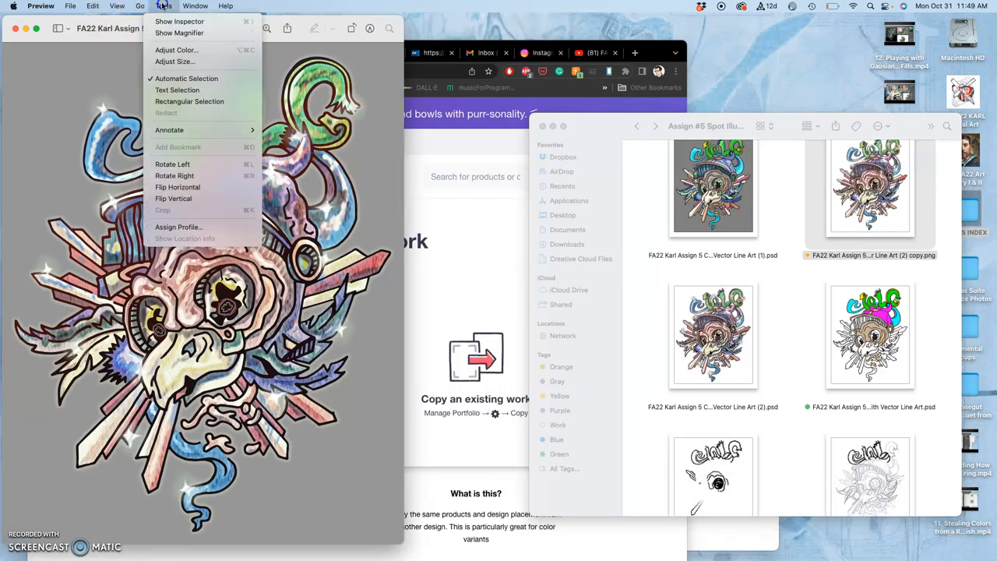
mouse_move(173, 61)
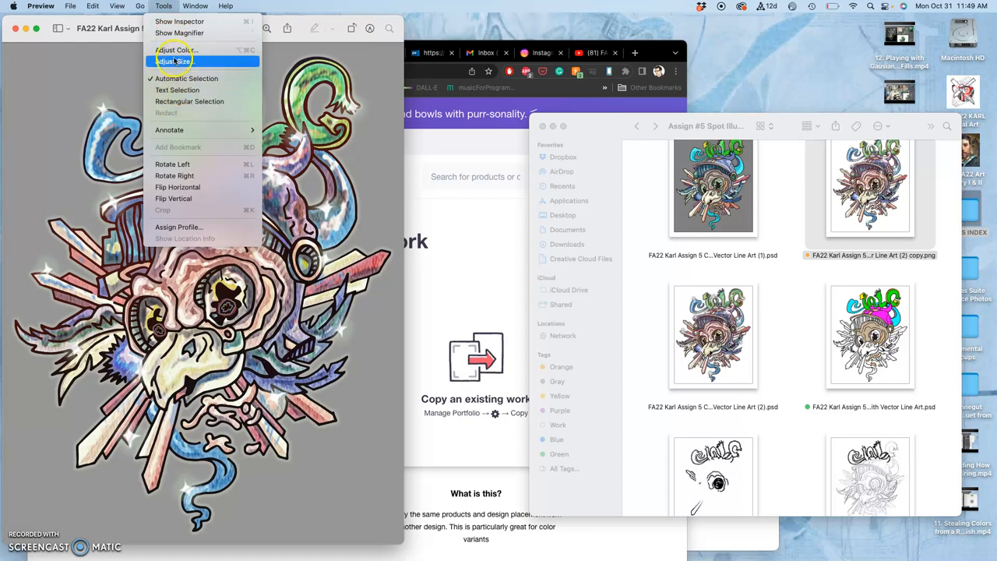
left_click(173, 61)
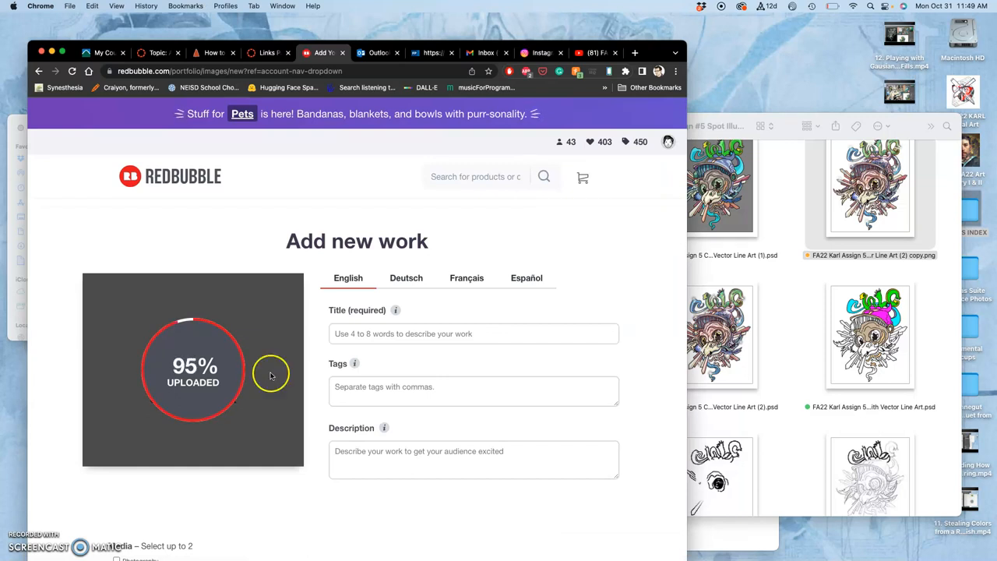
Step: Title the new work 'Day of the Dead Nico Mascot NLC'
left_click(473, 333)
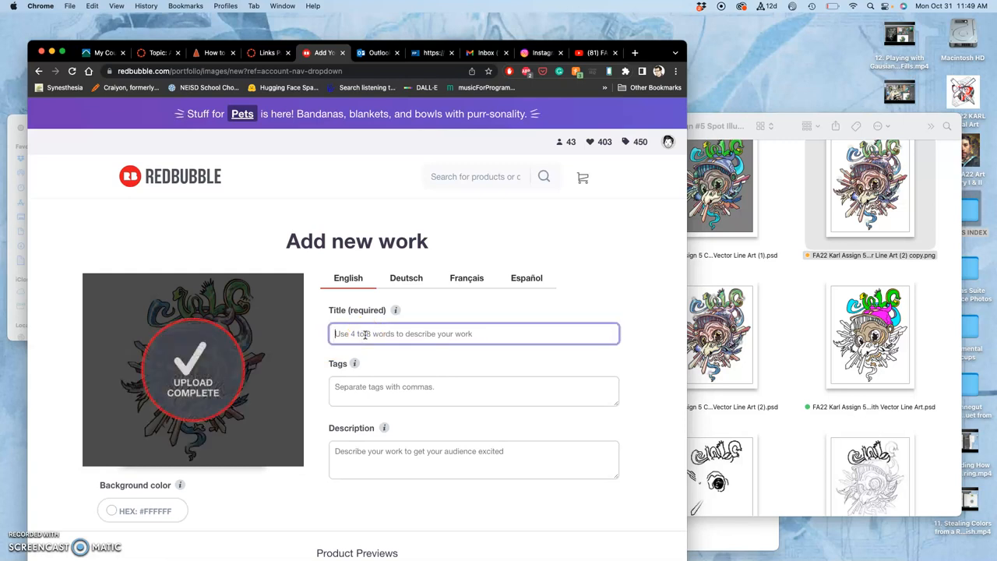
type("N")
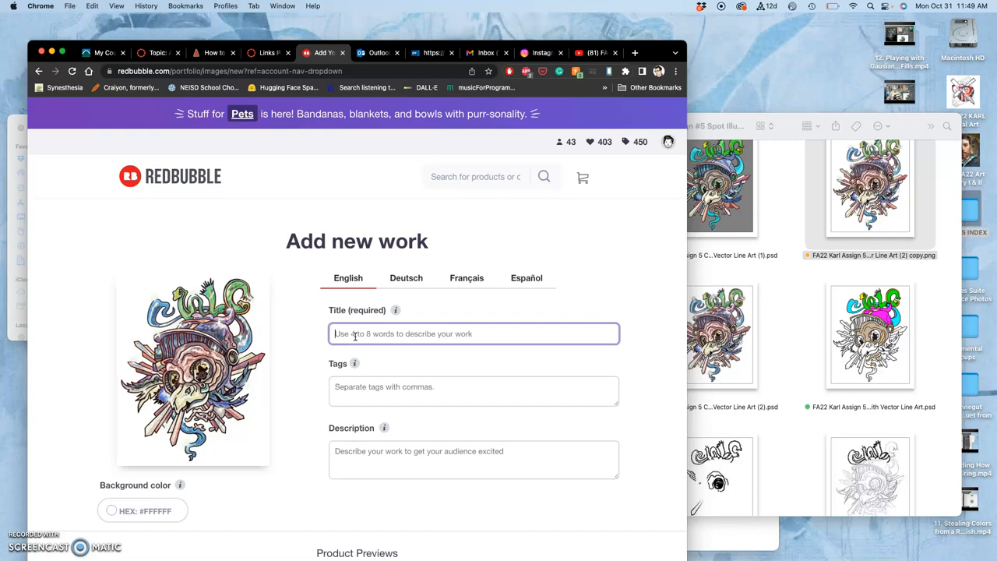
type("Day of the Dead N")
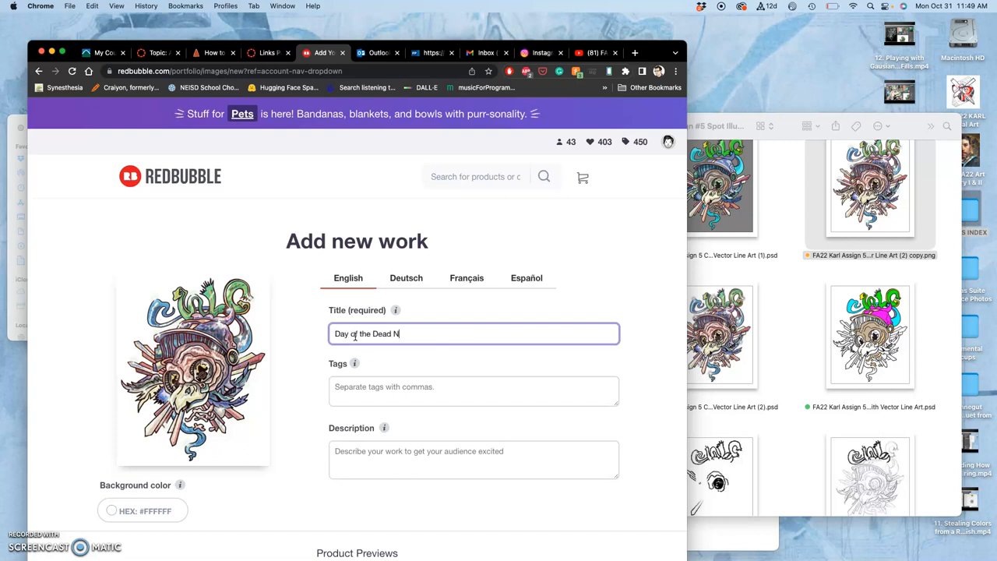
type("ico Mascot NLC")
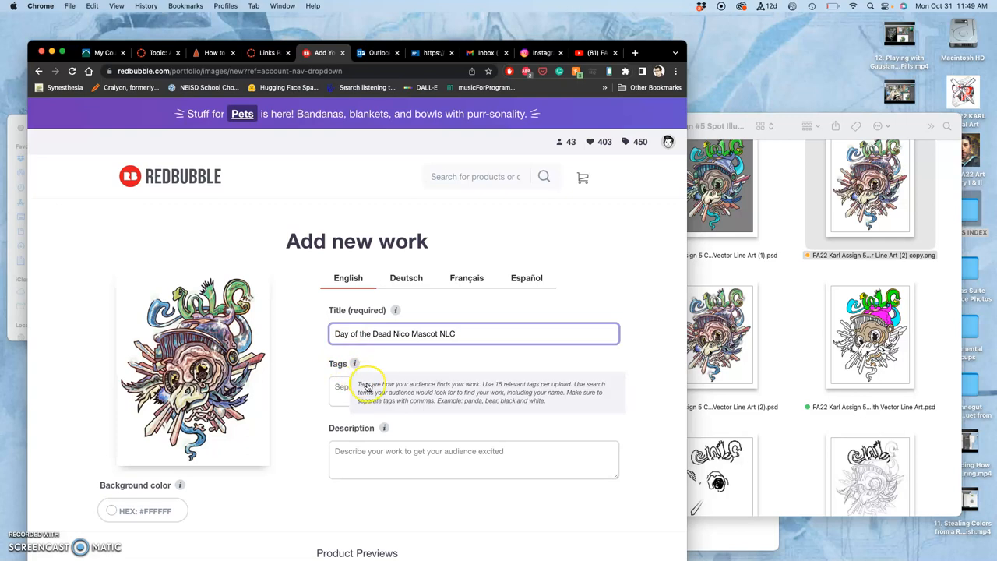
mouse_move(335, 436)
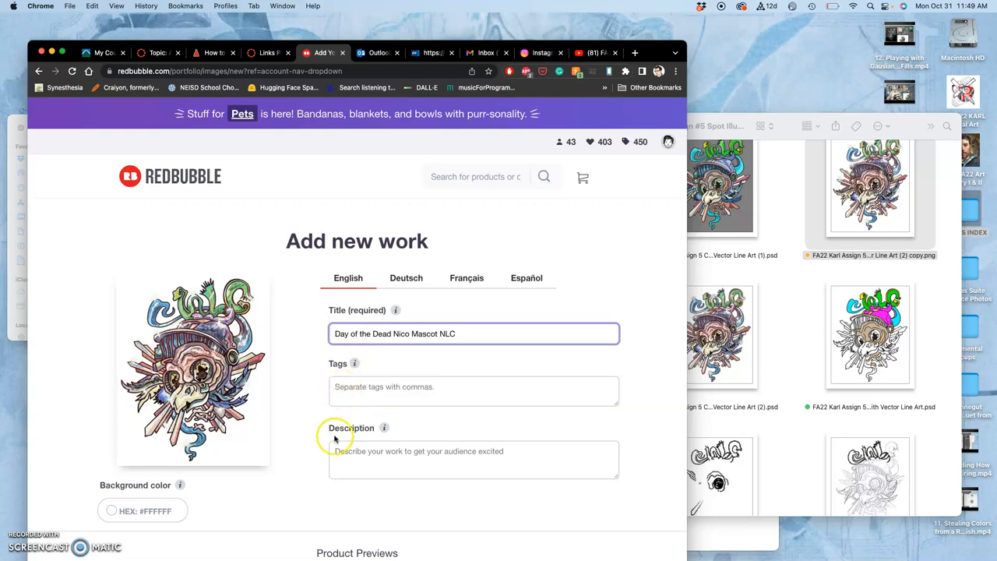
Step: Make the Essential T-Shirt dark grey and fine-tune its print size around 86 percent
scroll("down", 3)
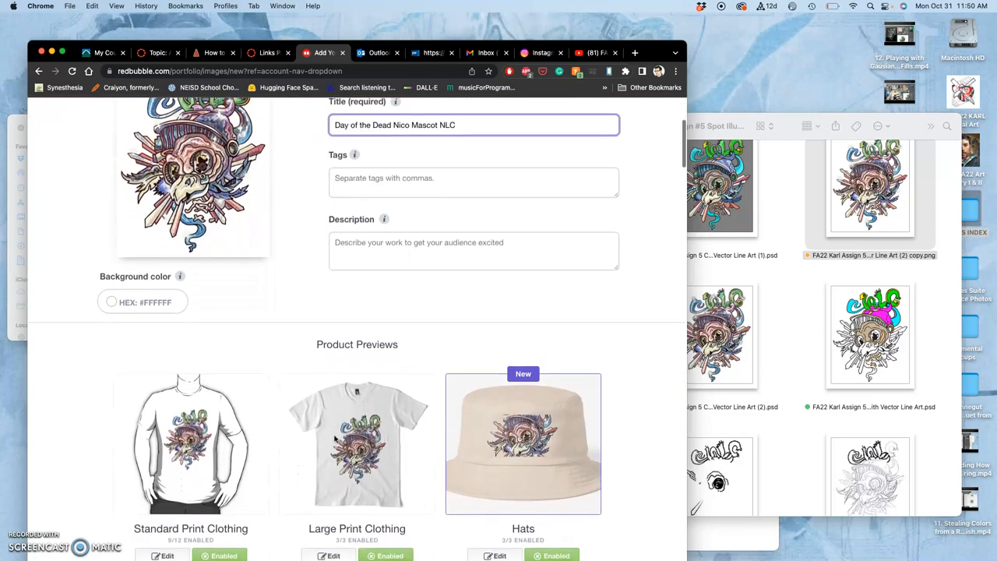
scroll("down", 3)
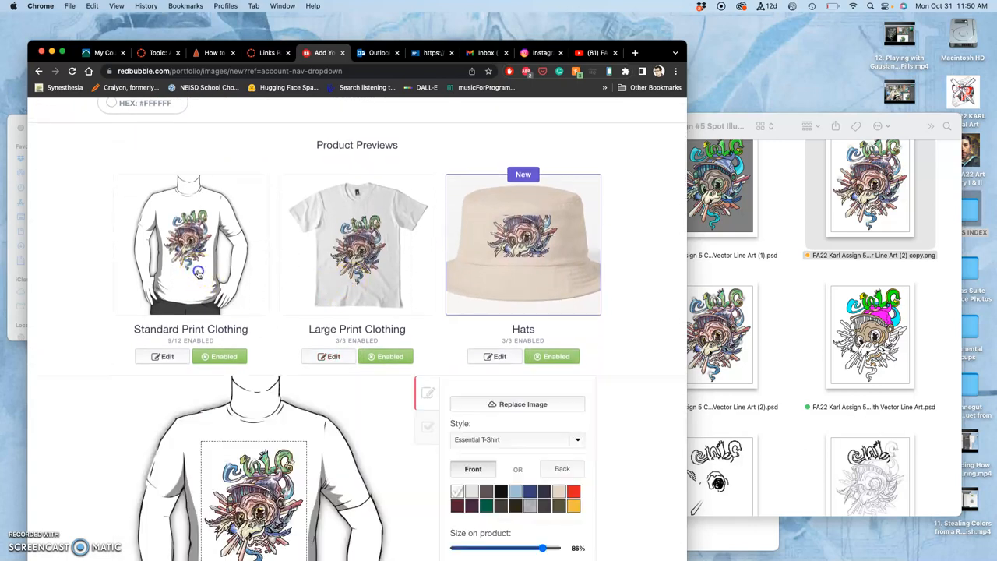
scroll("down", 3)
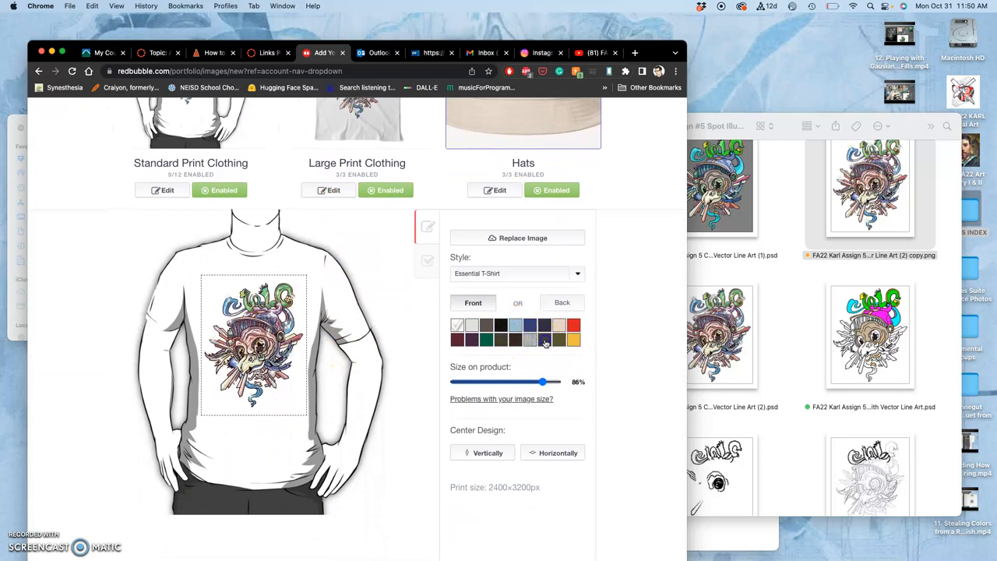
left_click(544, 339)
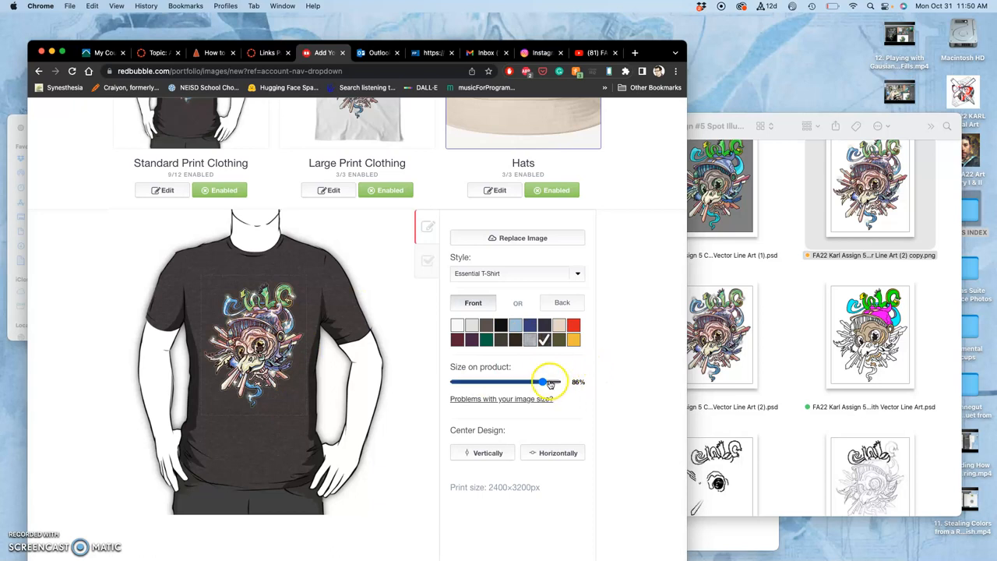
left_click_drag(544, 382, 547, 382)
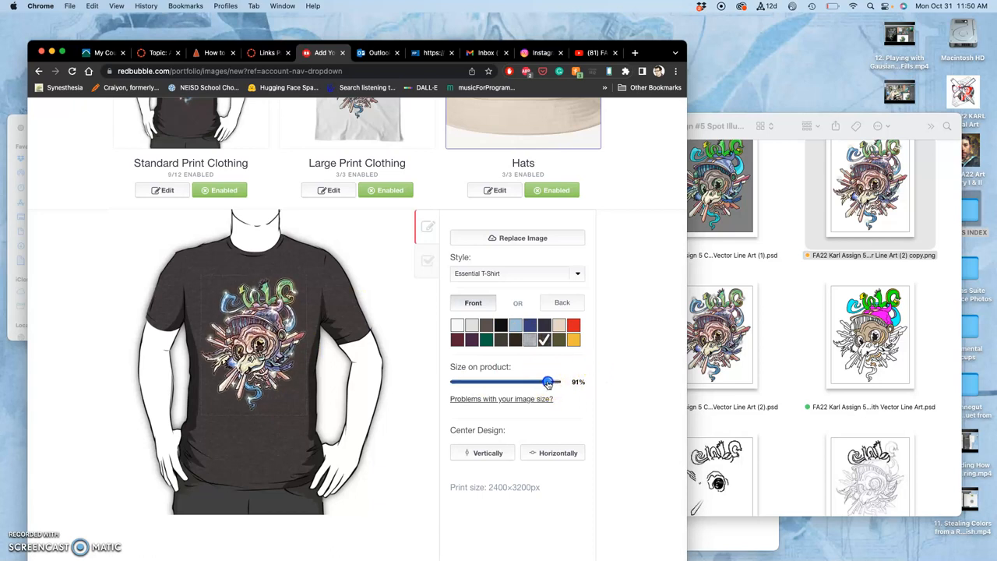
left_click_drag(549, 381, 543, 382)
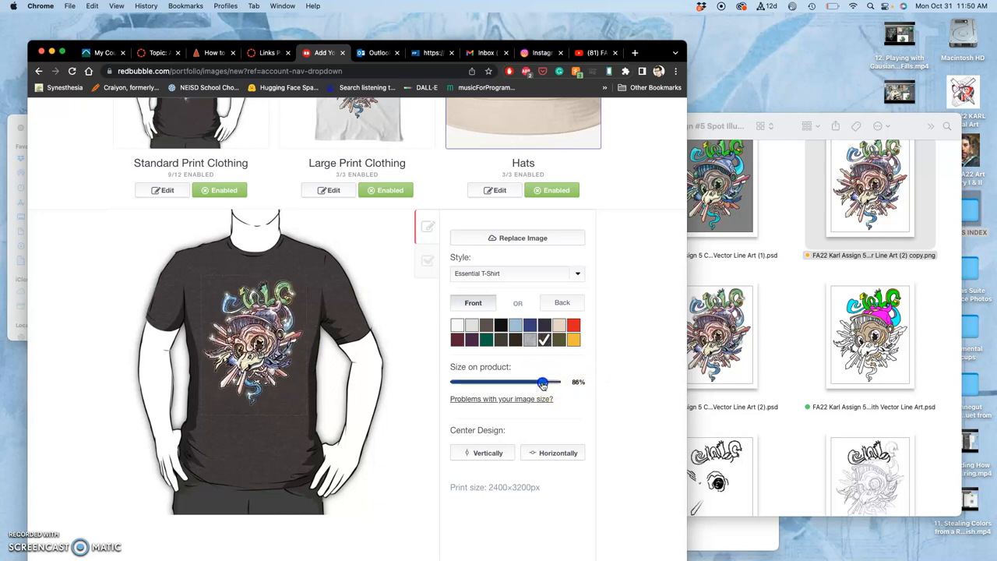
left_click_drag(543, 381, 552, 381)
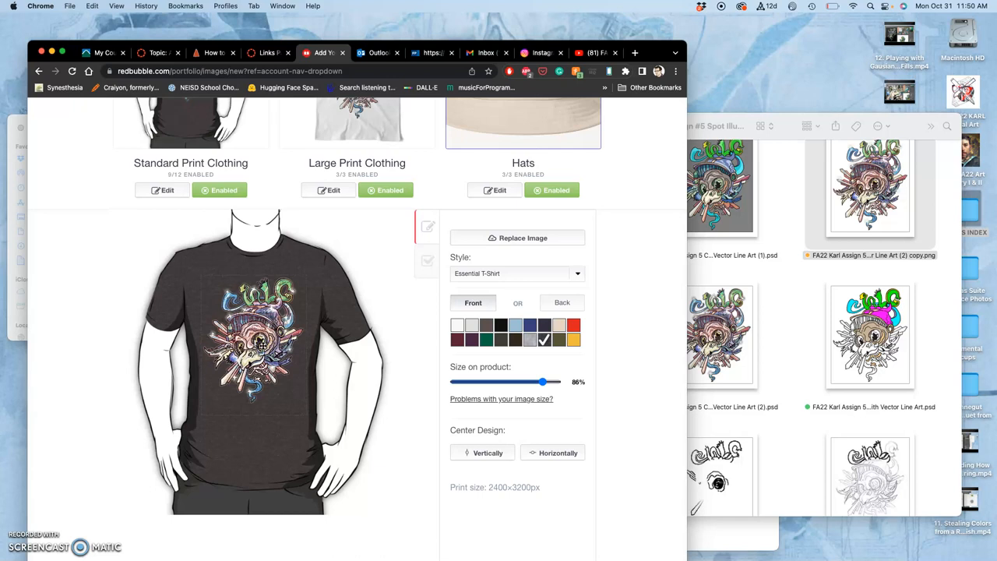
Step: Disable mouse pads and spiral notebooks, then browse the remaining product types
scroll("down", 3)
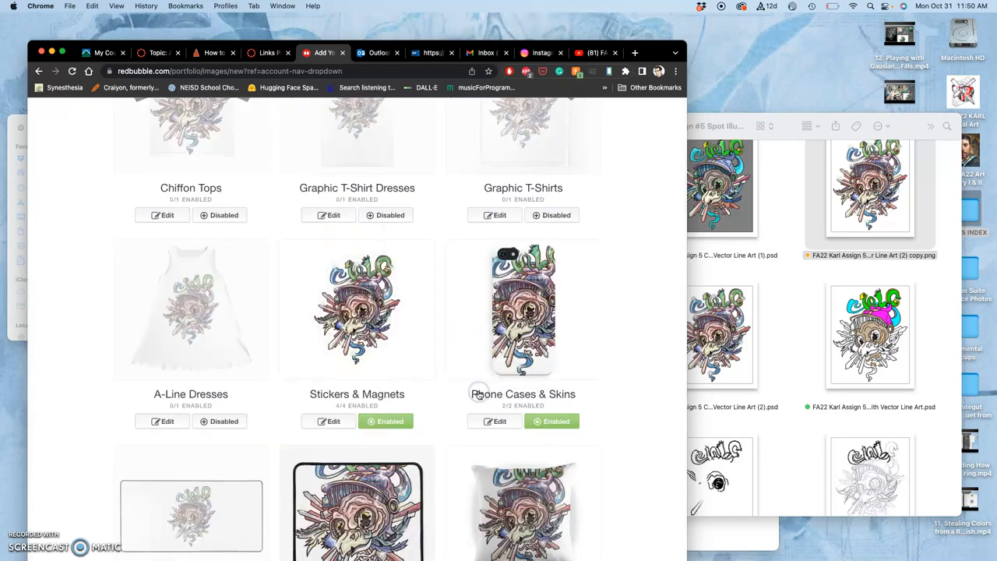
scroll("down", 3)
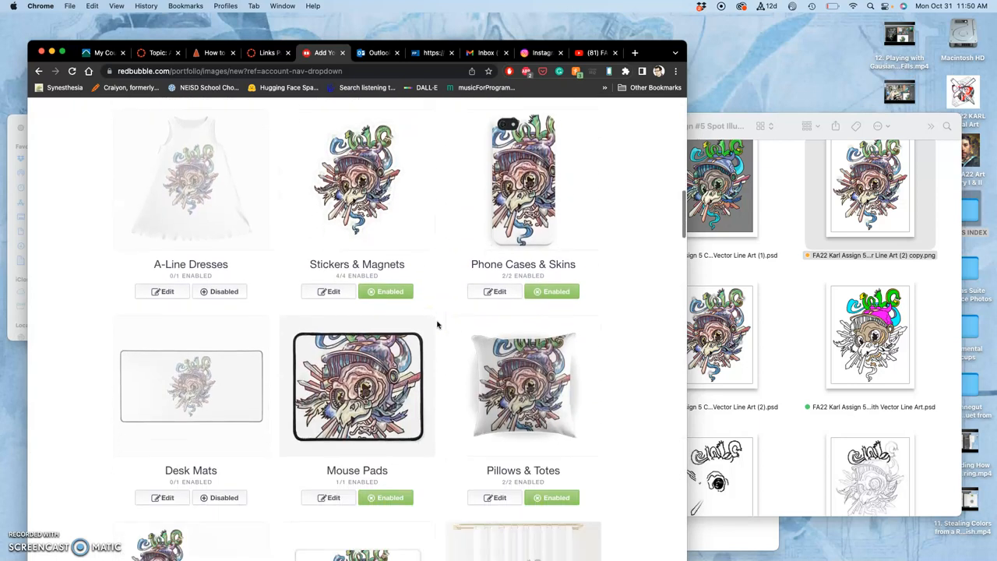
scroll("down", 3)
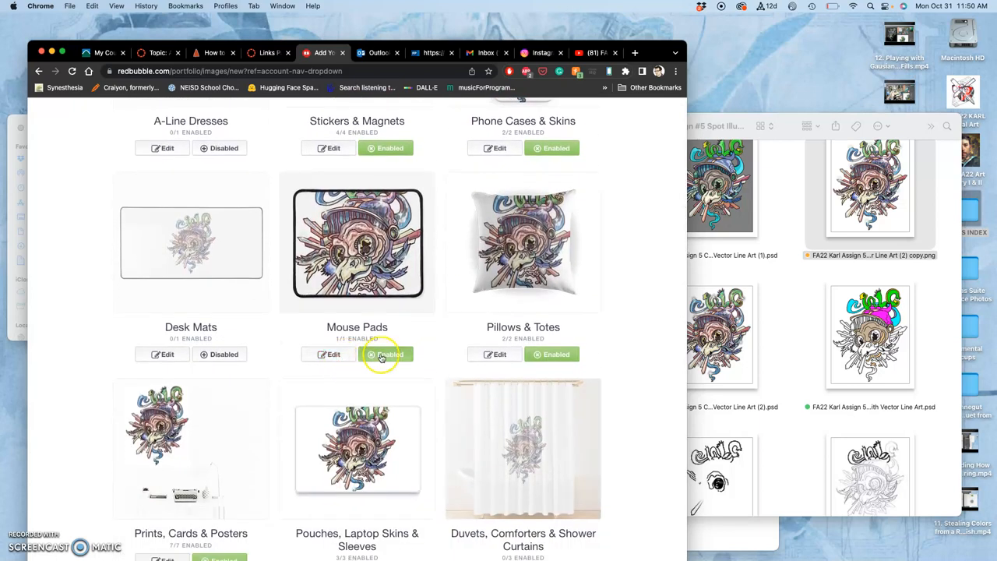
left_click(385, 354)
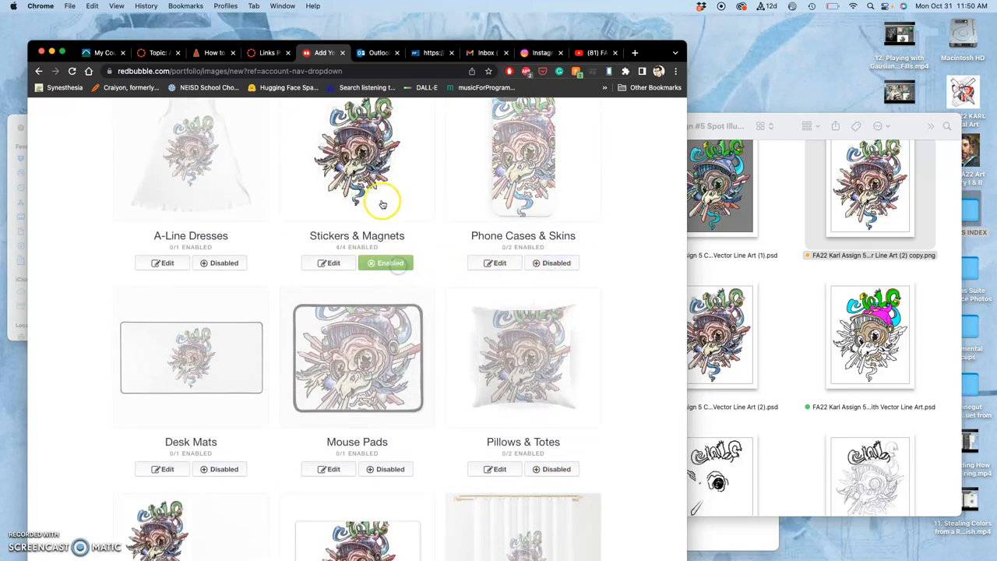
scroll("down", 3)
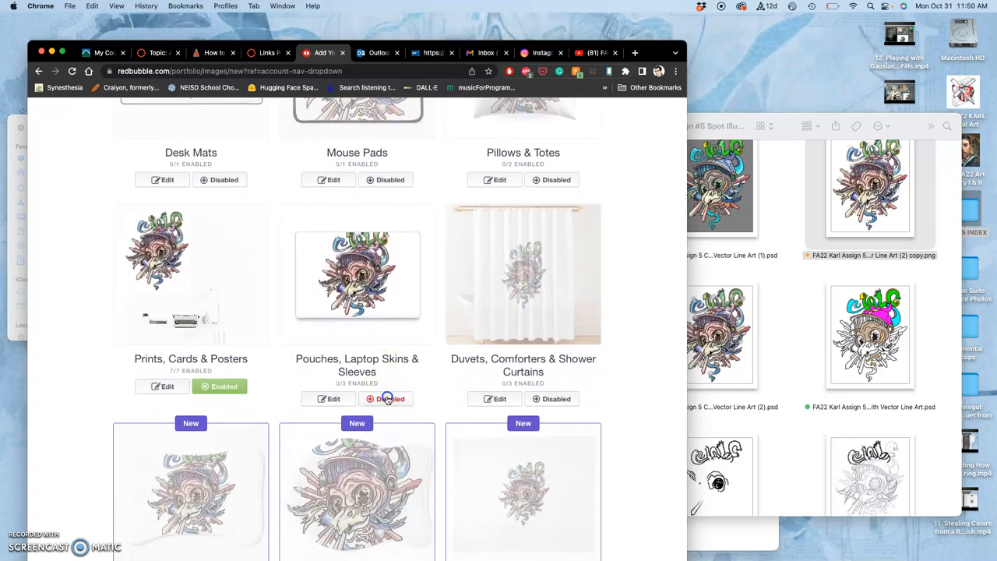
scroll("down", 3)
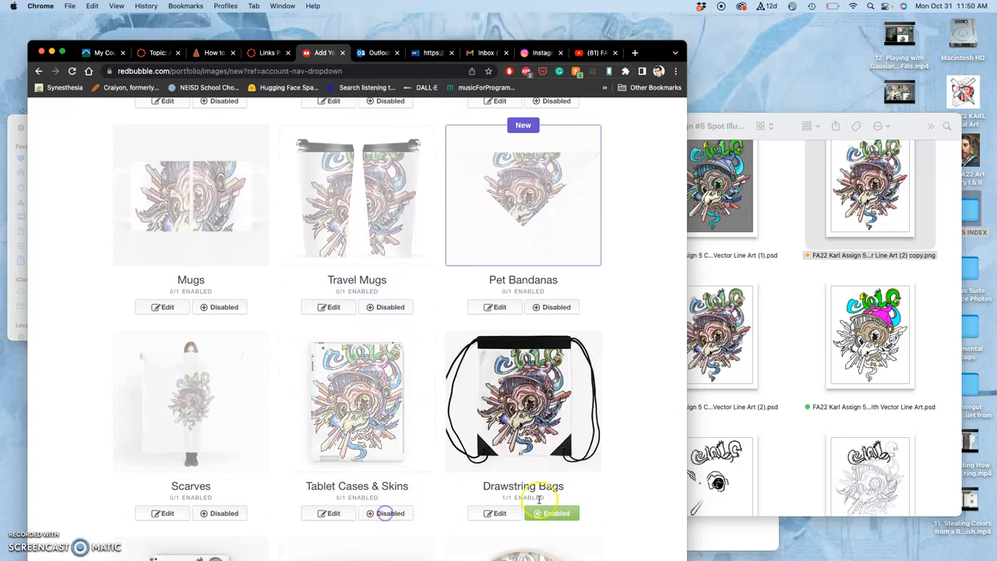
scroll("down", 3)
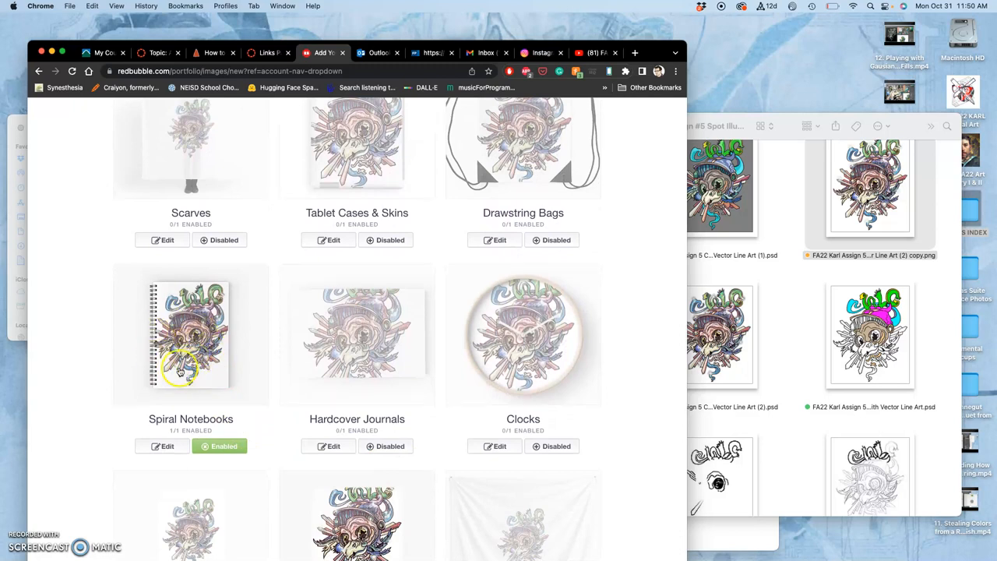
left_click(221, 445)
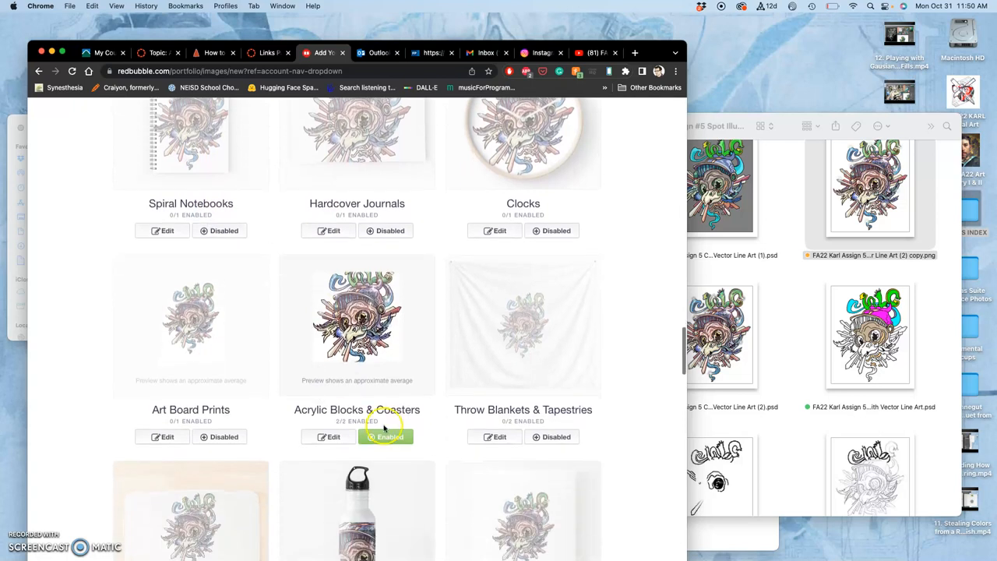
scroll("down", 3)
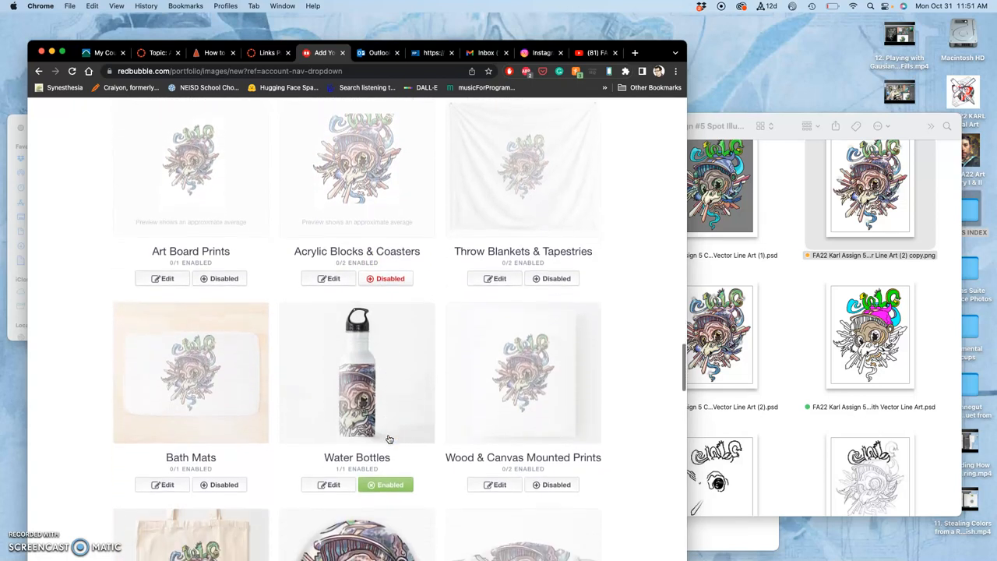
scroll("down", 3)
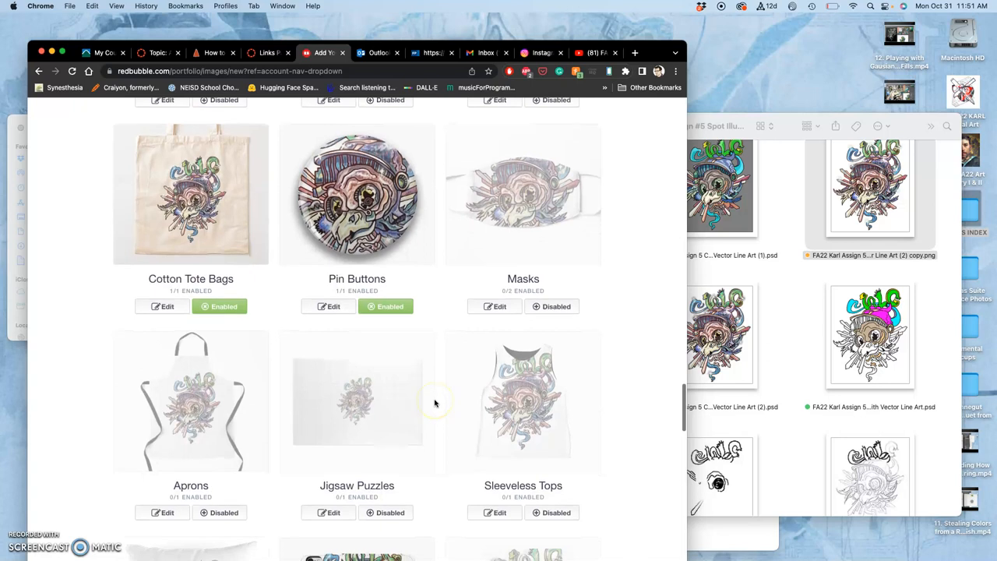
scroll("down", 3)
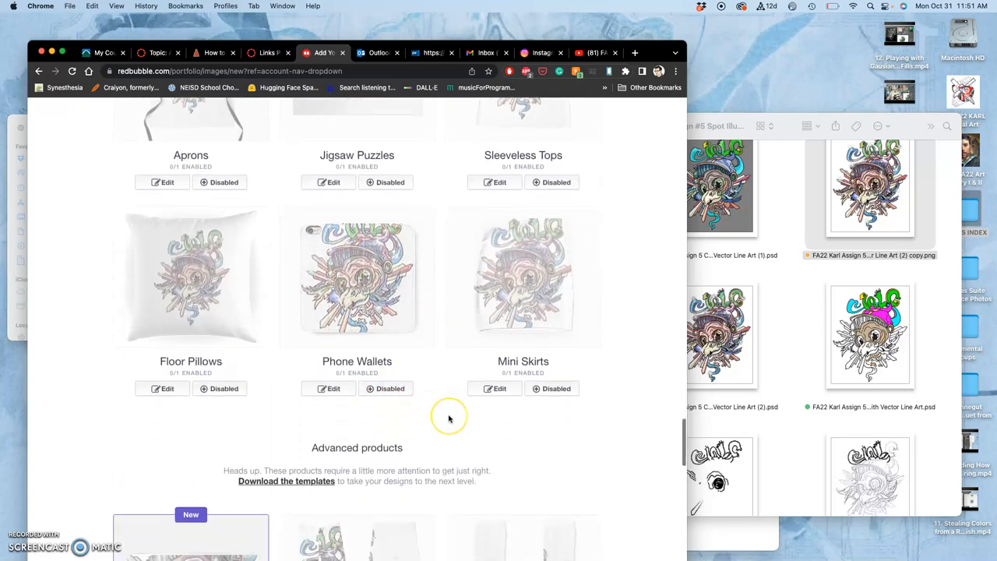
scroll("down", 3)
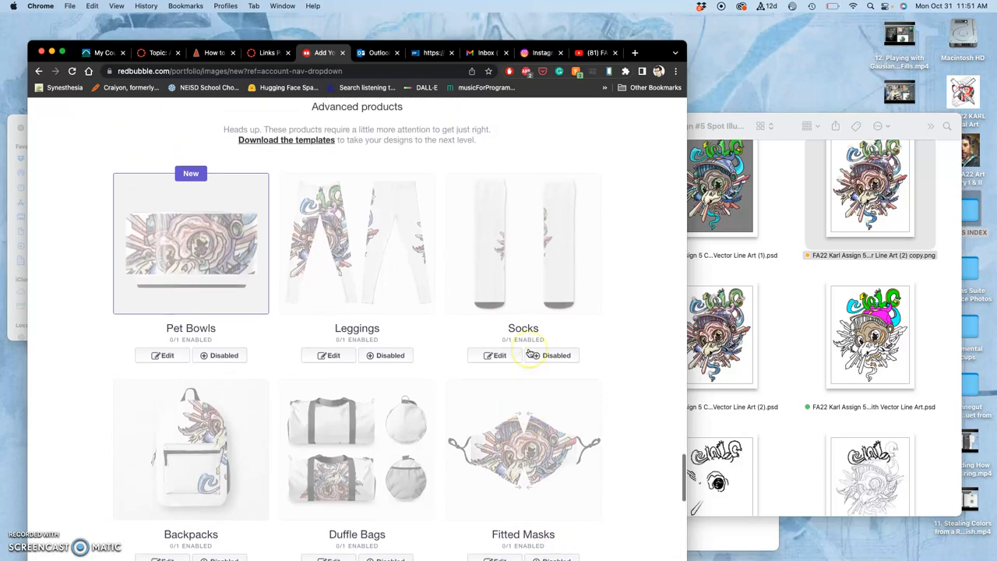
scroll("down", 3)
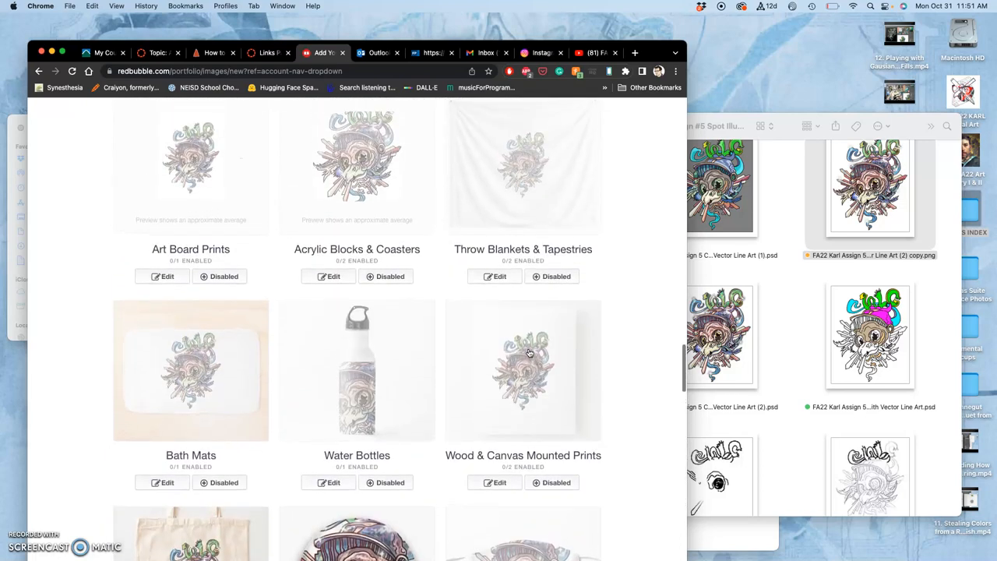
scroll("down", 3)
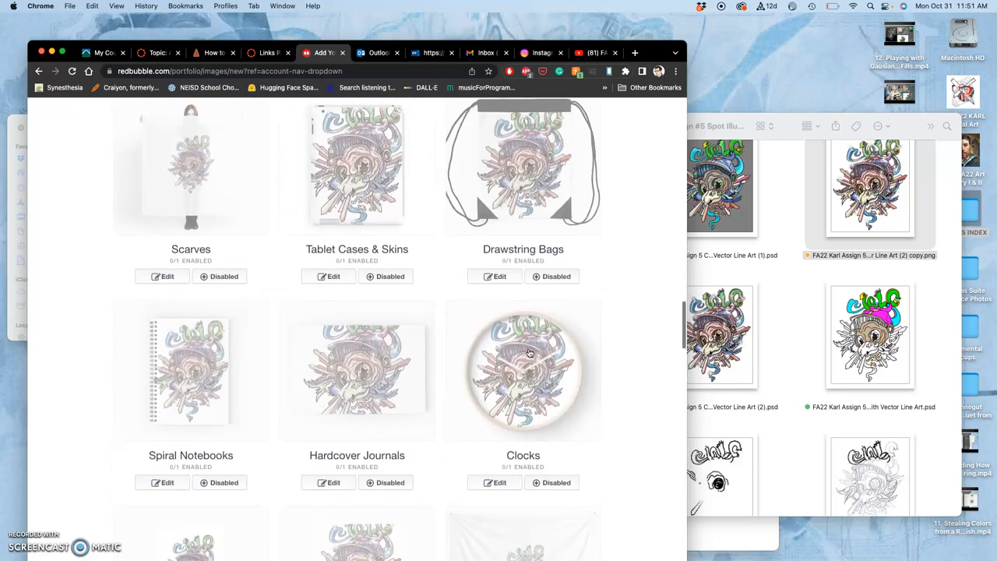
scroll("down", 3)
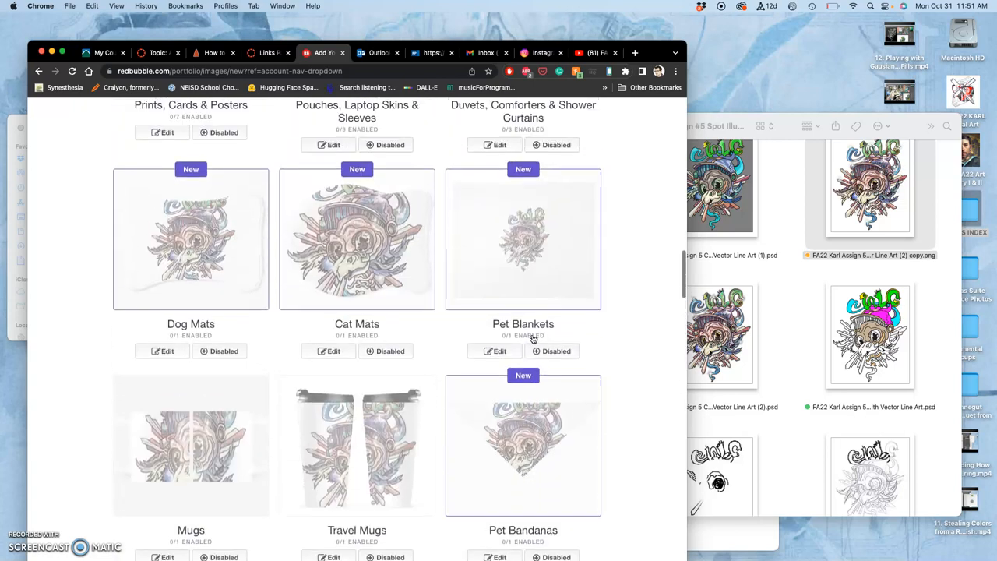
scroll("down", 3)
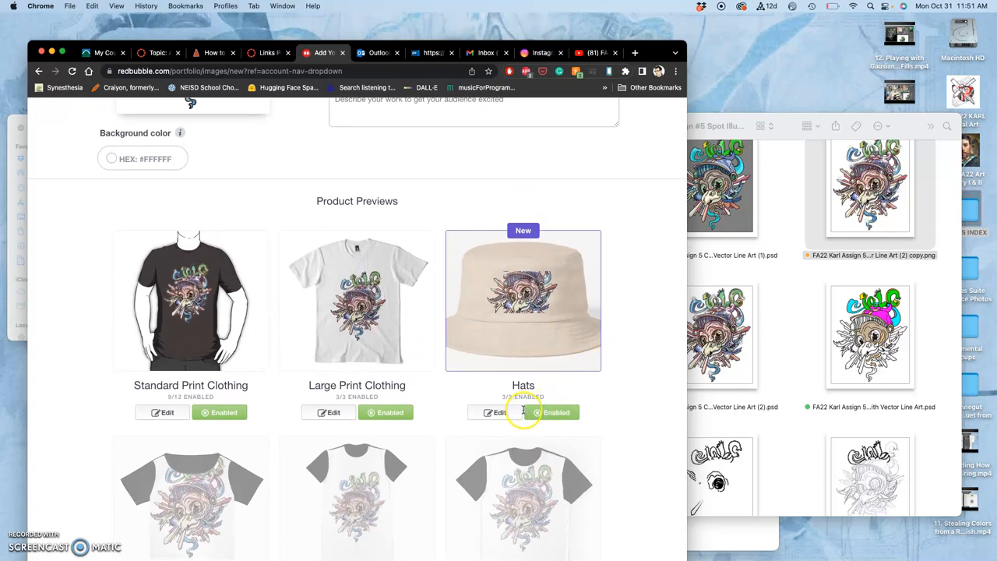
Step: Shrink the skull design on hats to about a third, then disable hats
left_click(497, 412)
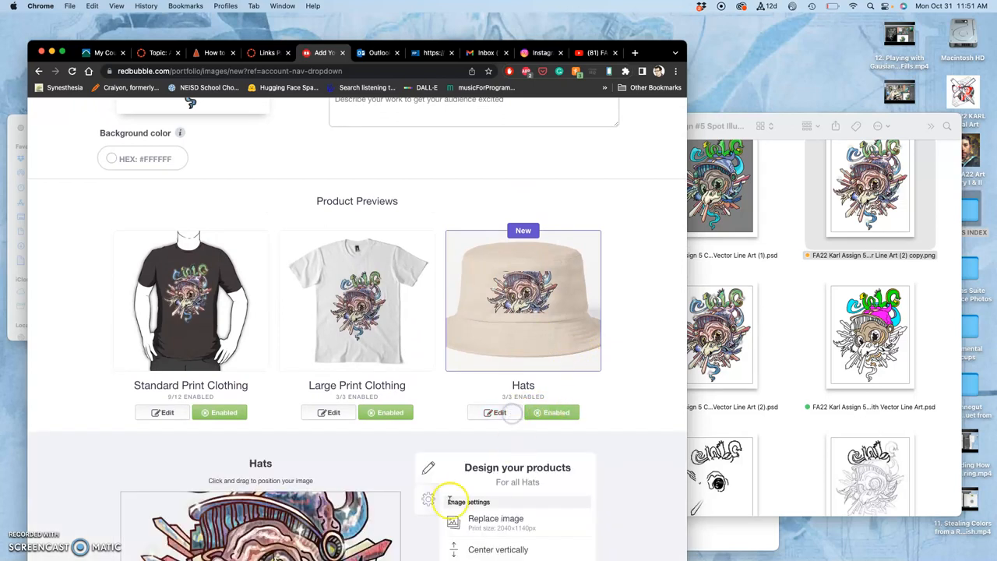
scroll("down", 3)
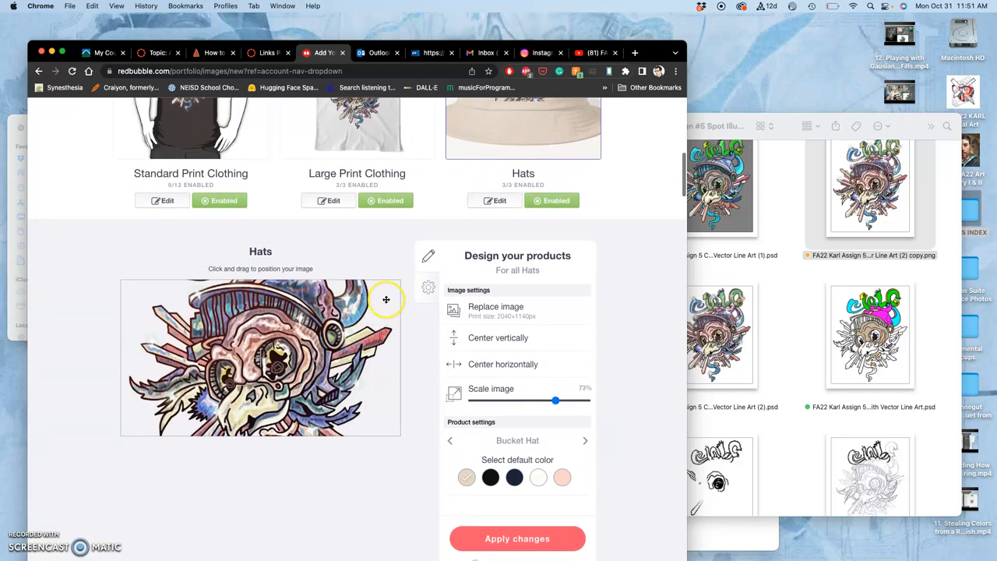
left_click_drag(555, 401, 537, 401)
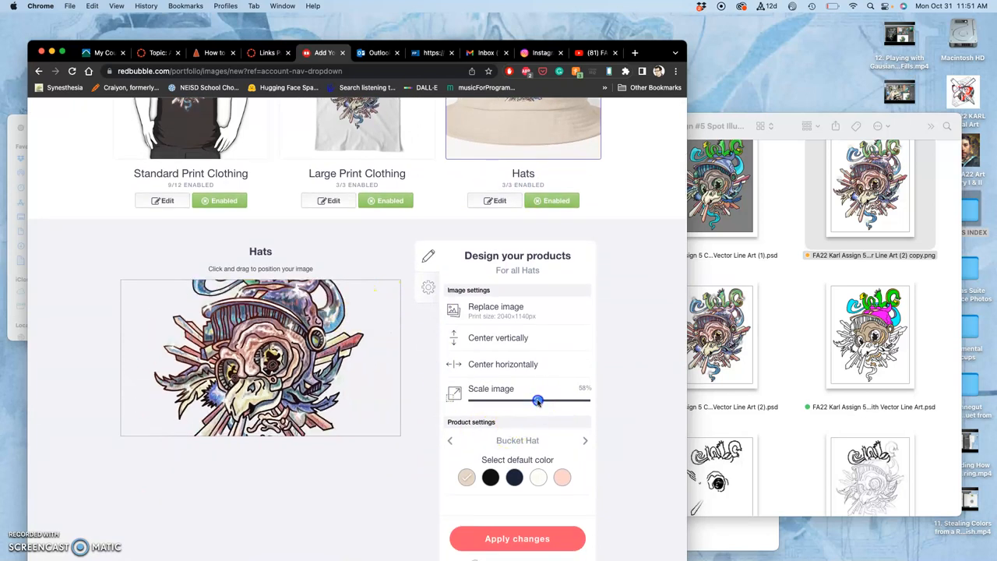
left_click_drag(537, 400, 506, 399)
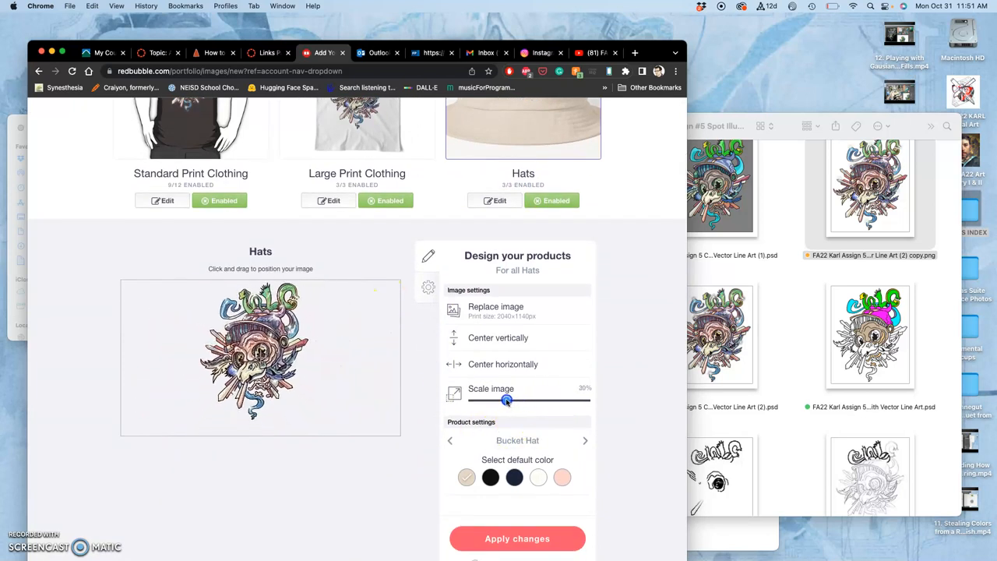
left_click_drag(505, 400, 508, 399)
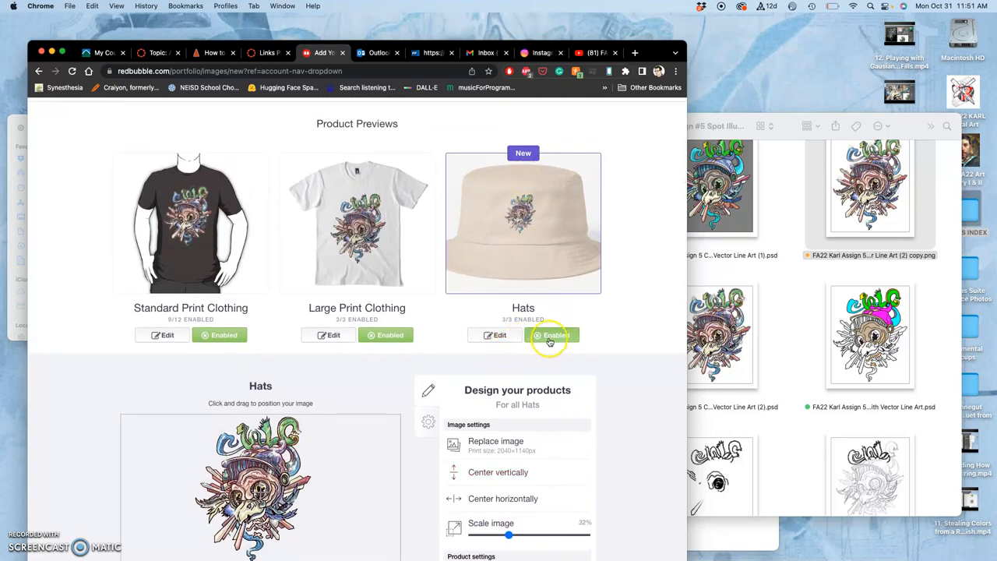
left_click(556, 335)
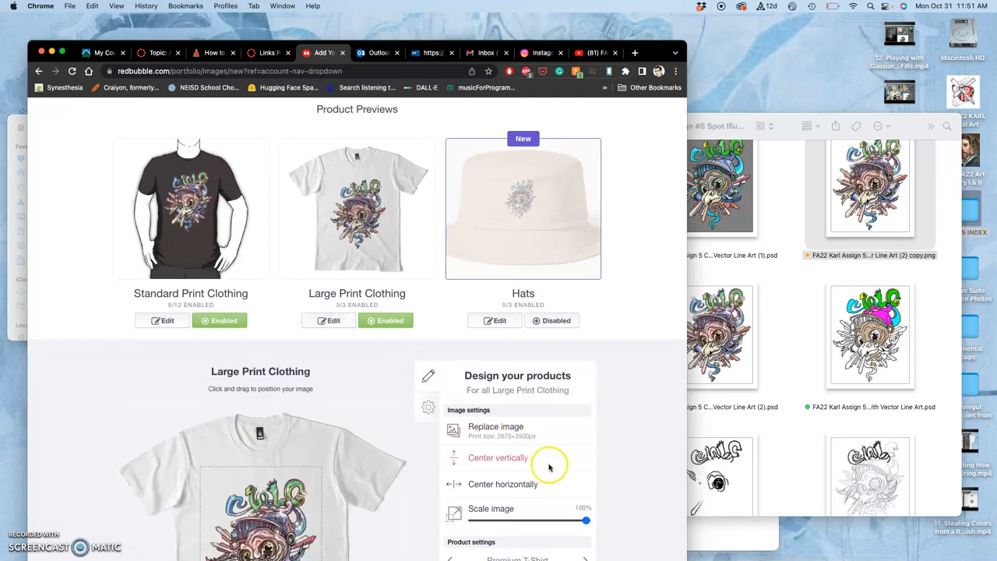
Step: Reposition the skull on the large print t-shirt and apply to large print clothing
scroll("down", 3)
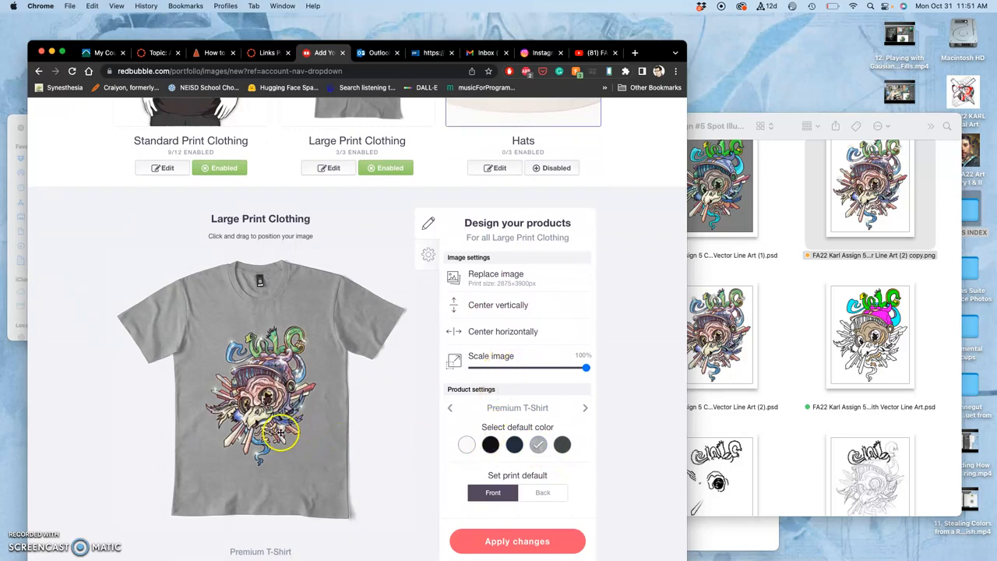
left_click_drag(280, 433, 279, 427)
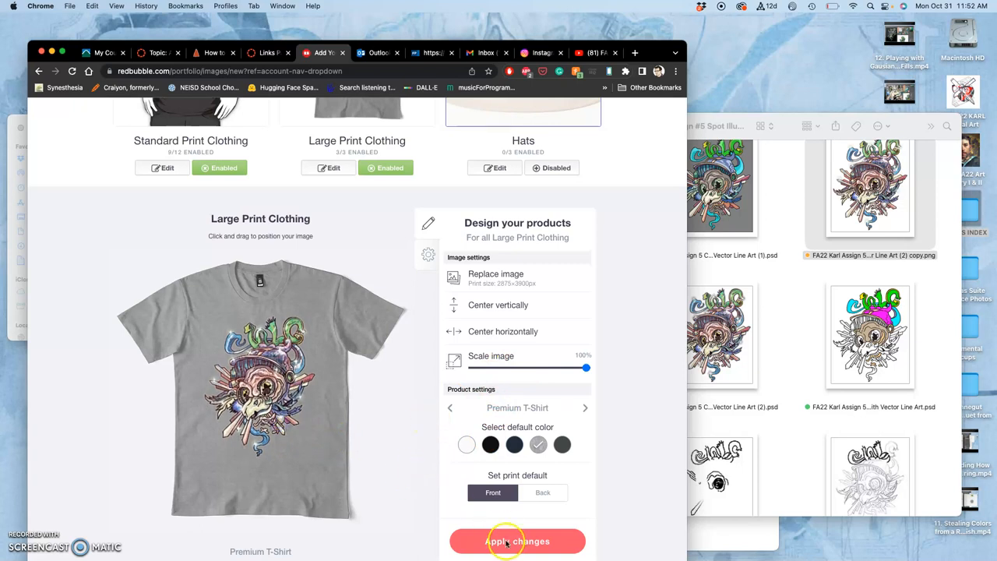
left_click(517, 541)
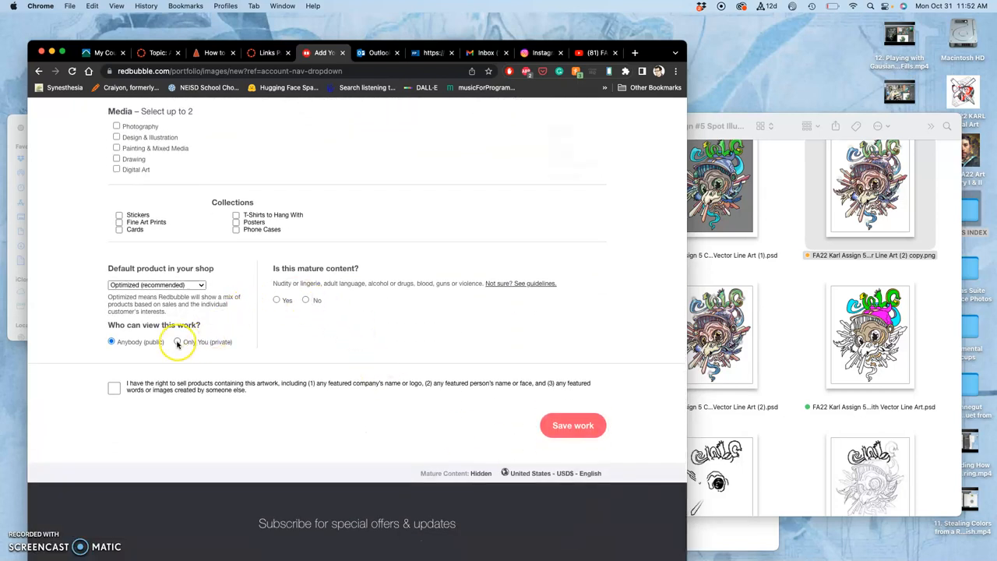
Step: Set visibility to Only You, confirm selling rights, mark not mature, and save
left_click(178, 341)
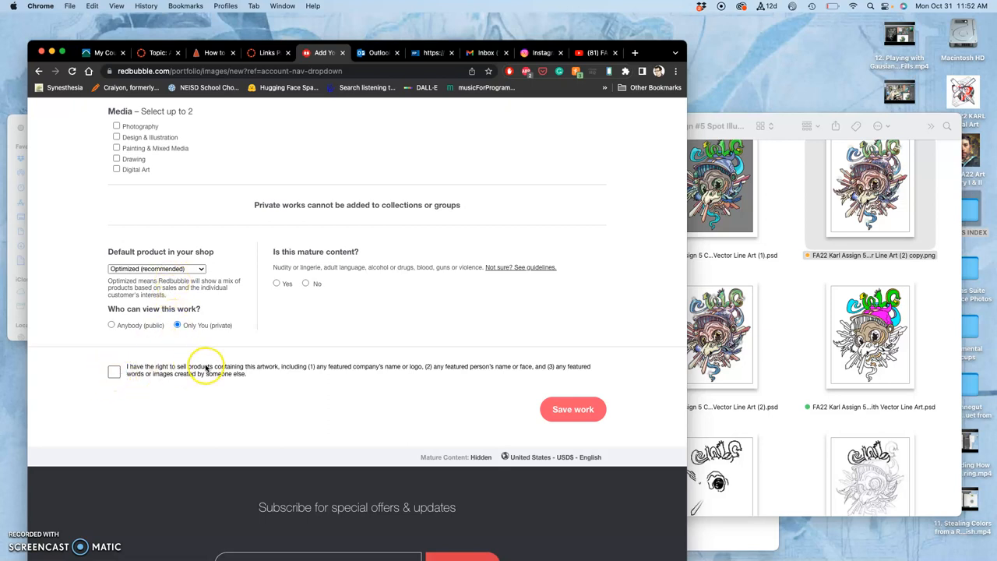
left_click(115, 371)
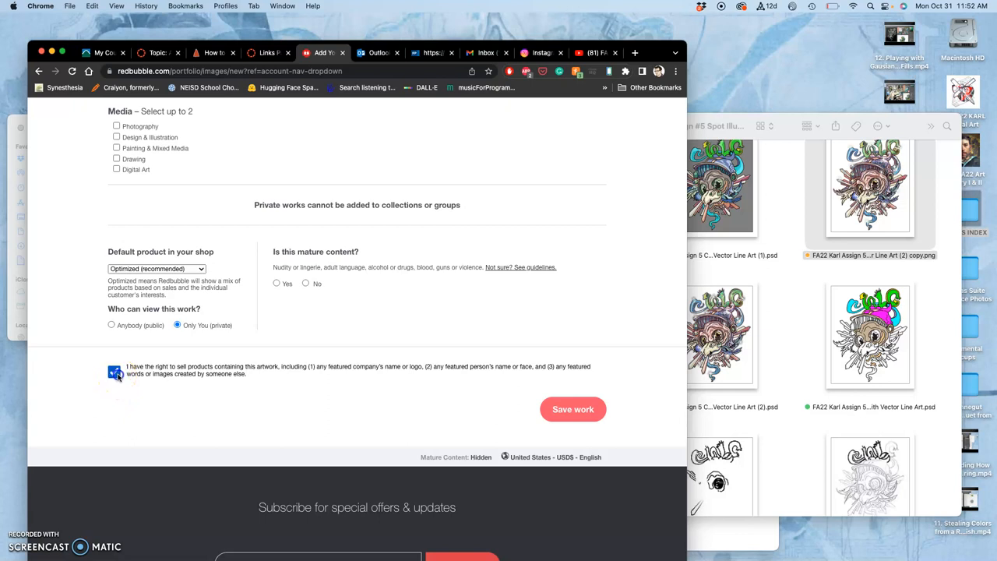
left_click(115, 371)
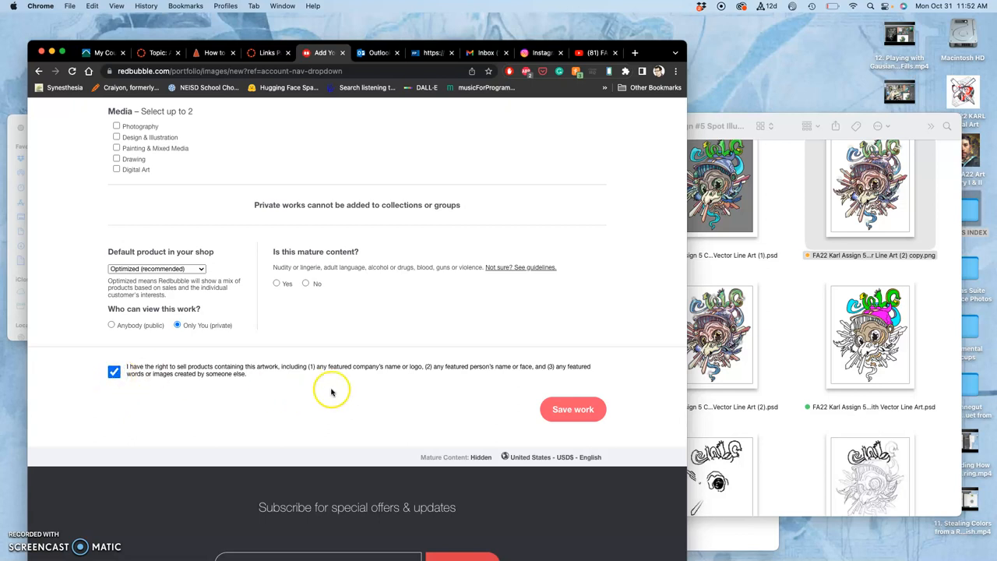
mouse_move(395, 374)
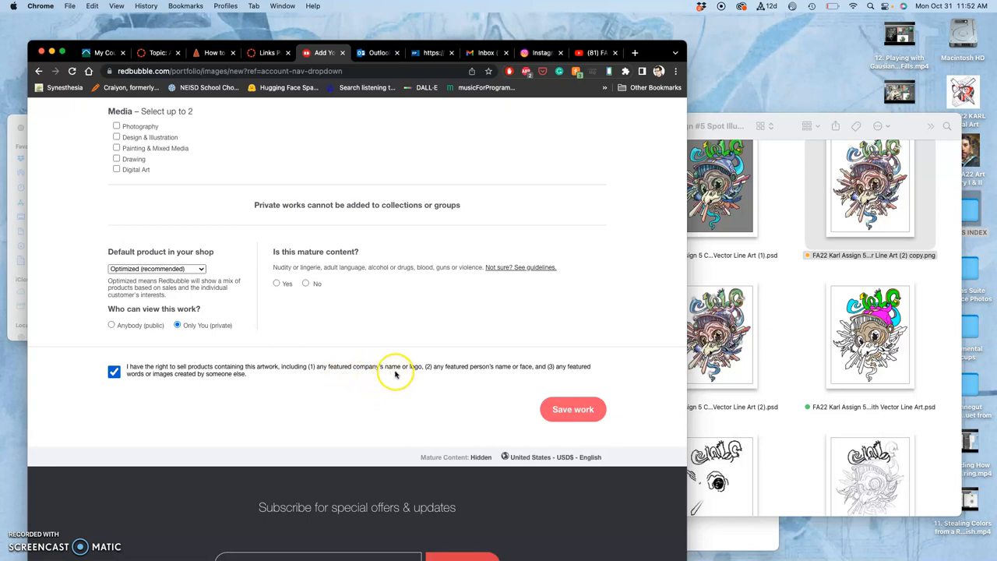
mouse_move(397, 374)
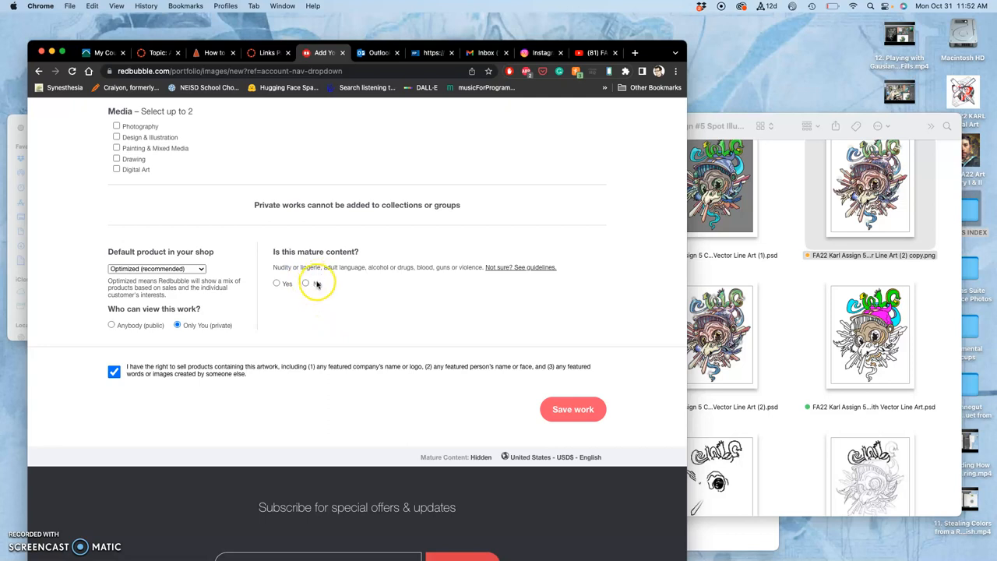
left_click(304, 282)
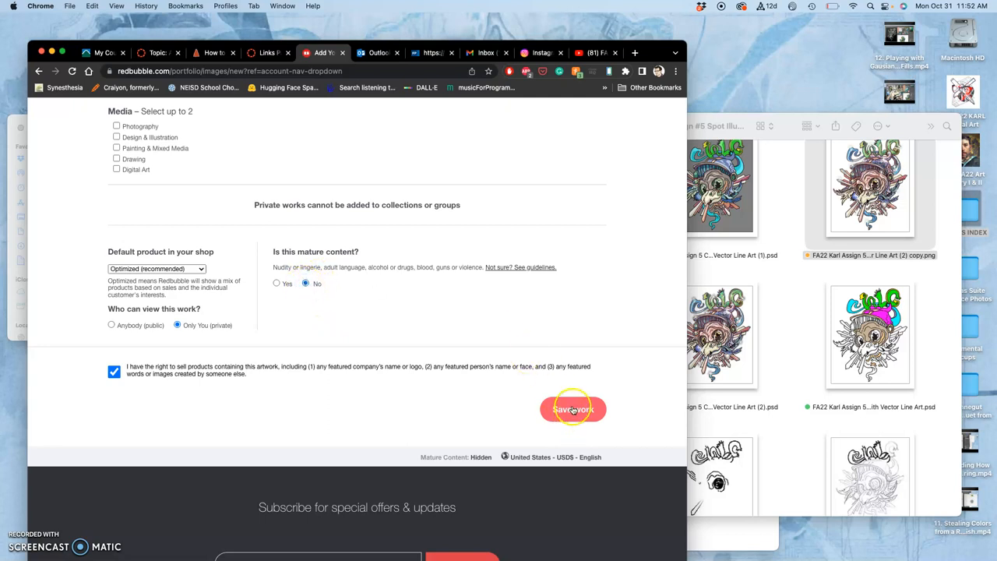
left_click(573, 408)
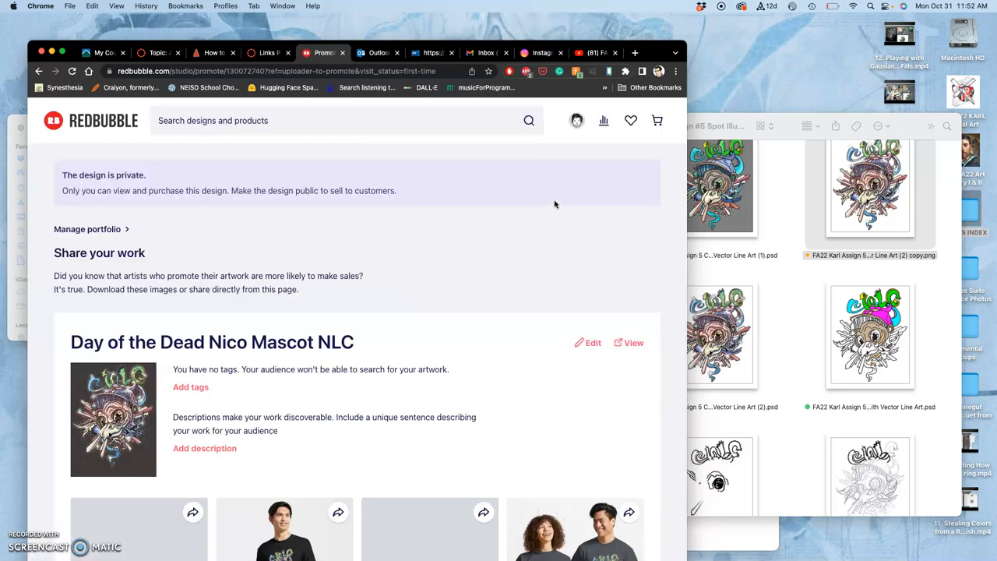
Step: Scroll through the product mockups and open the Tri-blend T-Shirt's options menu
scroll("down", 3)
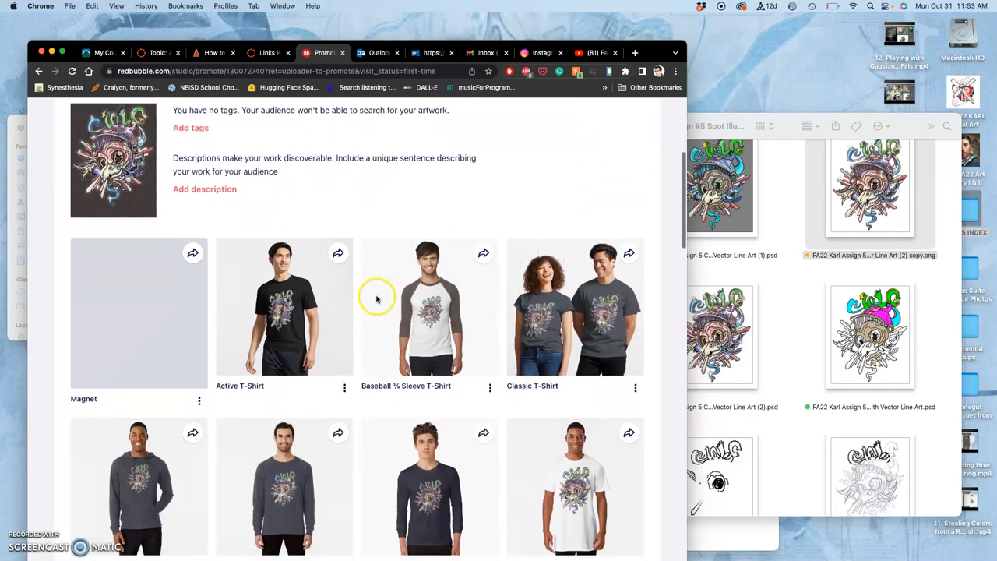
scroll("down", 3)
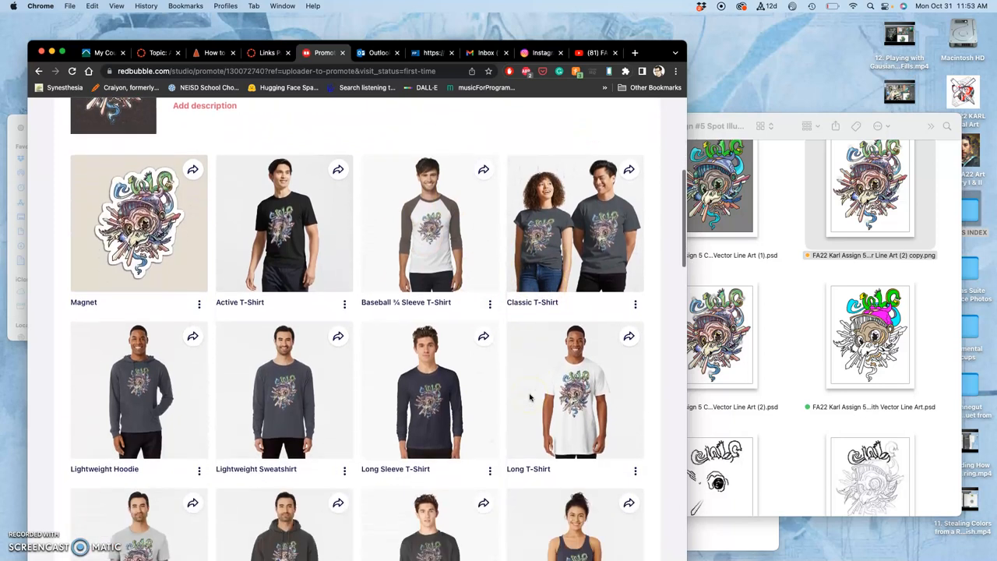
scroll("down", 3)
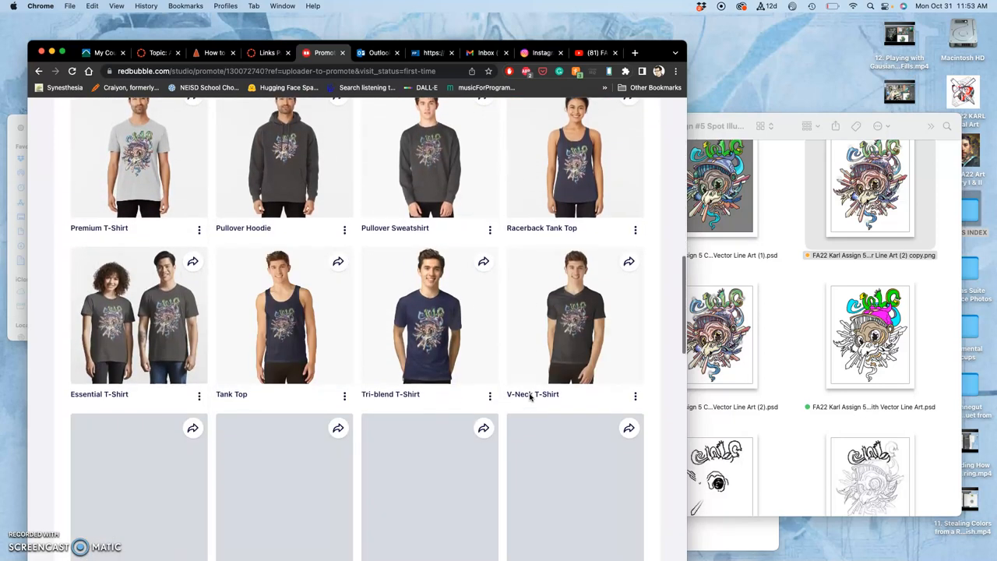
scroll("down", 3)
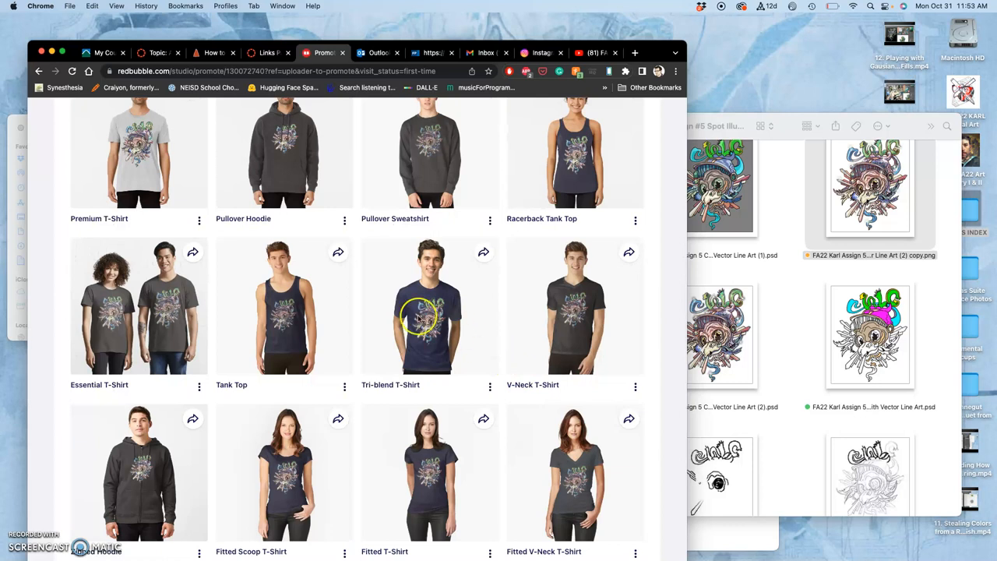
mouse_move(374, 333)
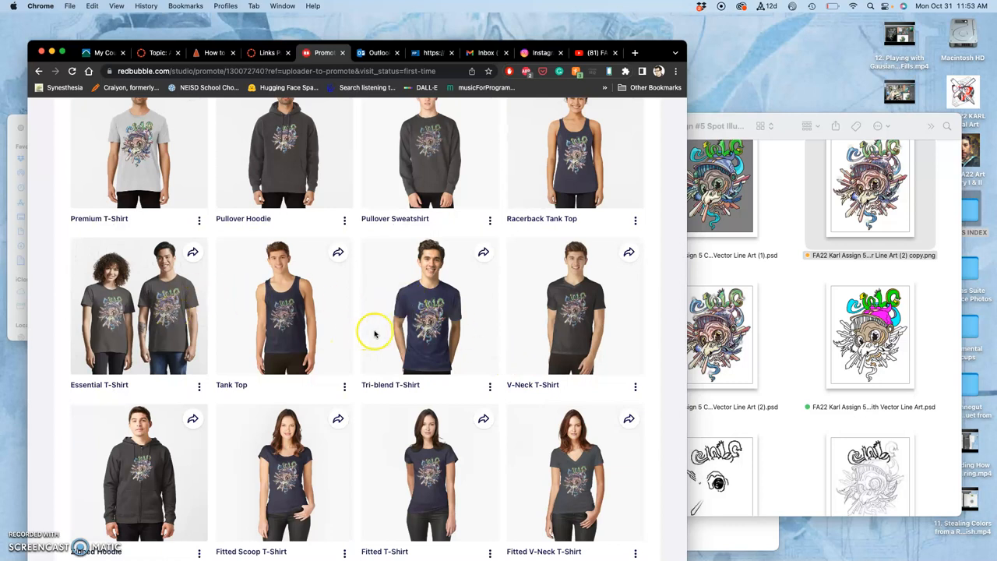
mouse_move(436, 323)
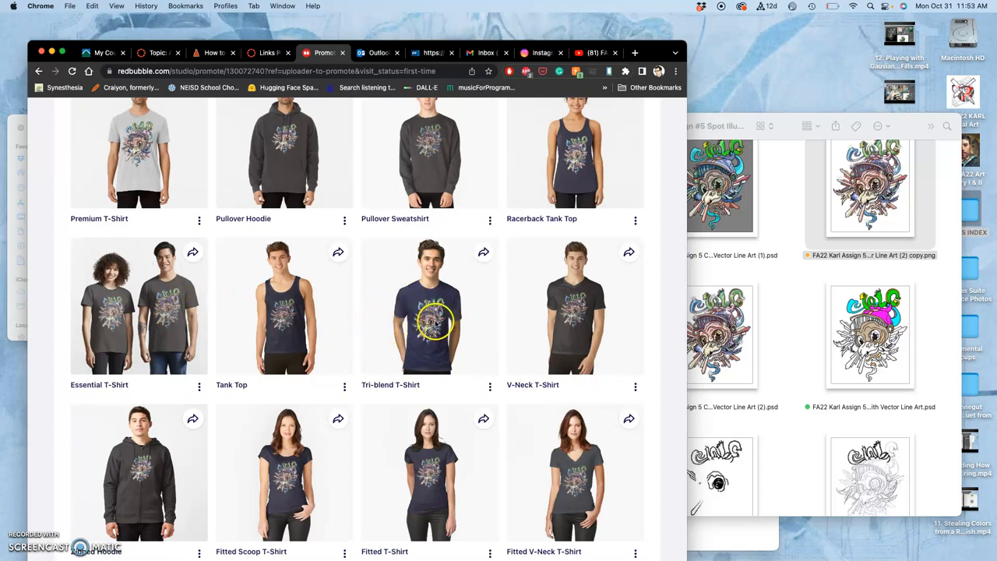
mouse_move(464, 360)
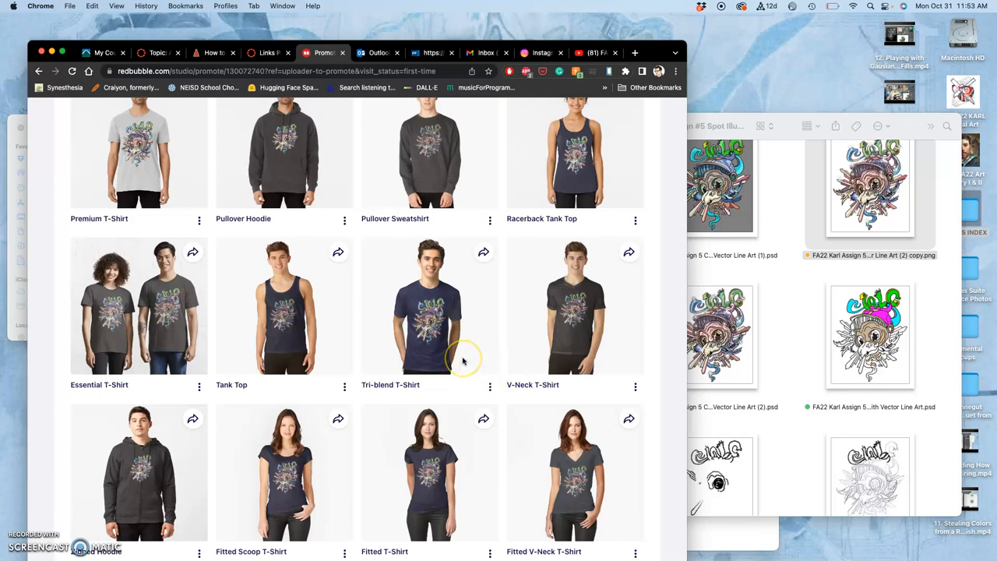
scroll("down", 3)
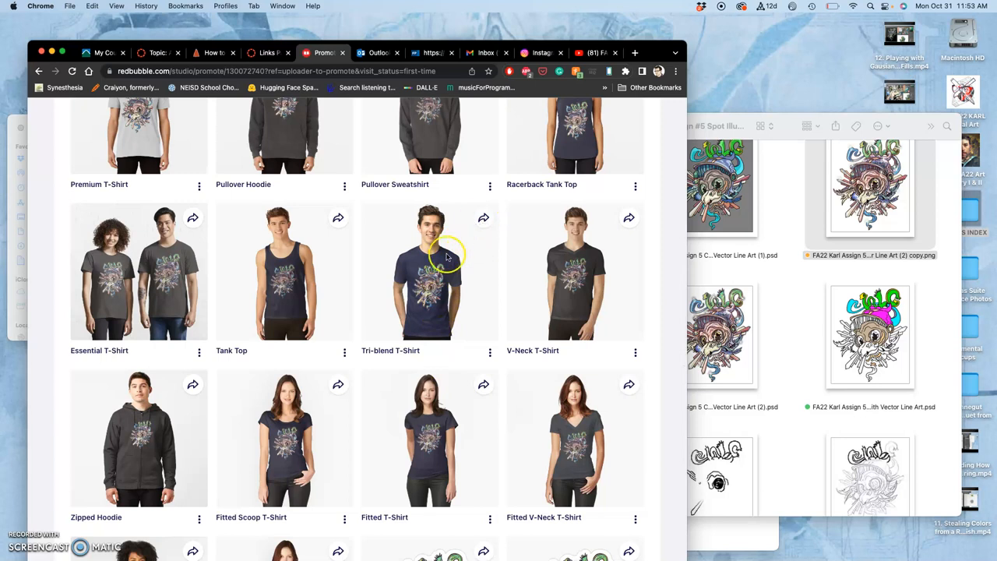
left_click(489, 352)
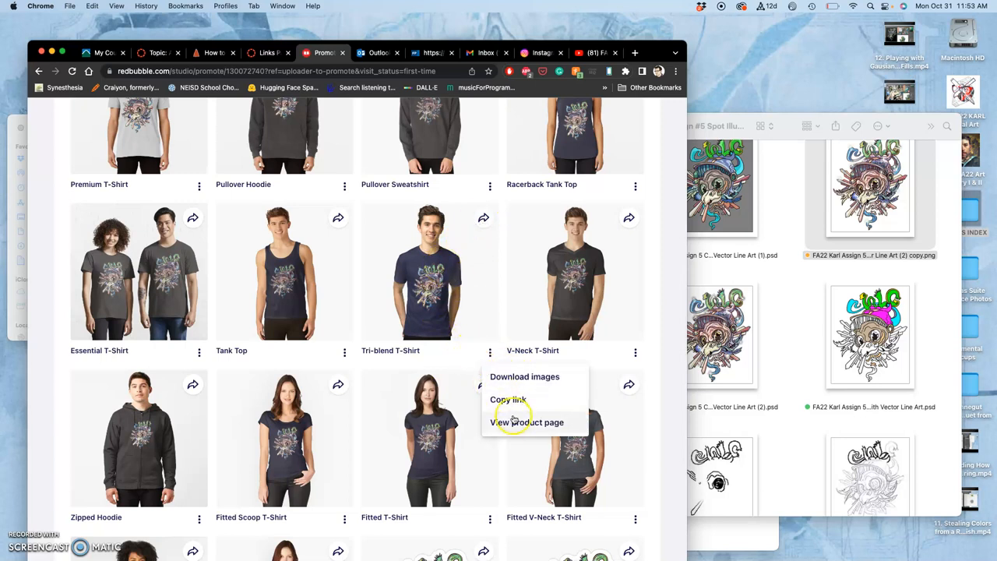
Step: Browse the Tri-blend T-Shirt product page, then return to the Canvas discussion post
left_click(526, 422)
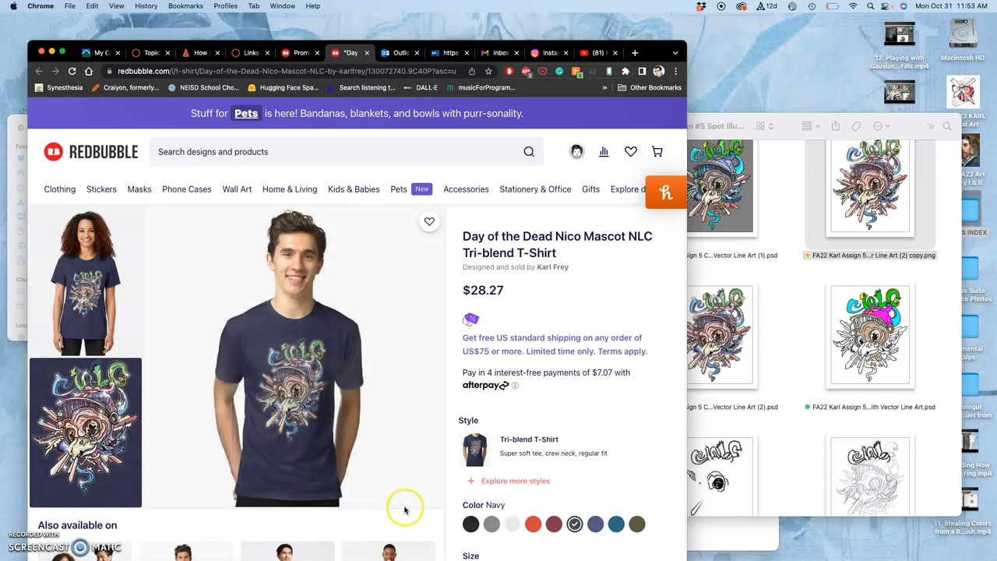
mouse_move(313, 358)
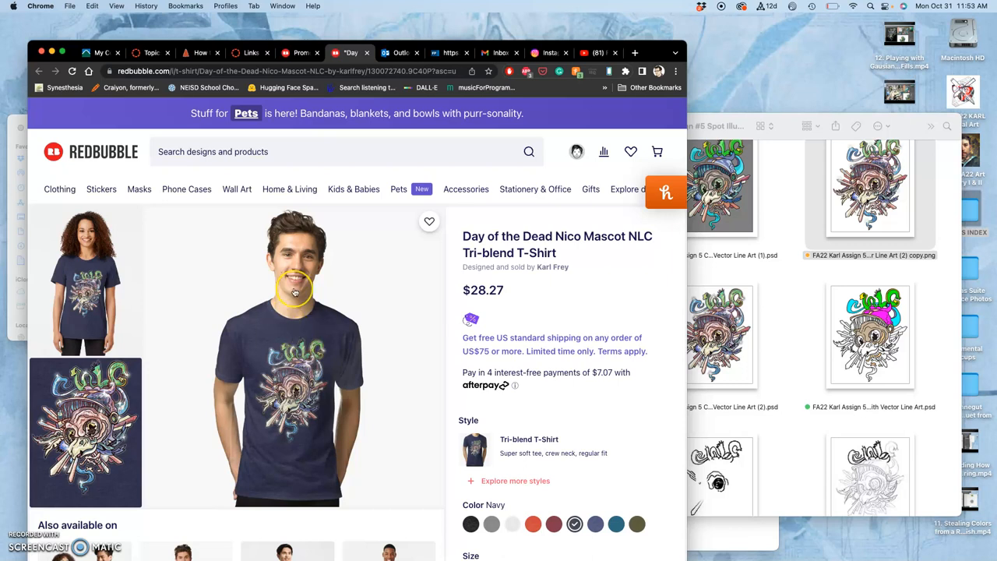
scroll("down", 3)
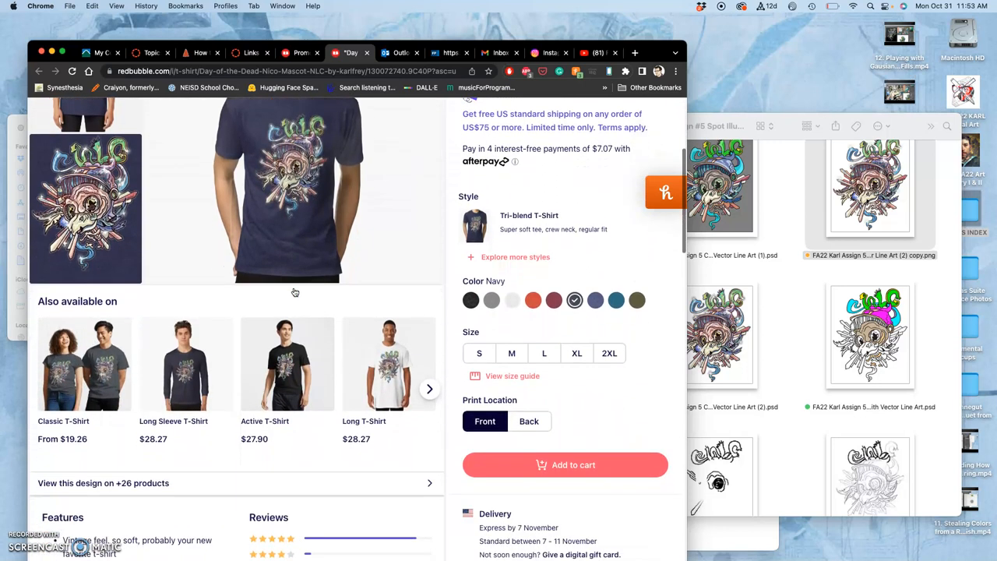
scroll("up", 3)
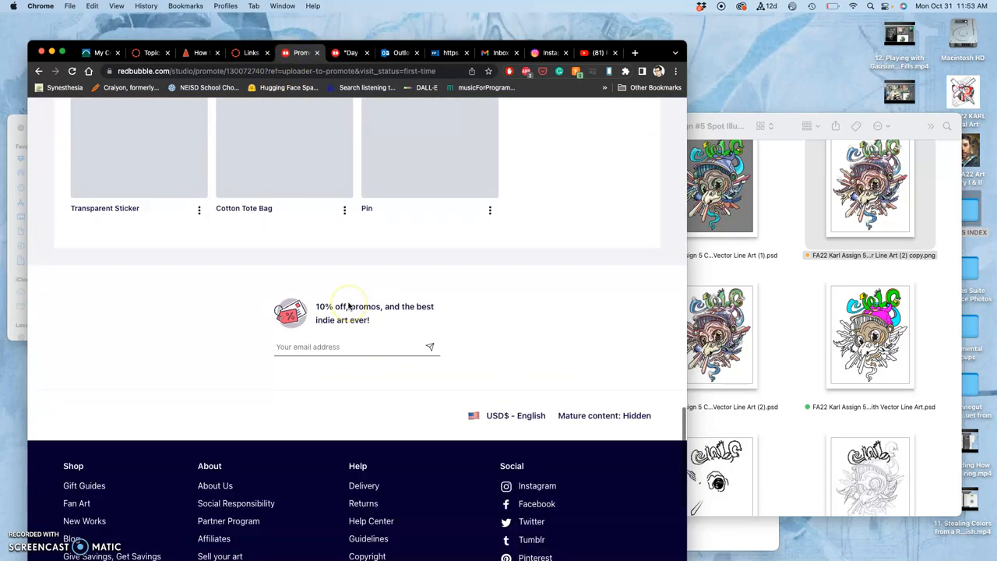
scroll("up", 3)
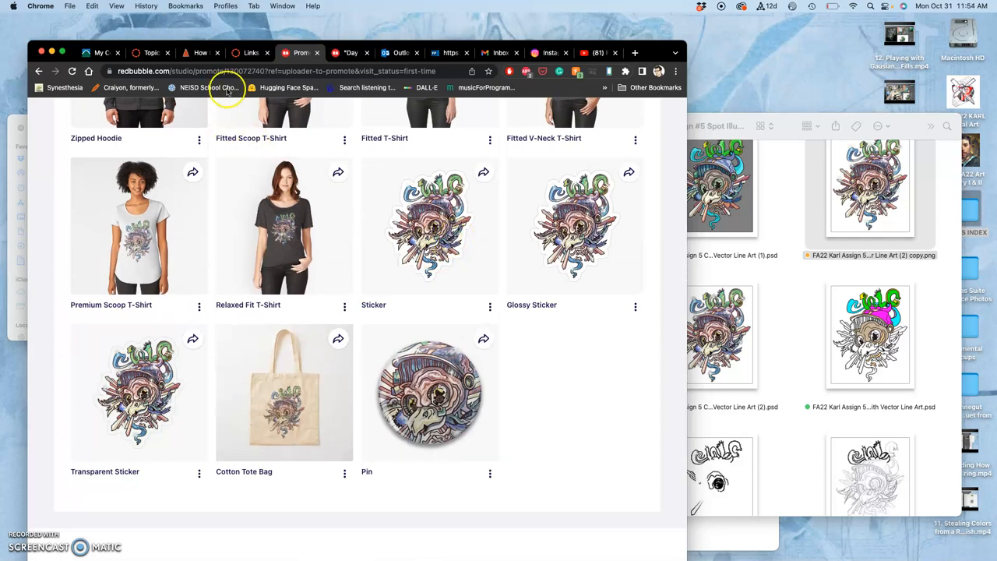
left_click(151, 52)
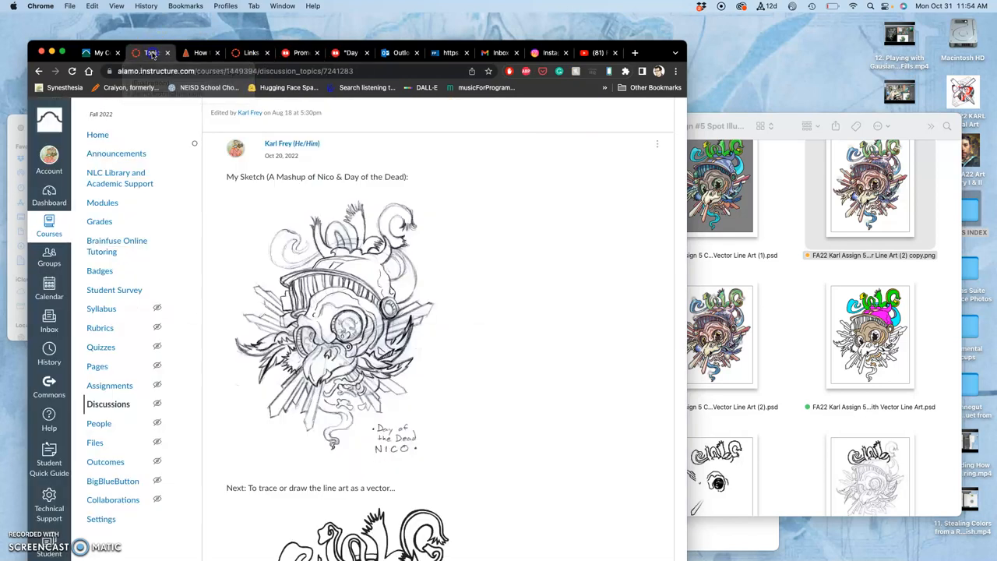
scroll("down", 3)
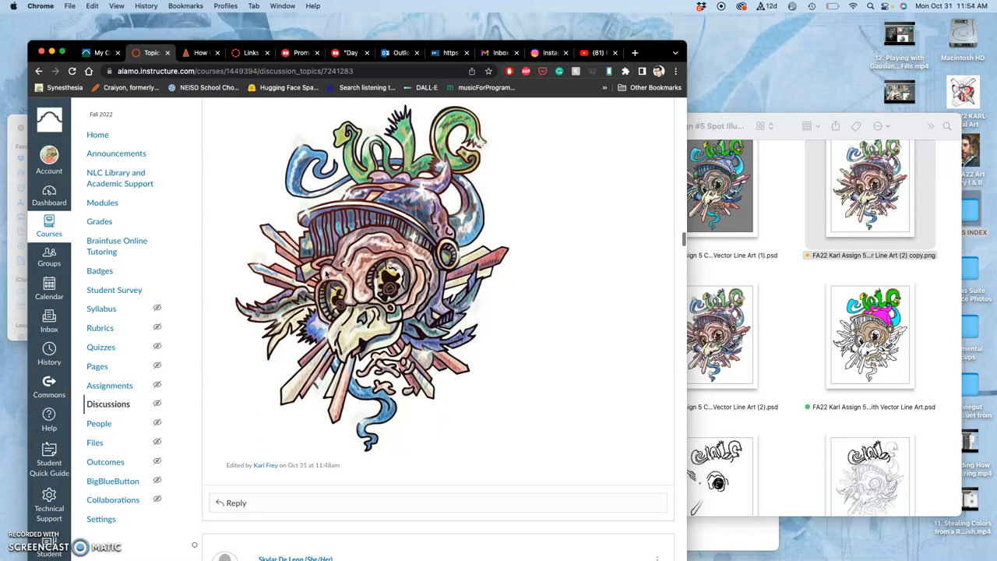